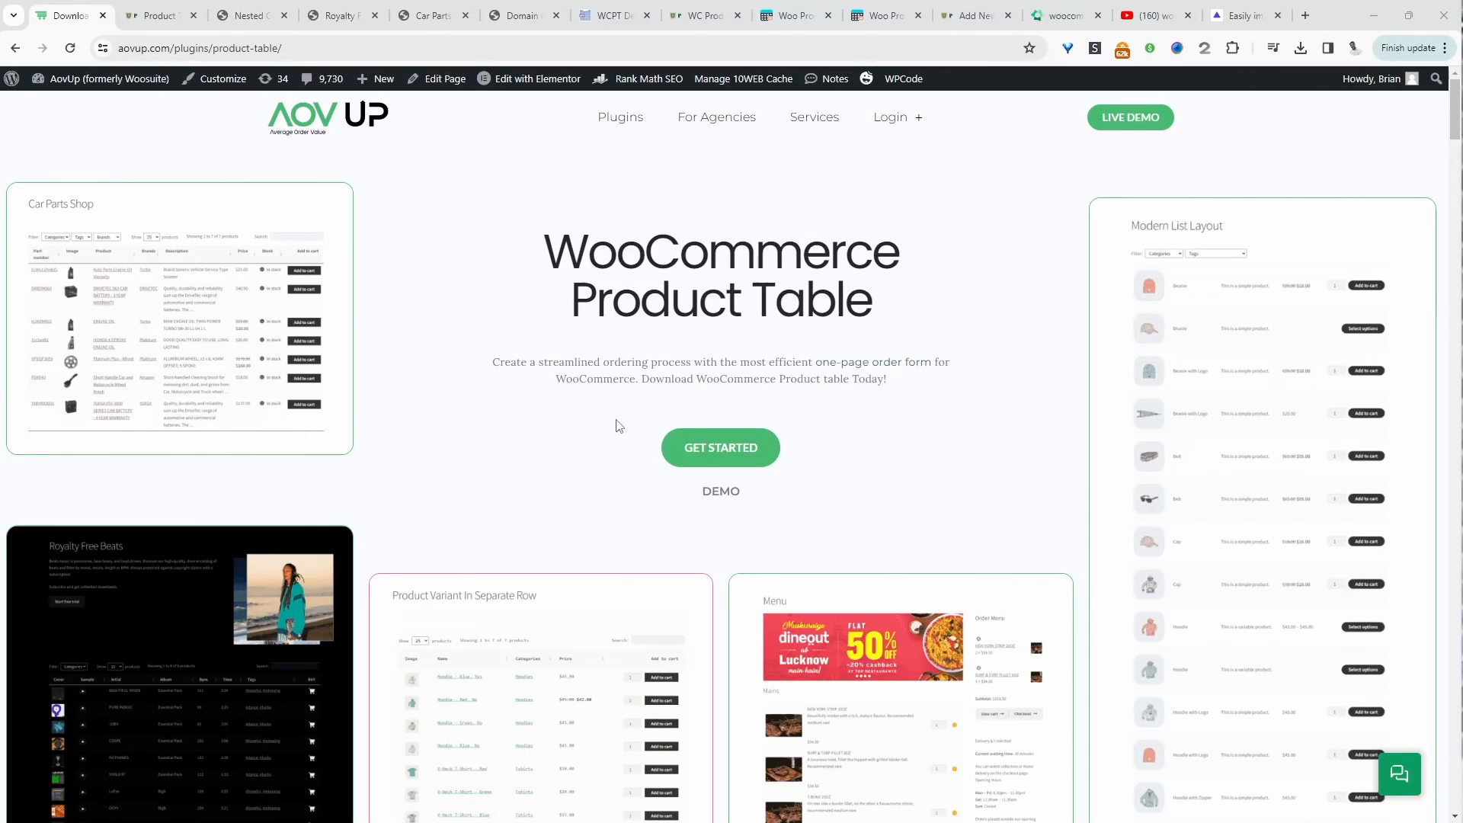
mouse_move(766, 325)
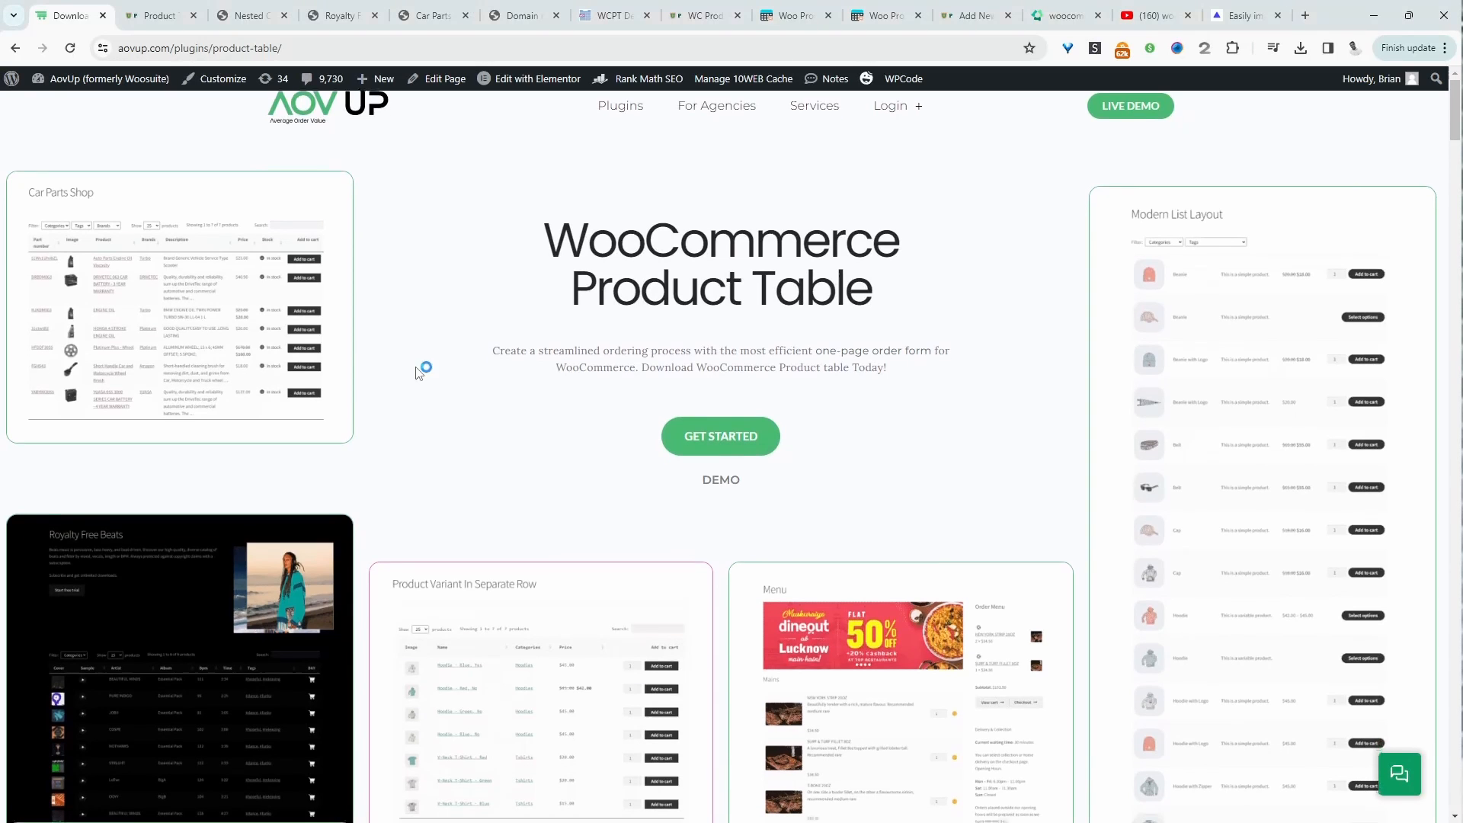
- Move through the nested columns demo to the Royalty Free Beats demo page
scroll("down", 3)
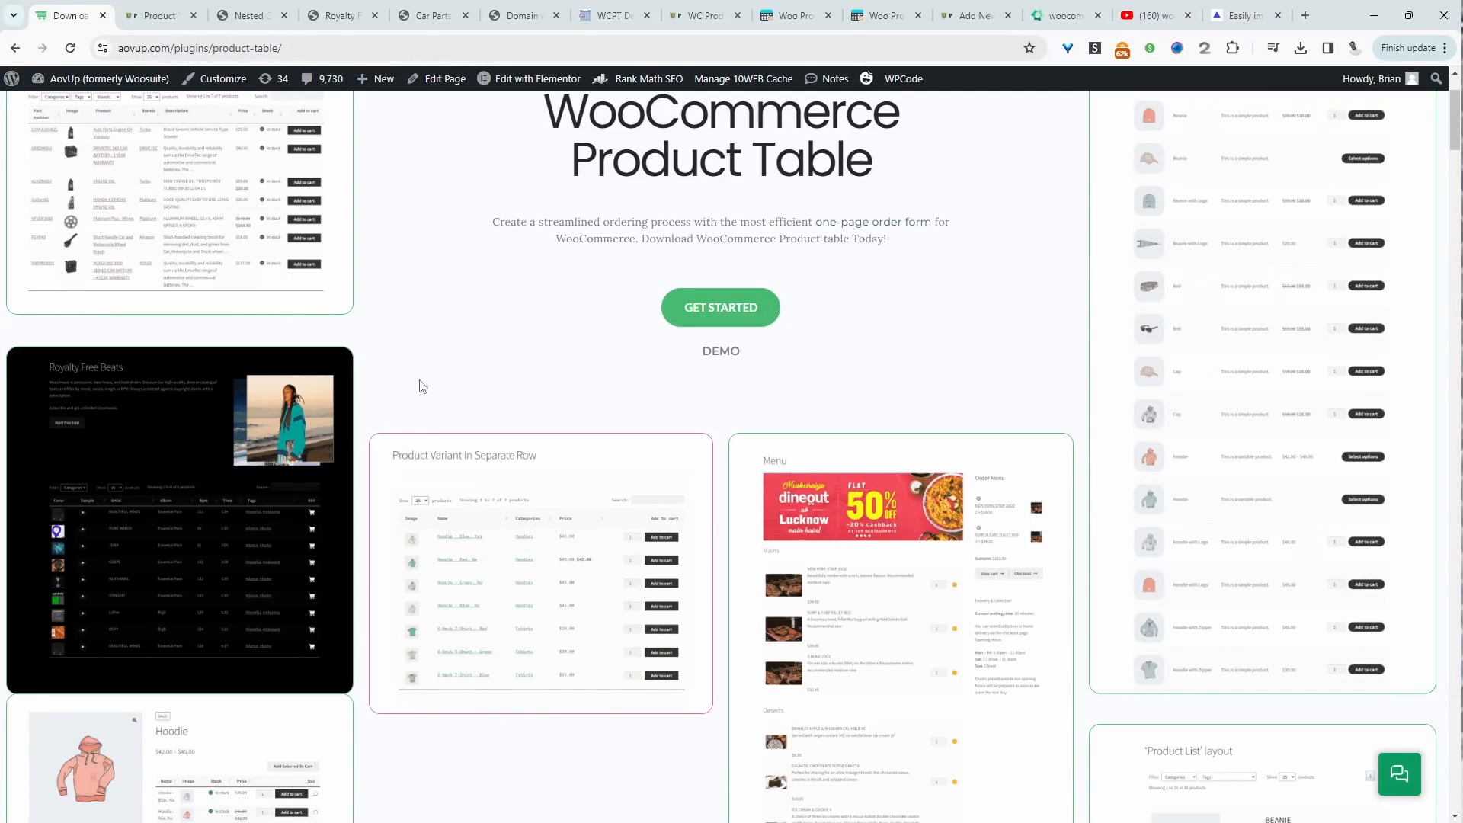
left_click(247, 15)
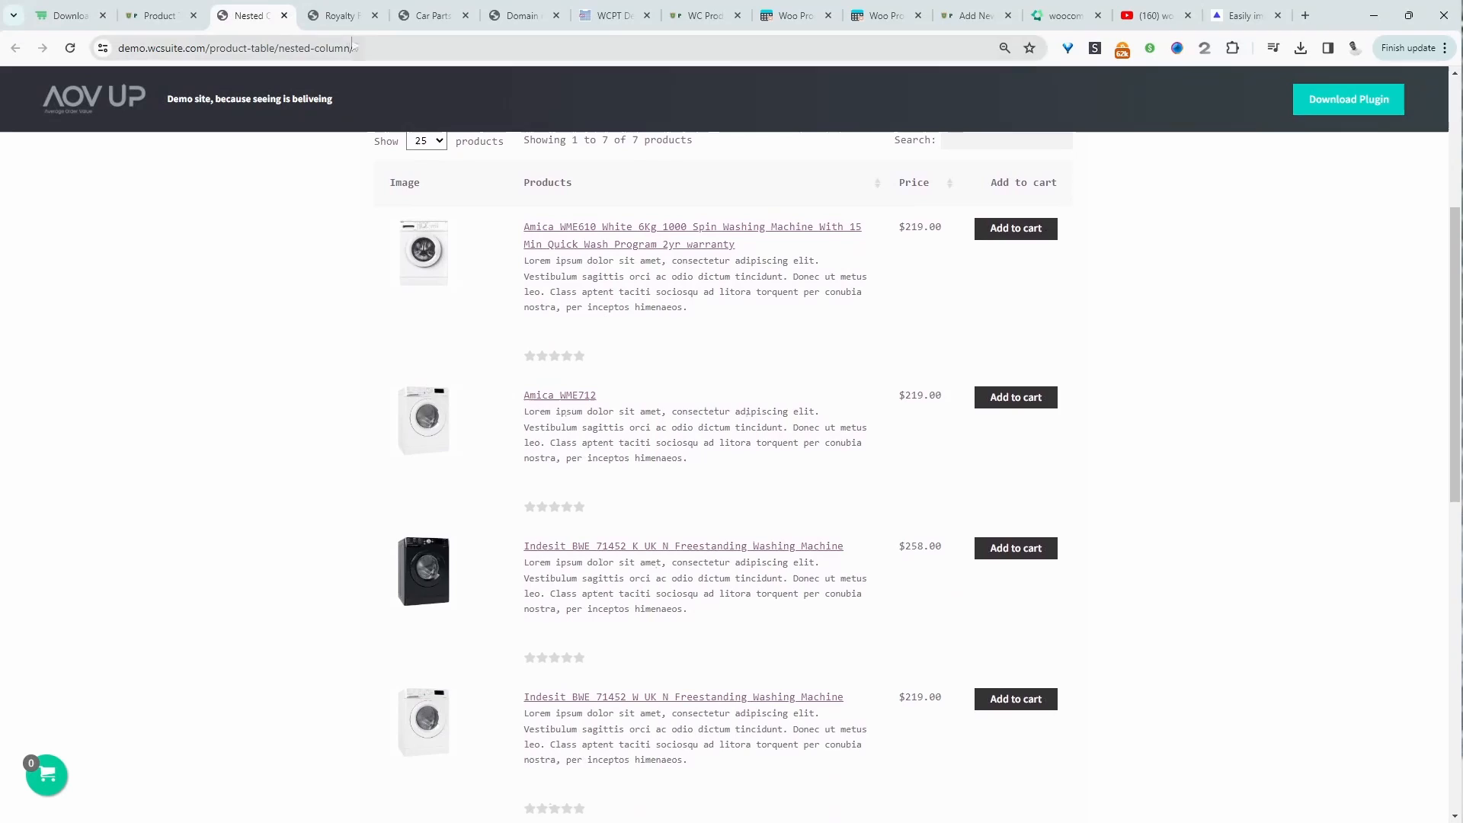
left_click(343, 15)
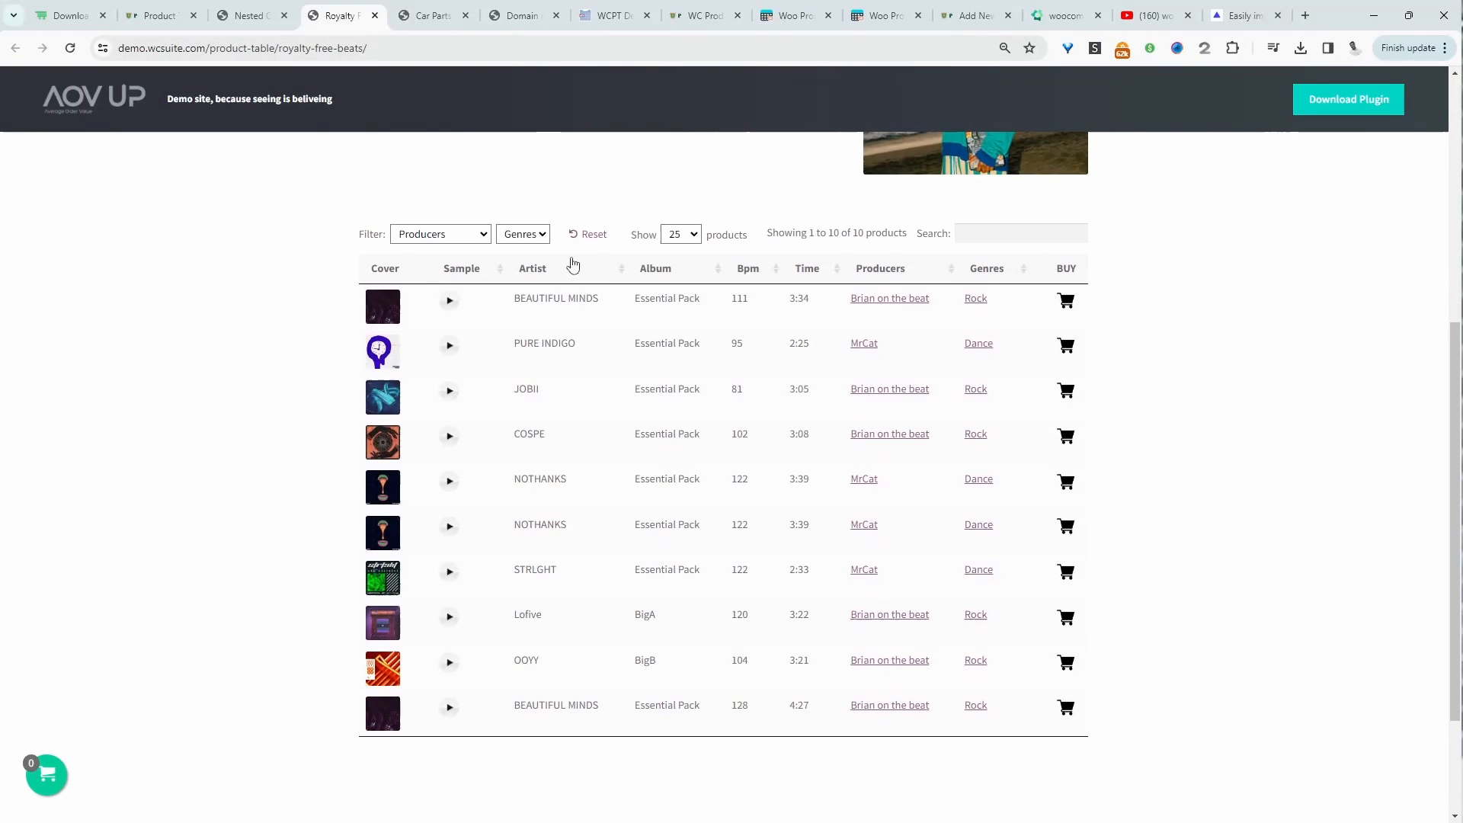
- Filter the beats to producer Brian on the beat, then reset all filters
left_click(439, 234)
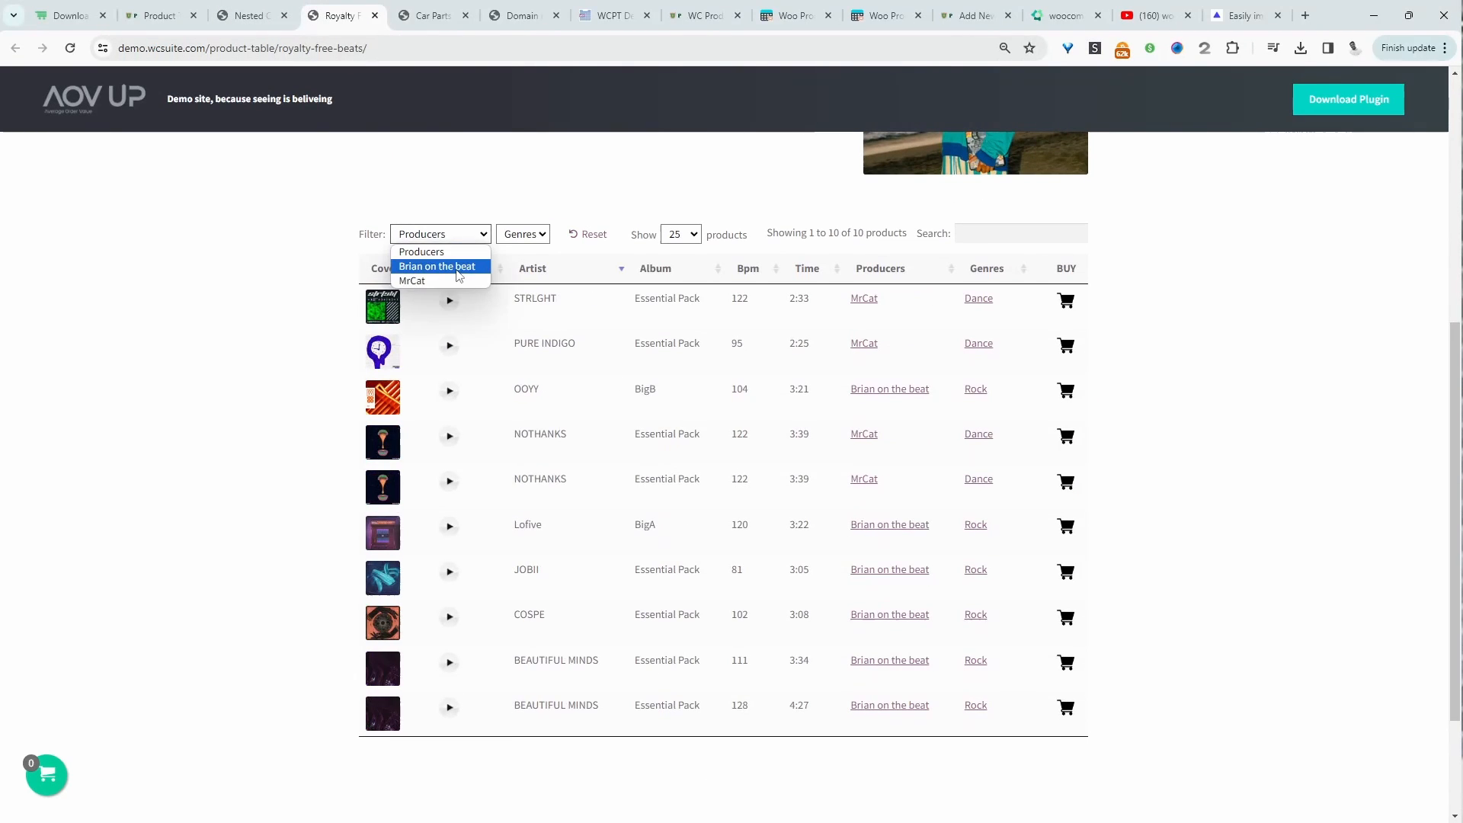
left_click(437, 266)
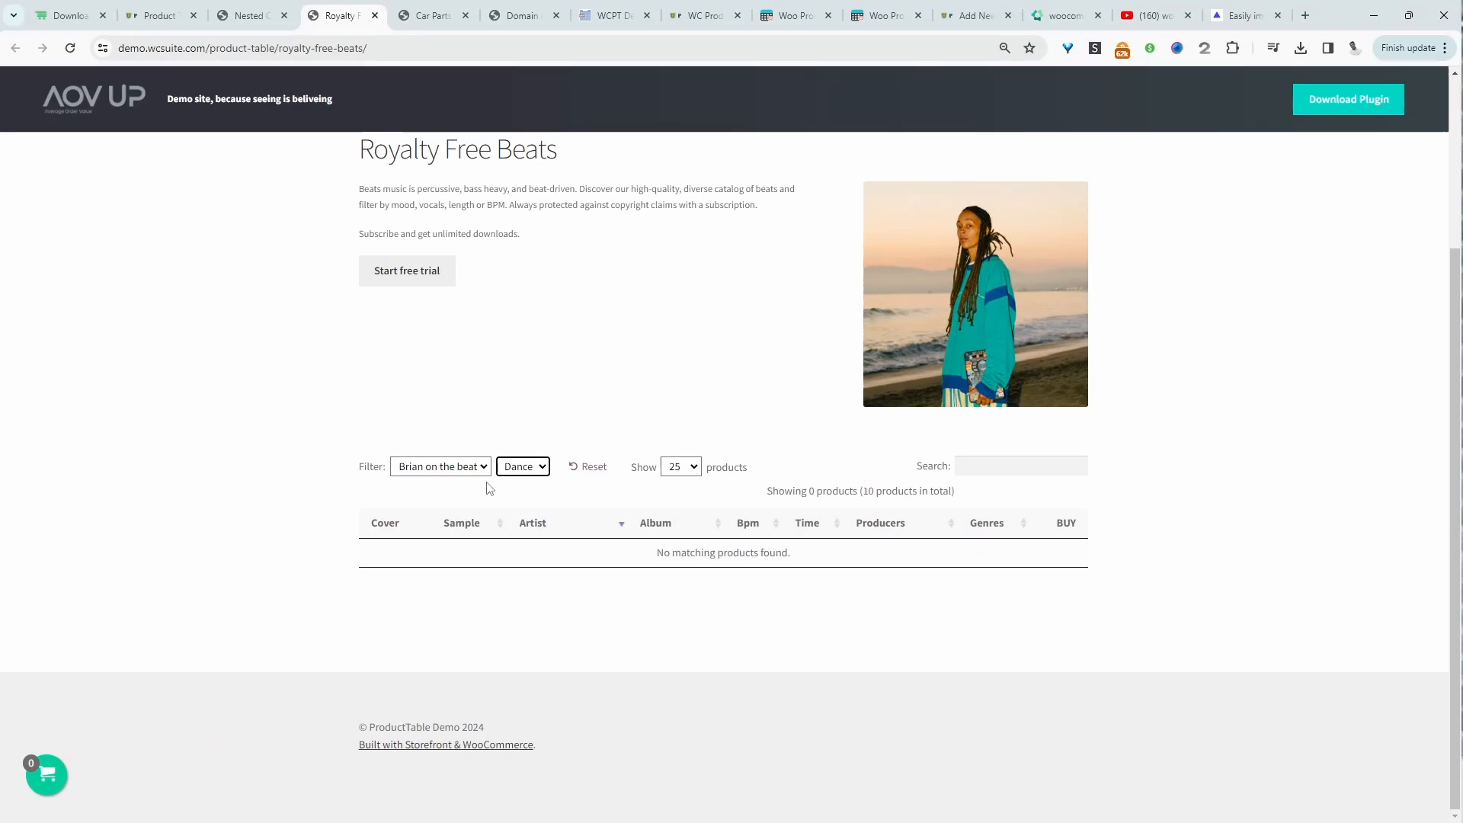
left_click(588, 466)
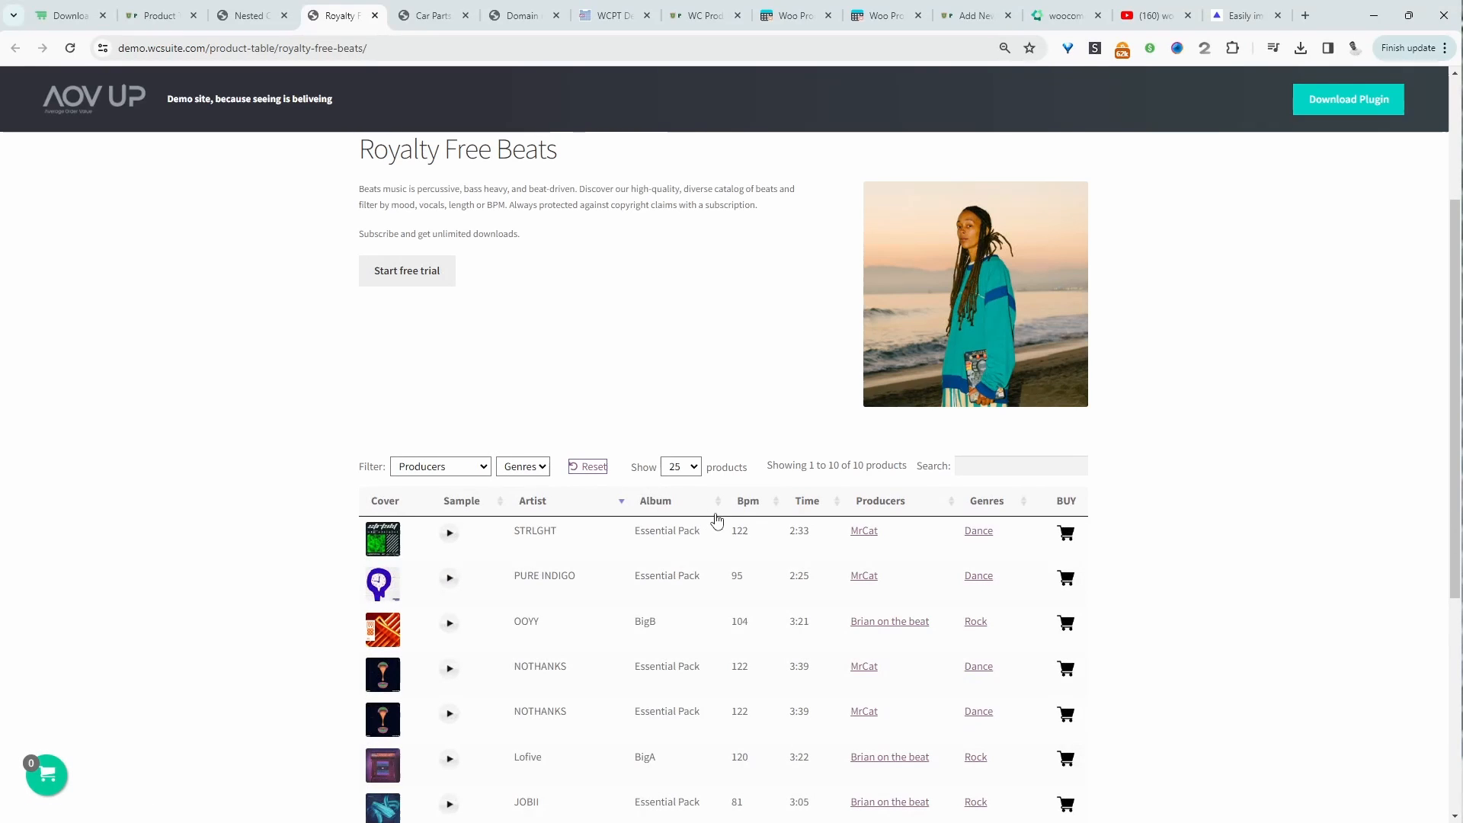
- Add the STRLGHT beat to the cart and move on to the Car Parts Shop demo
scroll("down", 3)
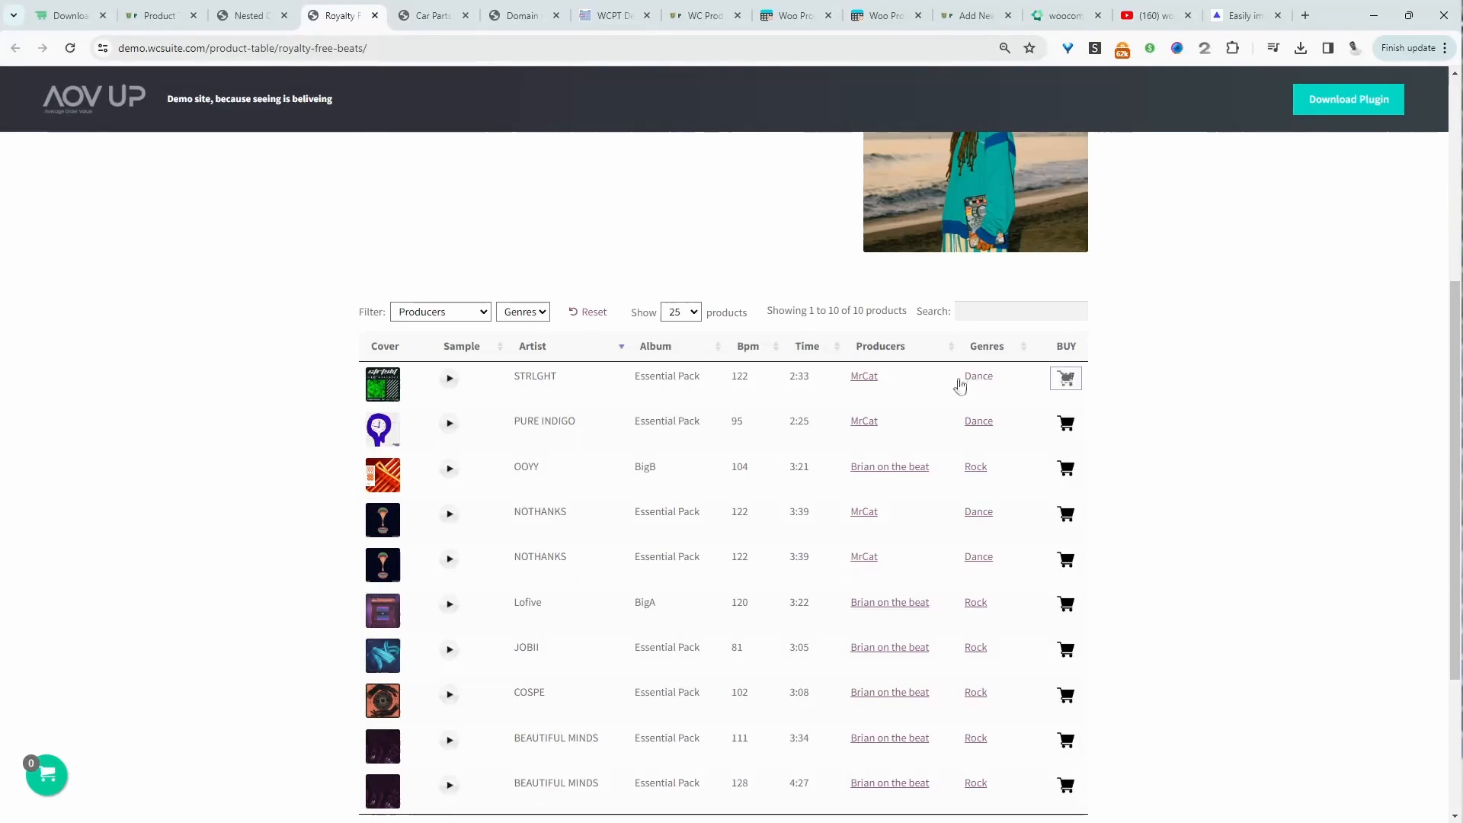
left_click(1066, 378)
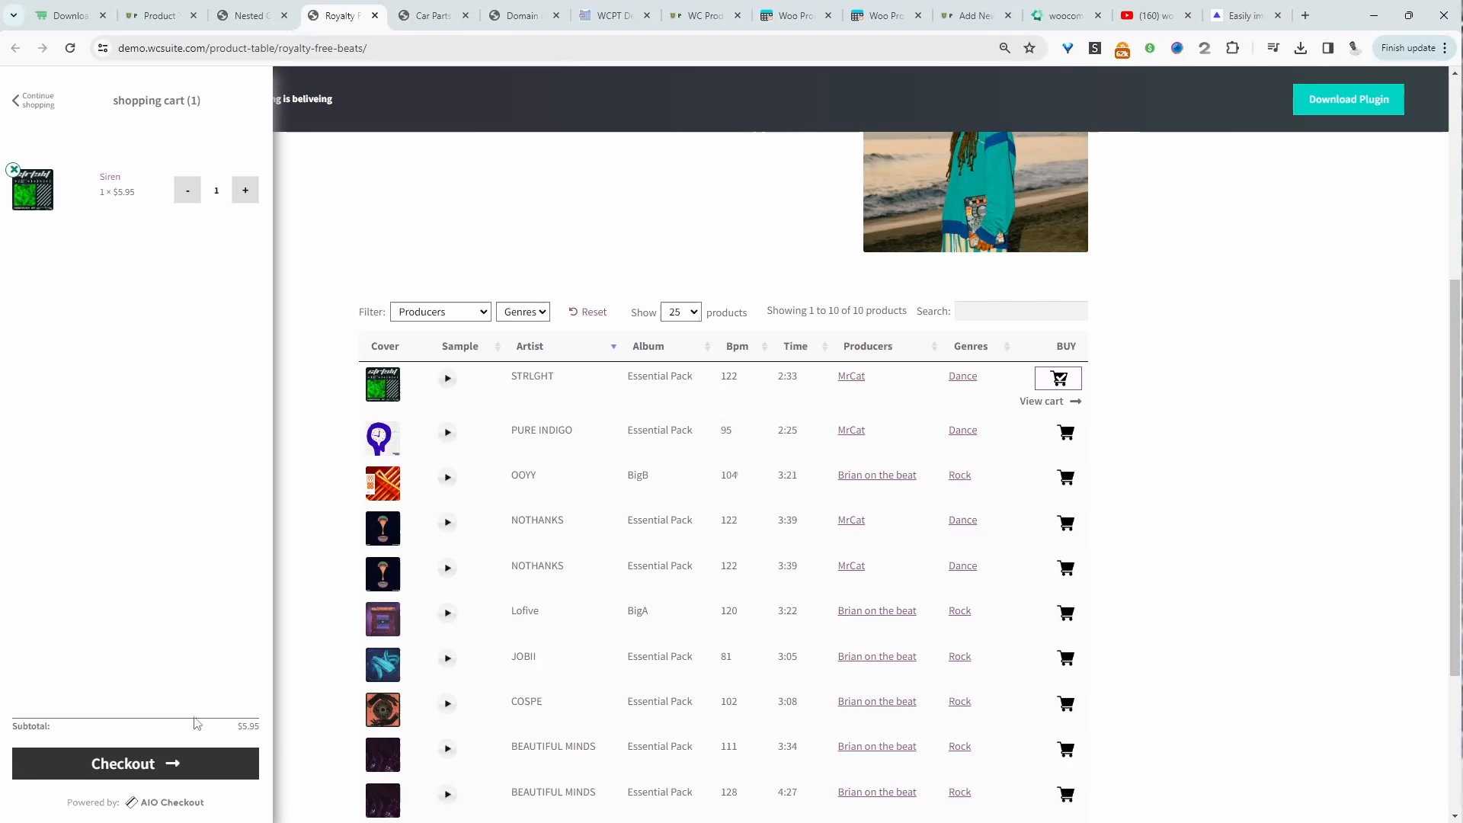
left_click(430, 15)
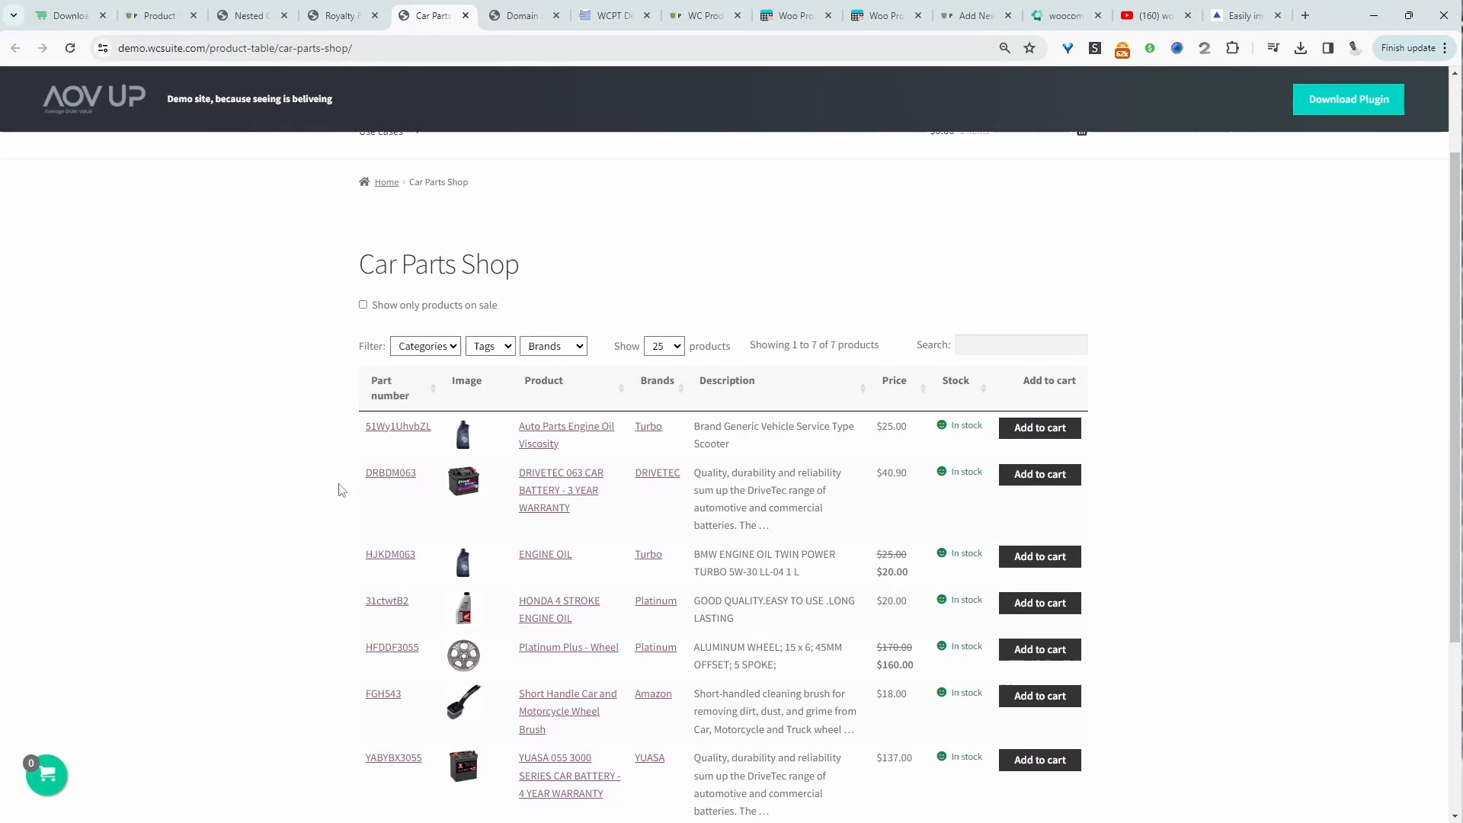
- Filter the car parts to the A6 category, then go to the Domain names table demo
left_click(425, 346)
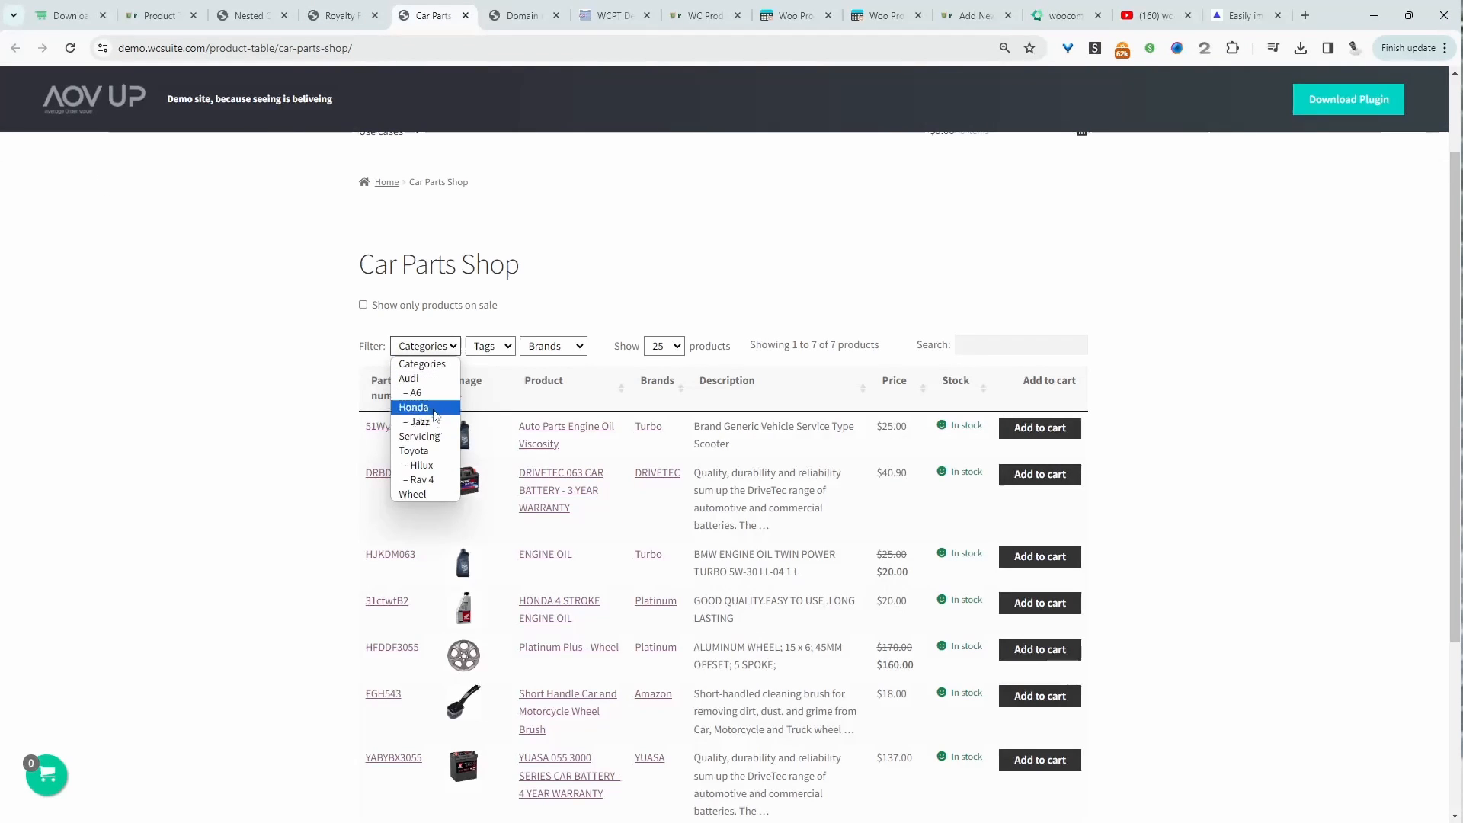
left_click(414, 393)
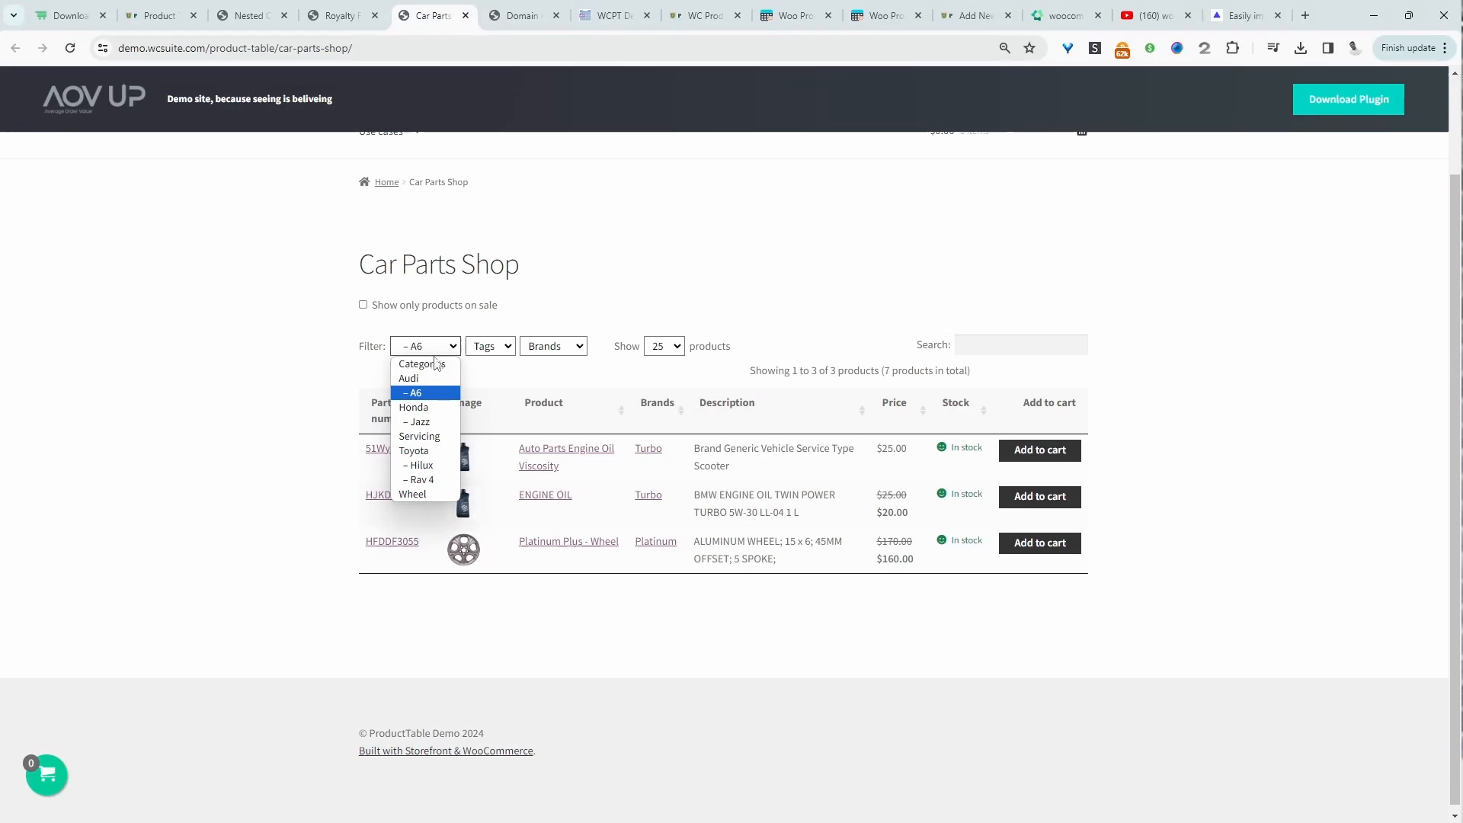
left_click(413, 393)
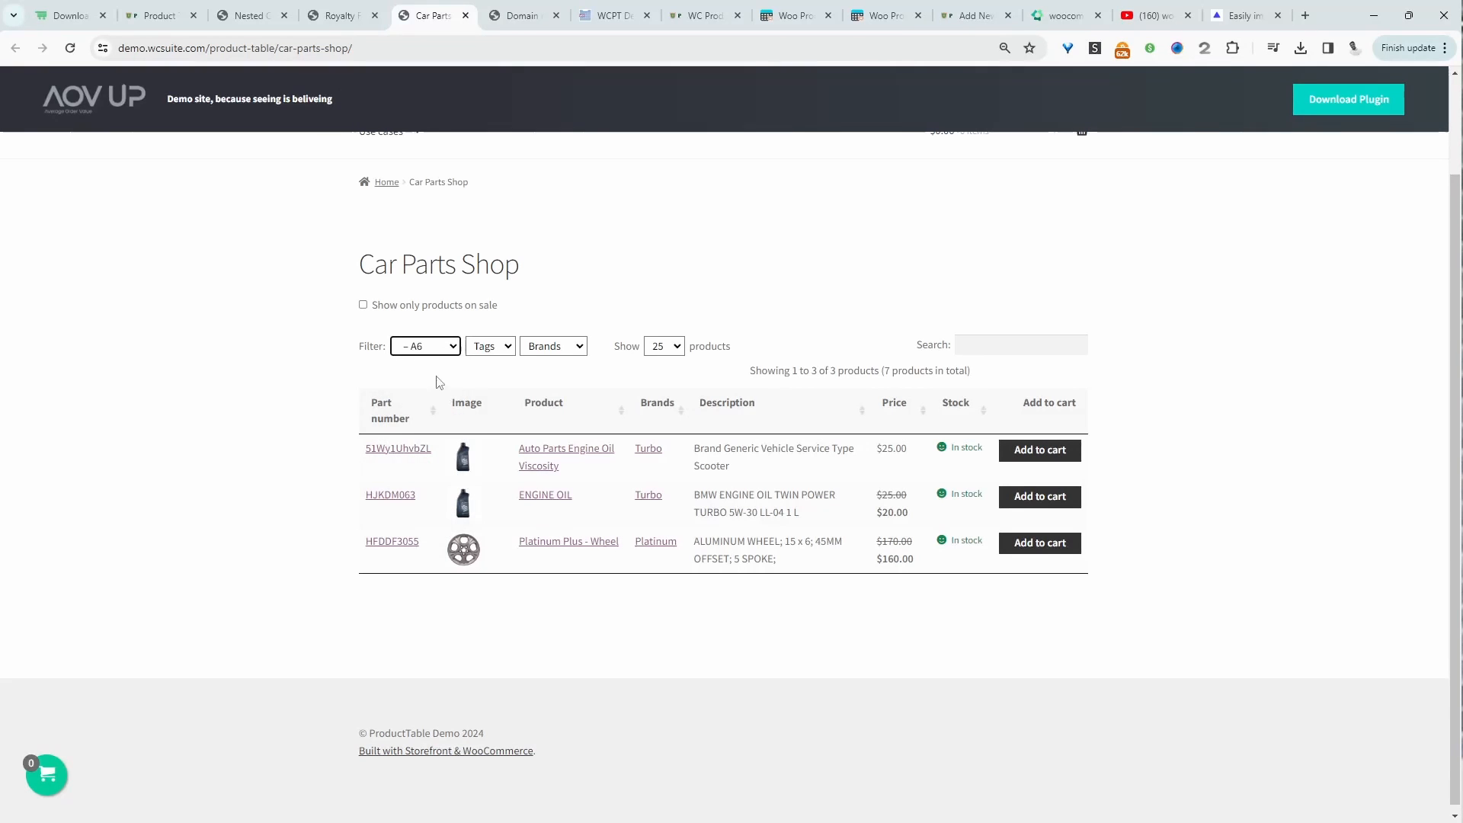
left_click(490, 346)
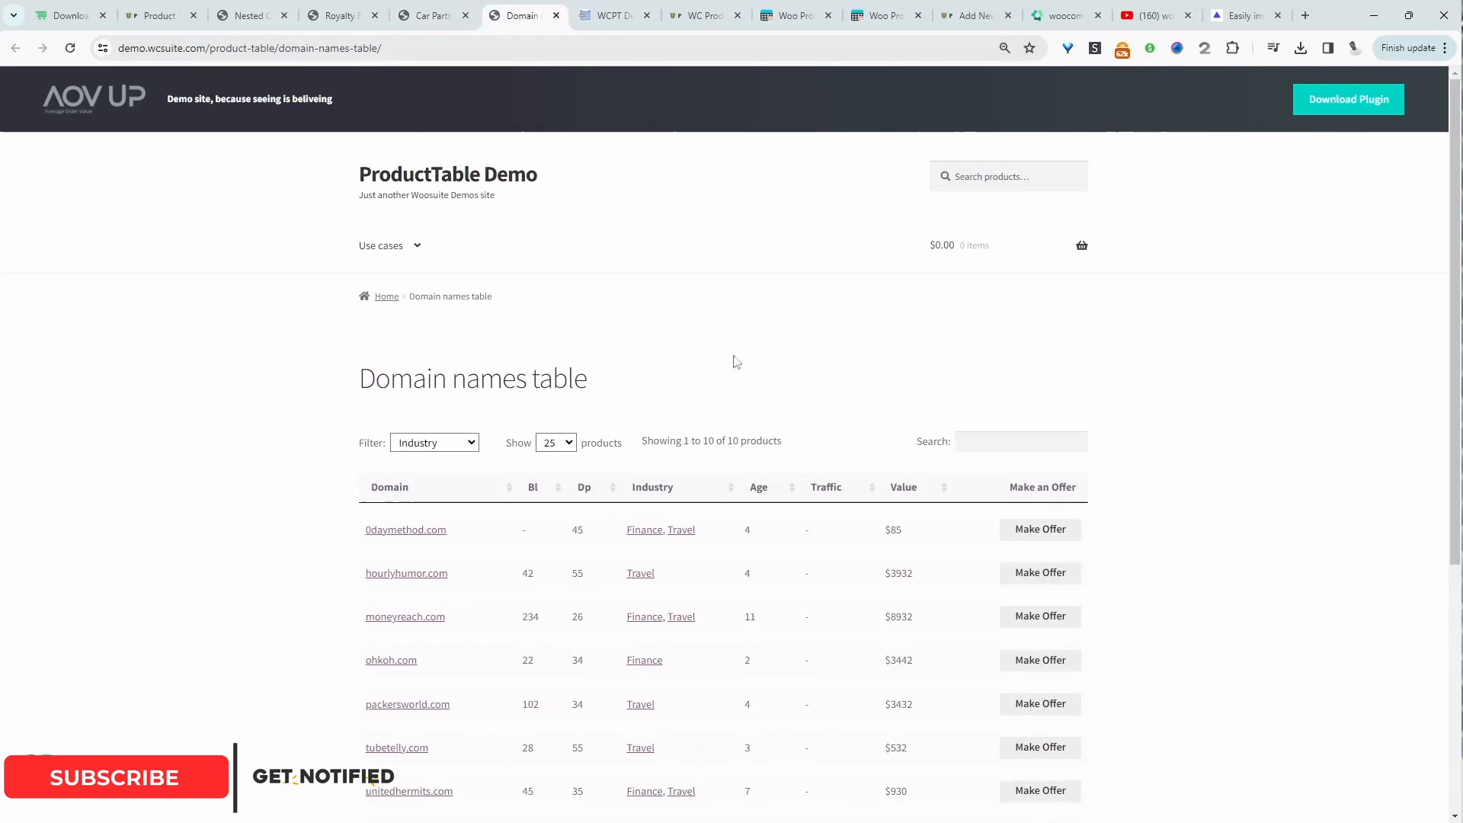
- Filter domains to the Finance industry and search 'oh' to isolate ohkoh.com, then go to WordPress admin
scroll("down", 3)
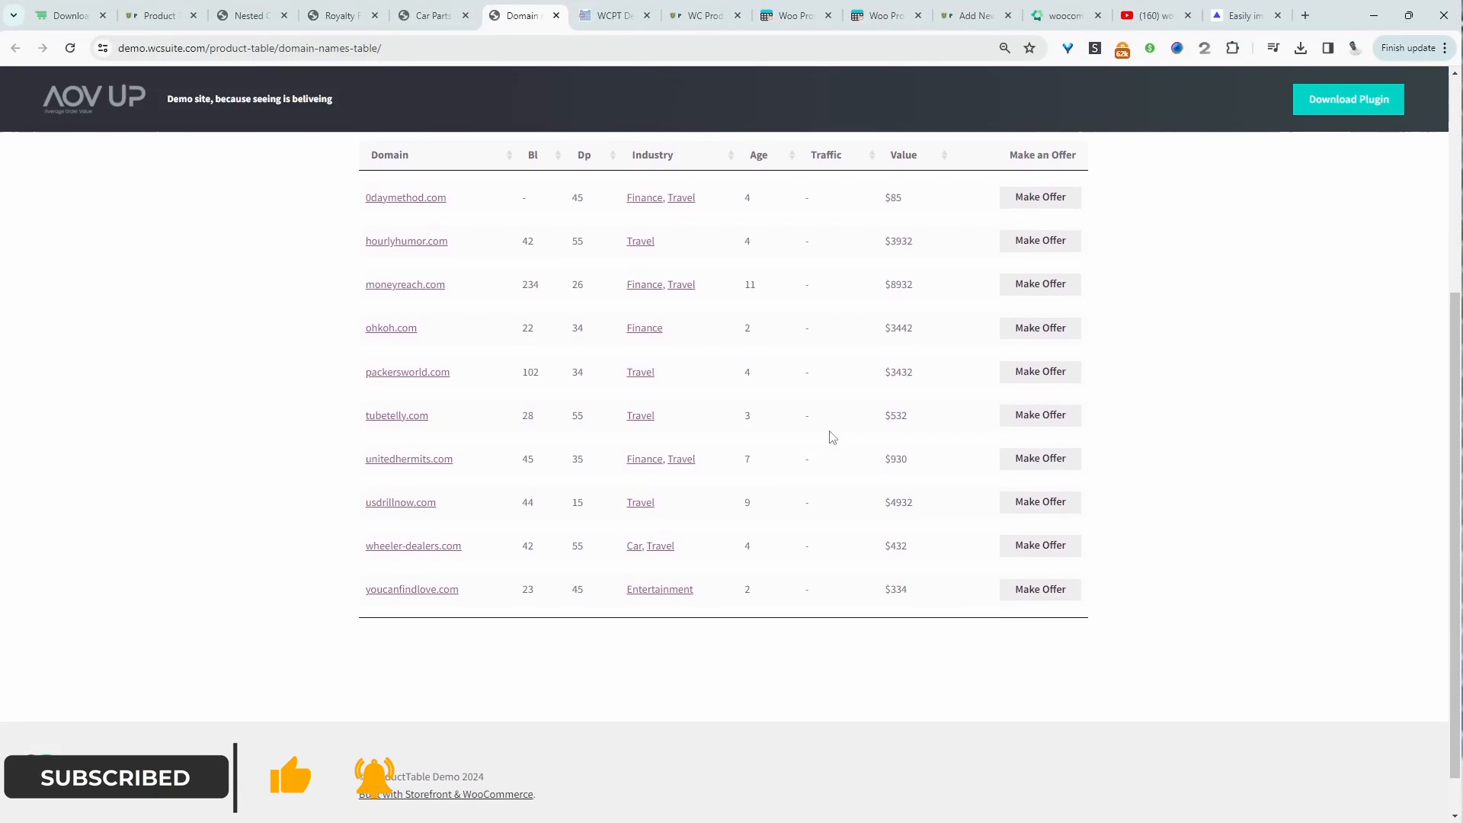
left_click(433, 322)
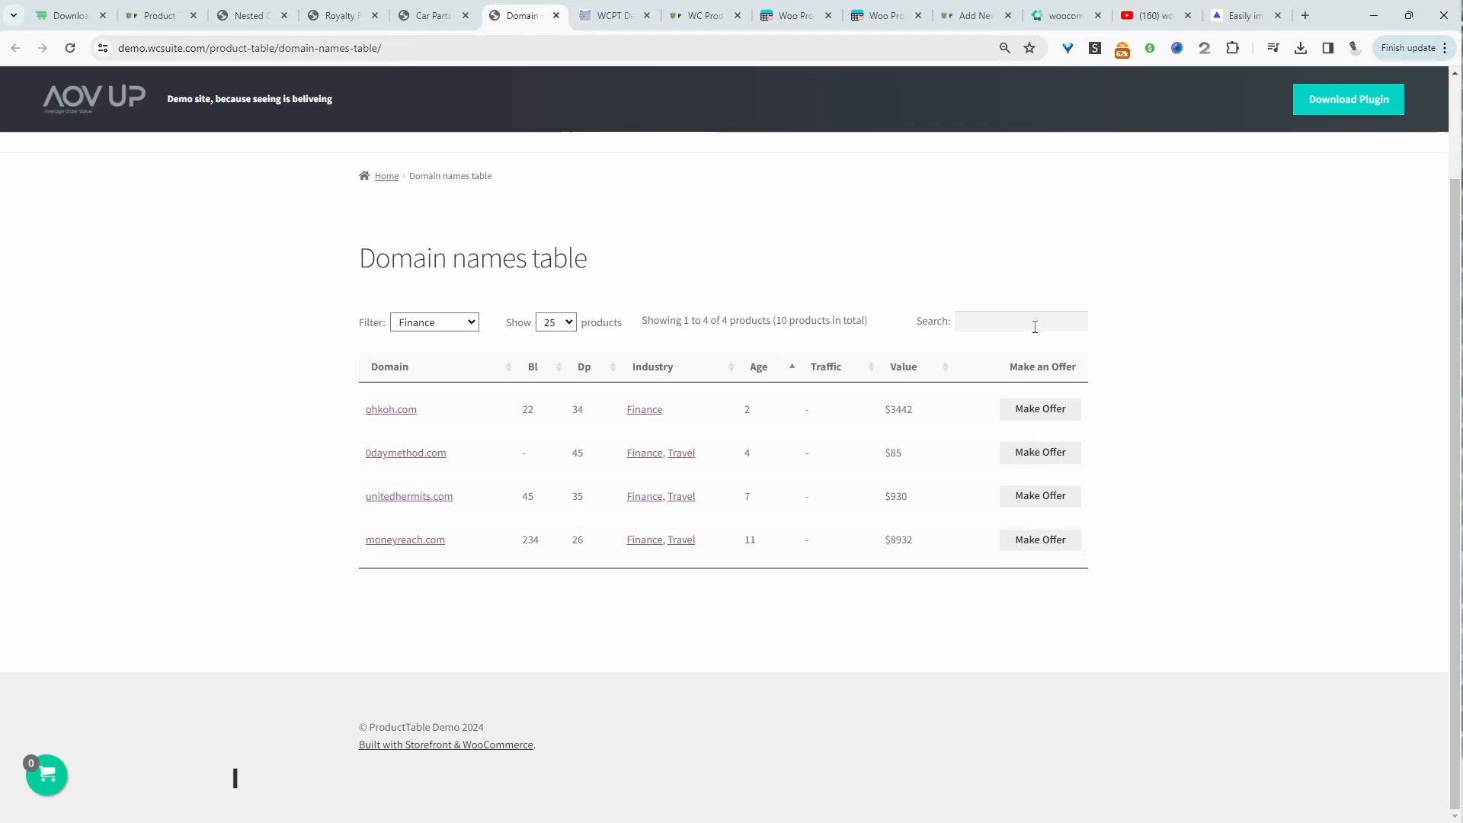
type("oh")
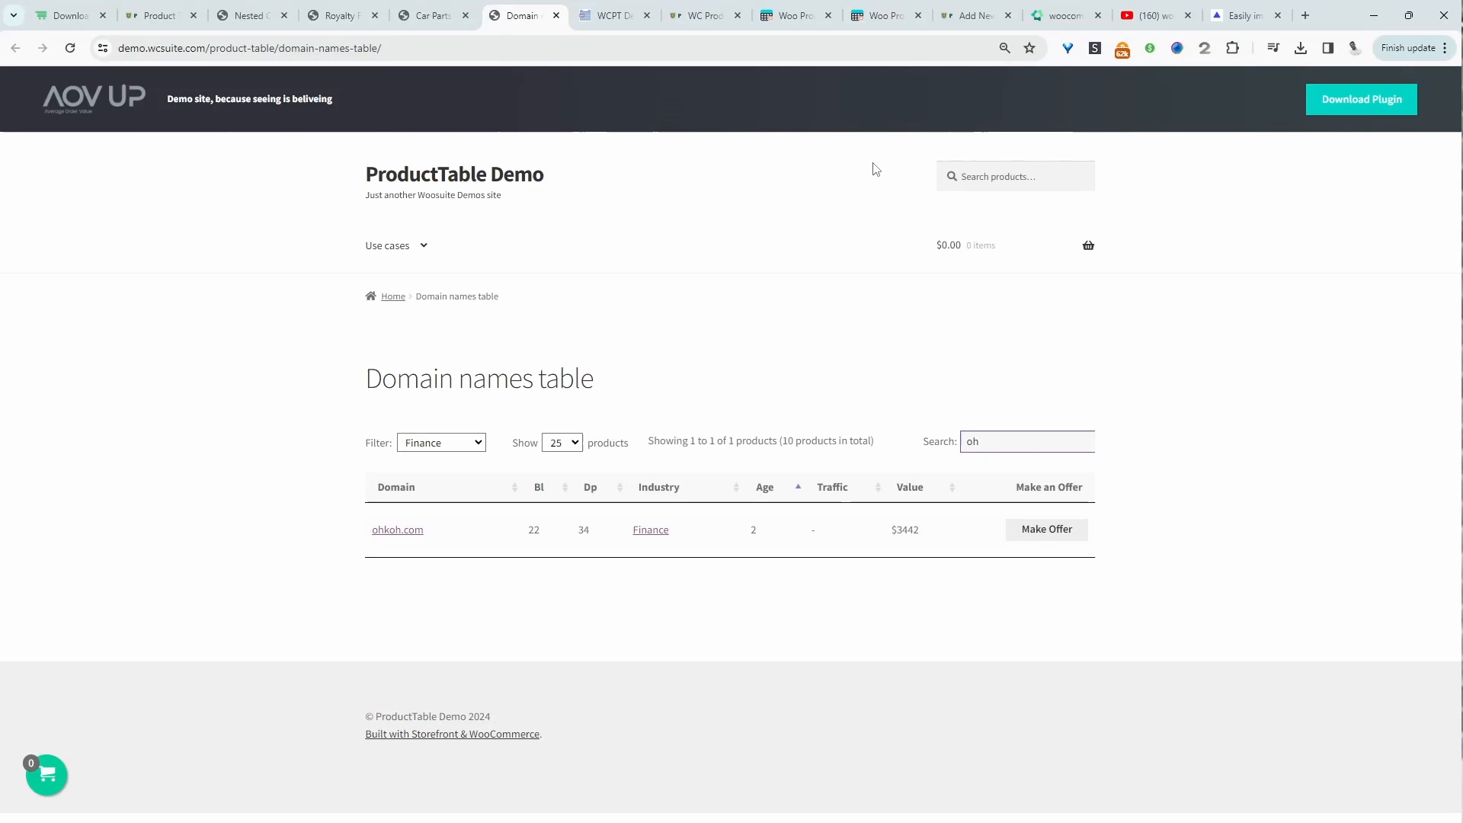
left_click(575, 15)
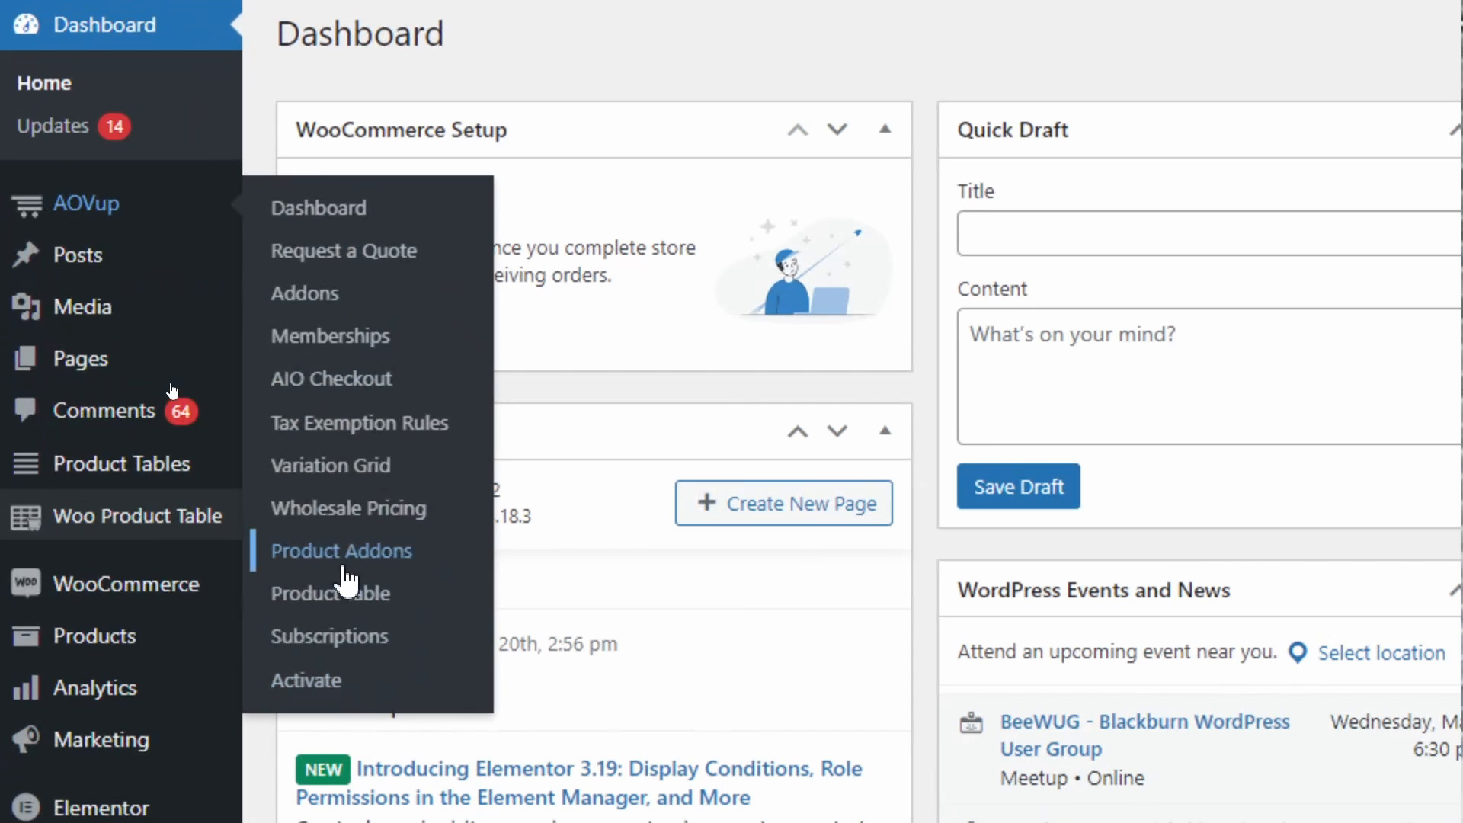
- Go to the AOVup Product Table settings page listing existing tables
left_click(329, 592)
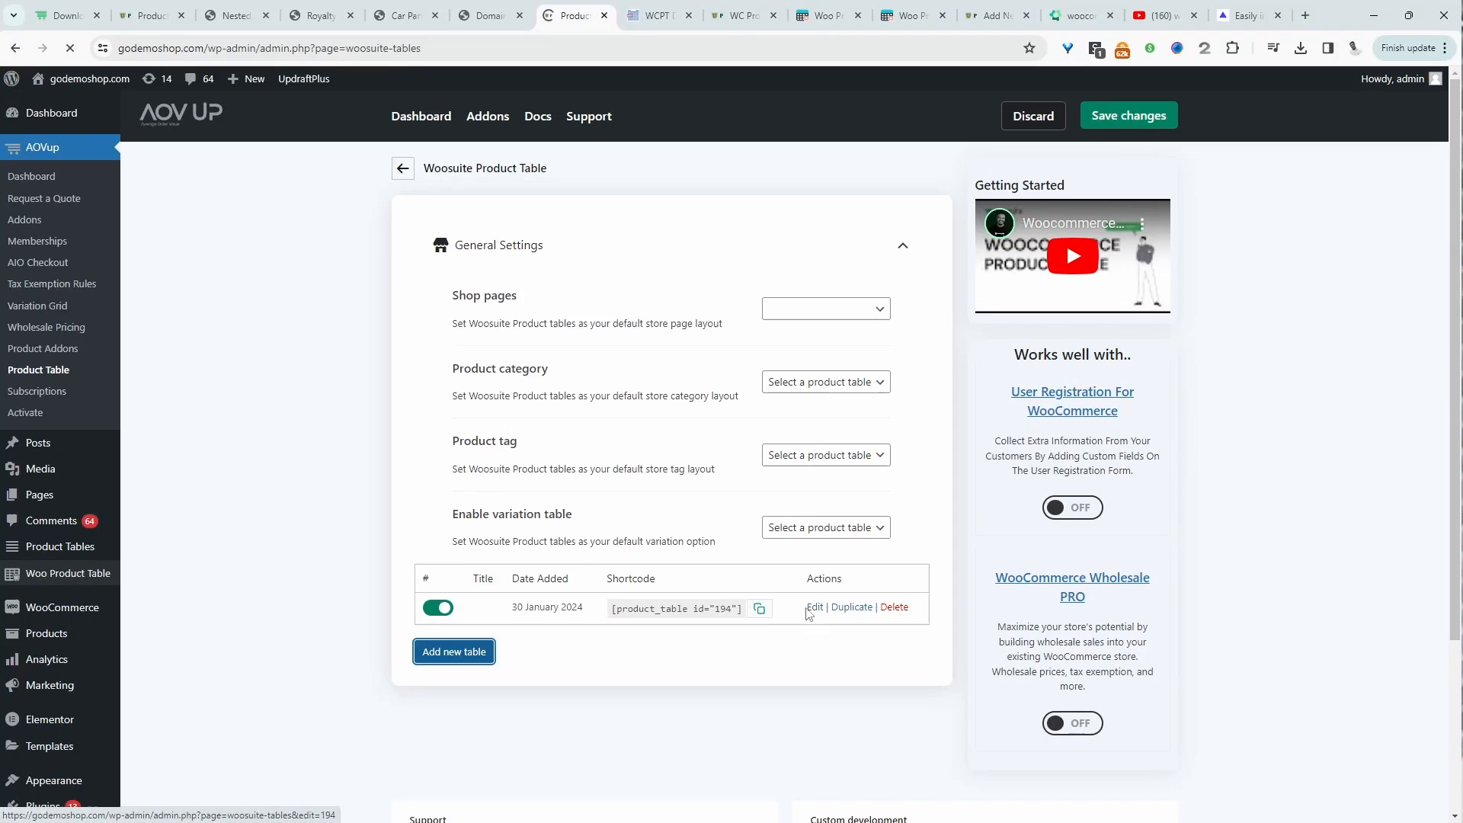
- Start a new table and drag Name, Short description, Weight and Reviews into the selected columns
left_click(454, 651)
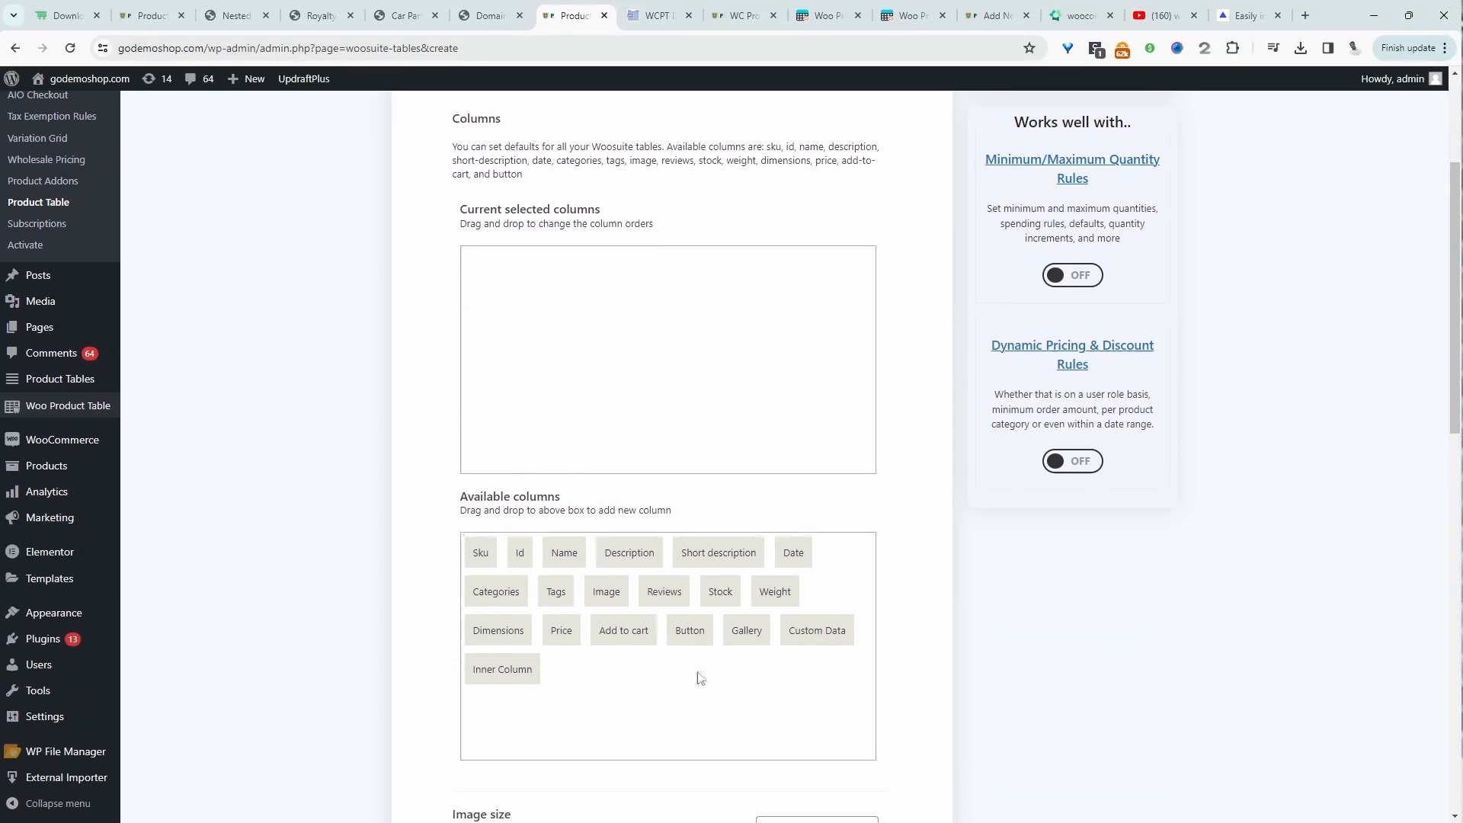
left_click_drag(563, 552, 550, 323)
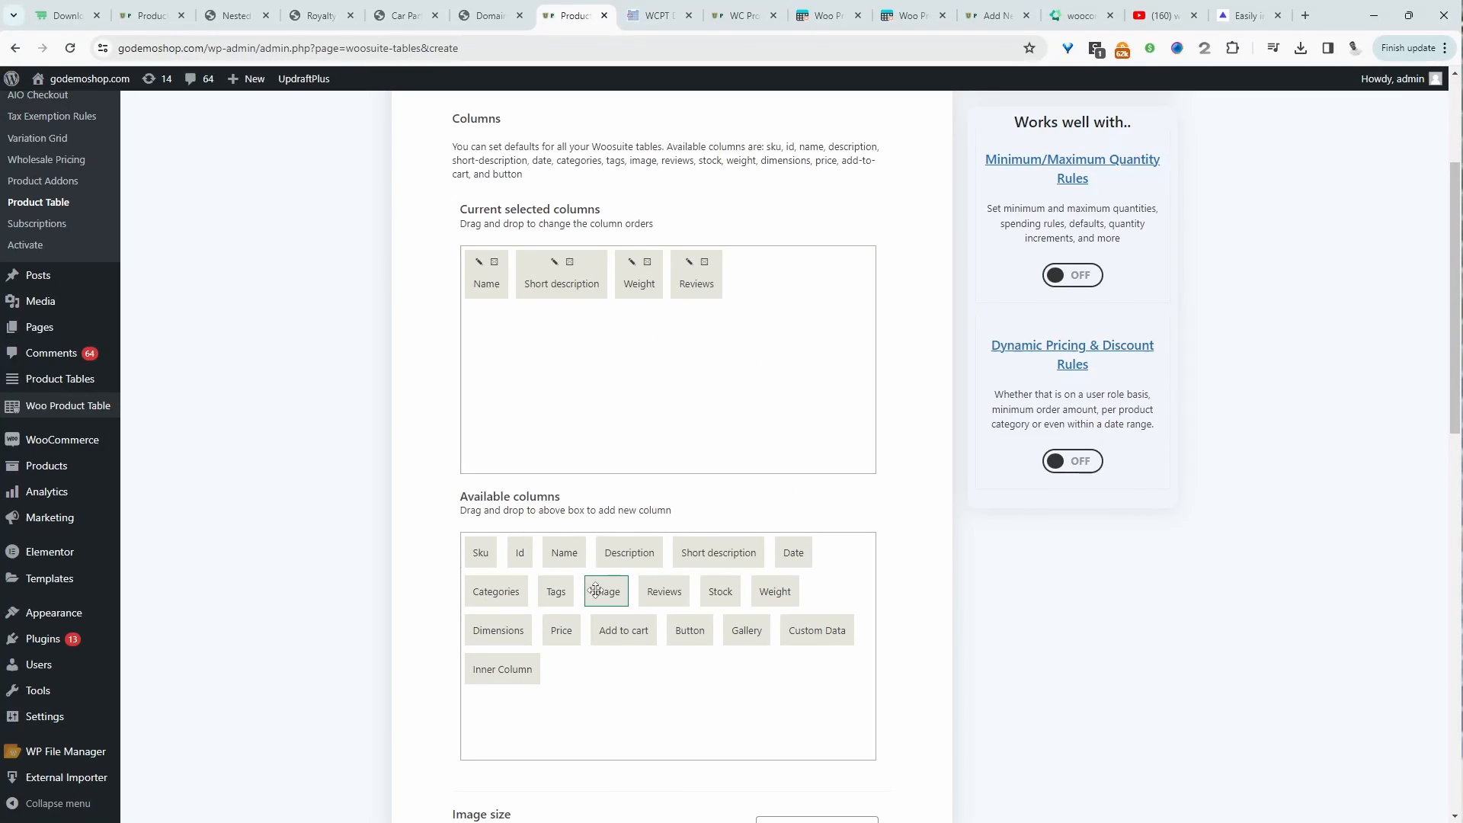
- Add Image and Custom Data columns, accepting their default popup settings
left_click(605, 592)
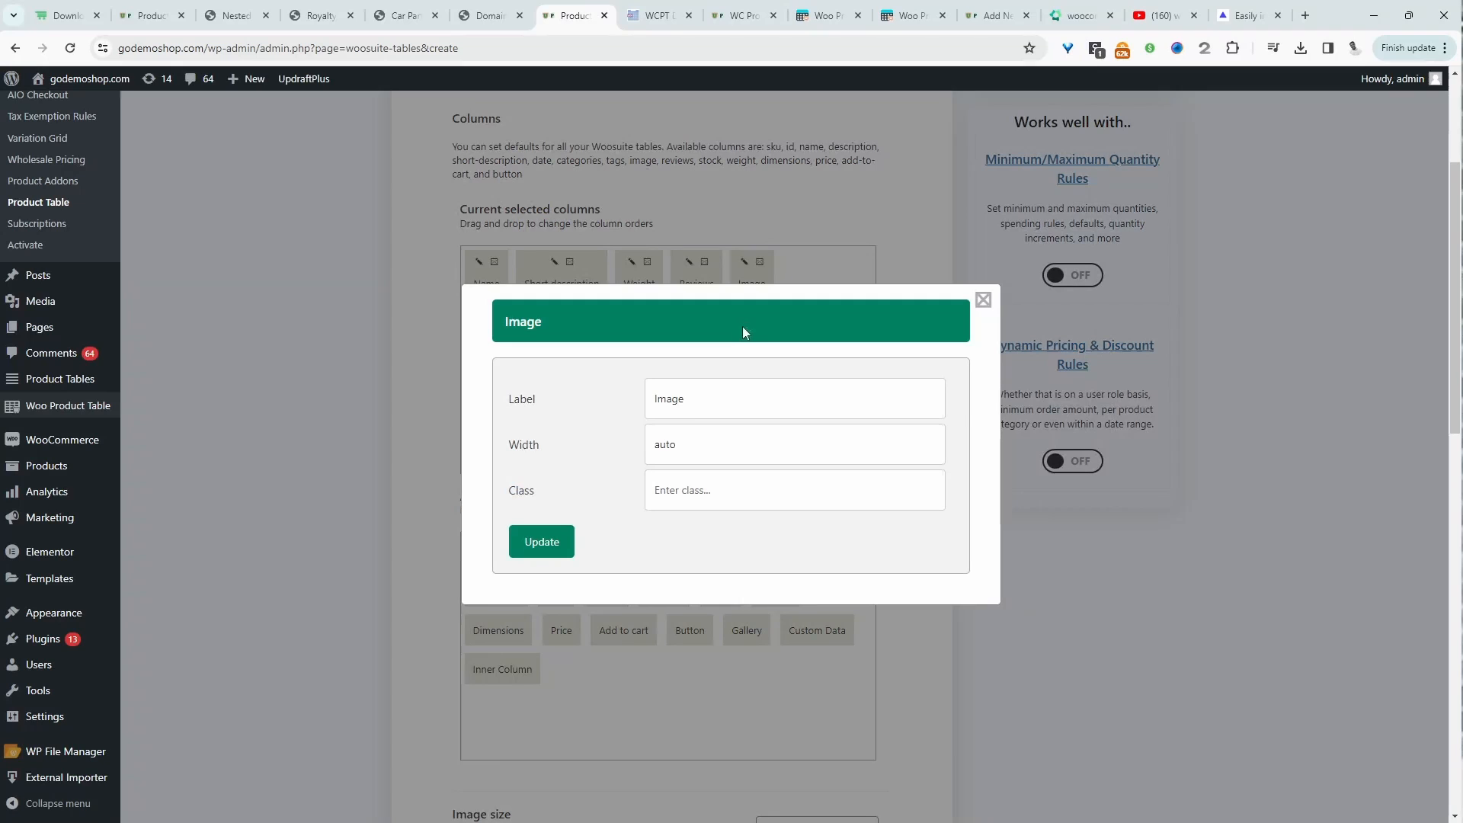
left_click(792, 444)
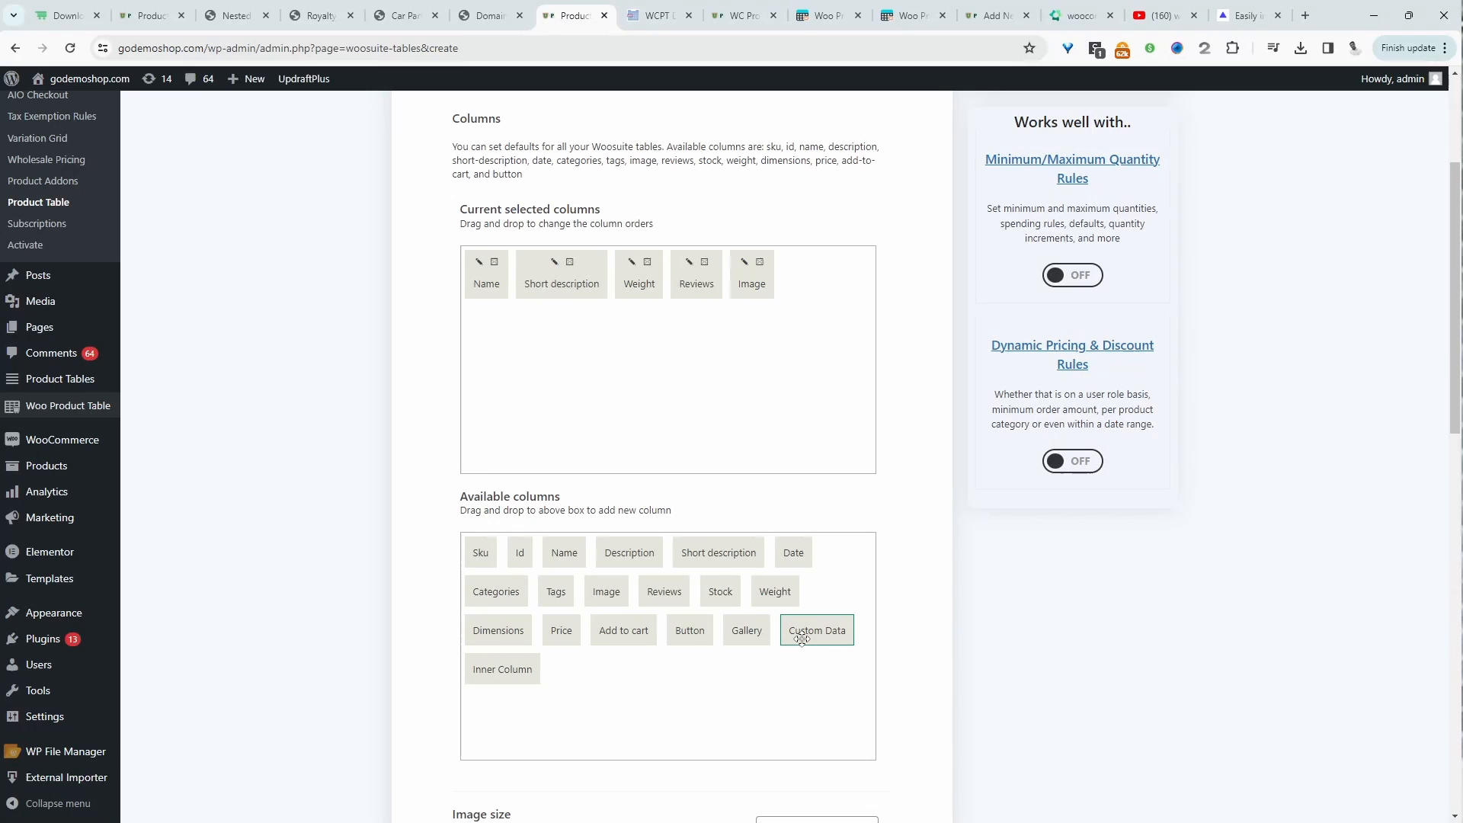
left_click(792, 489)
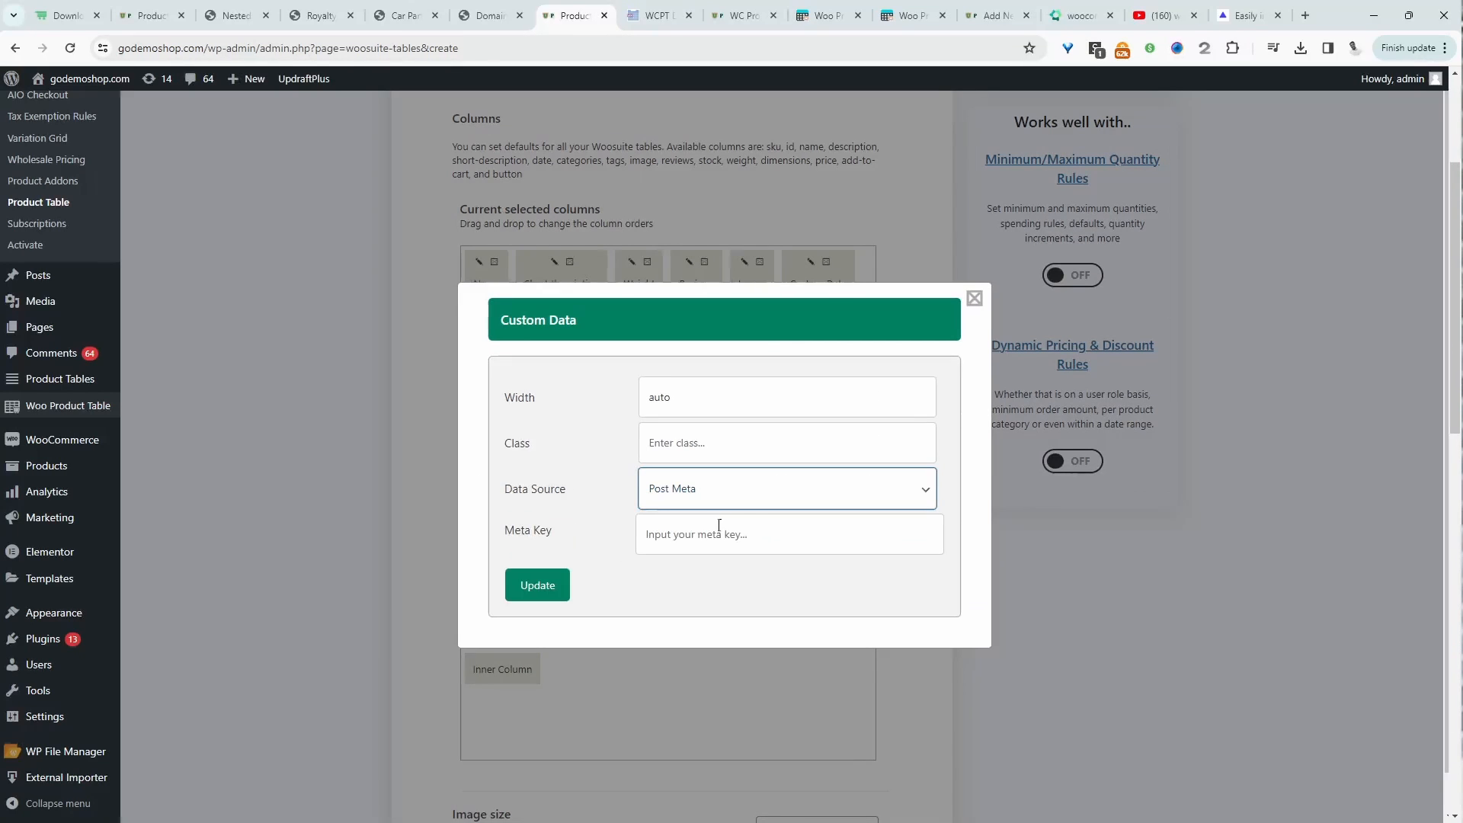
left_click(787, 533)
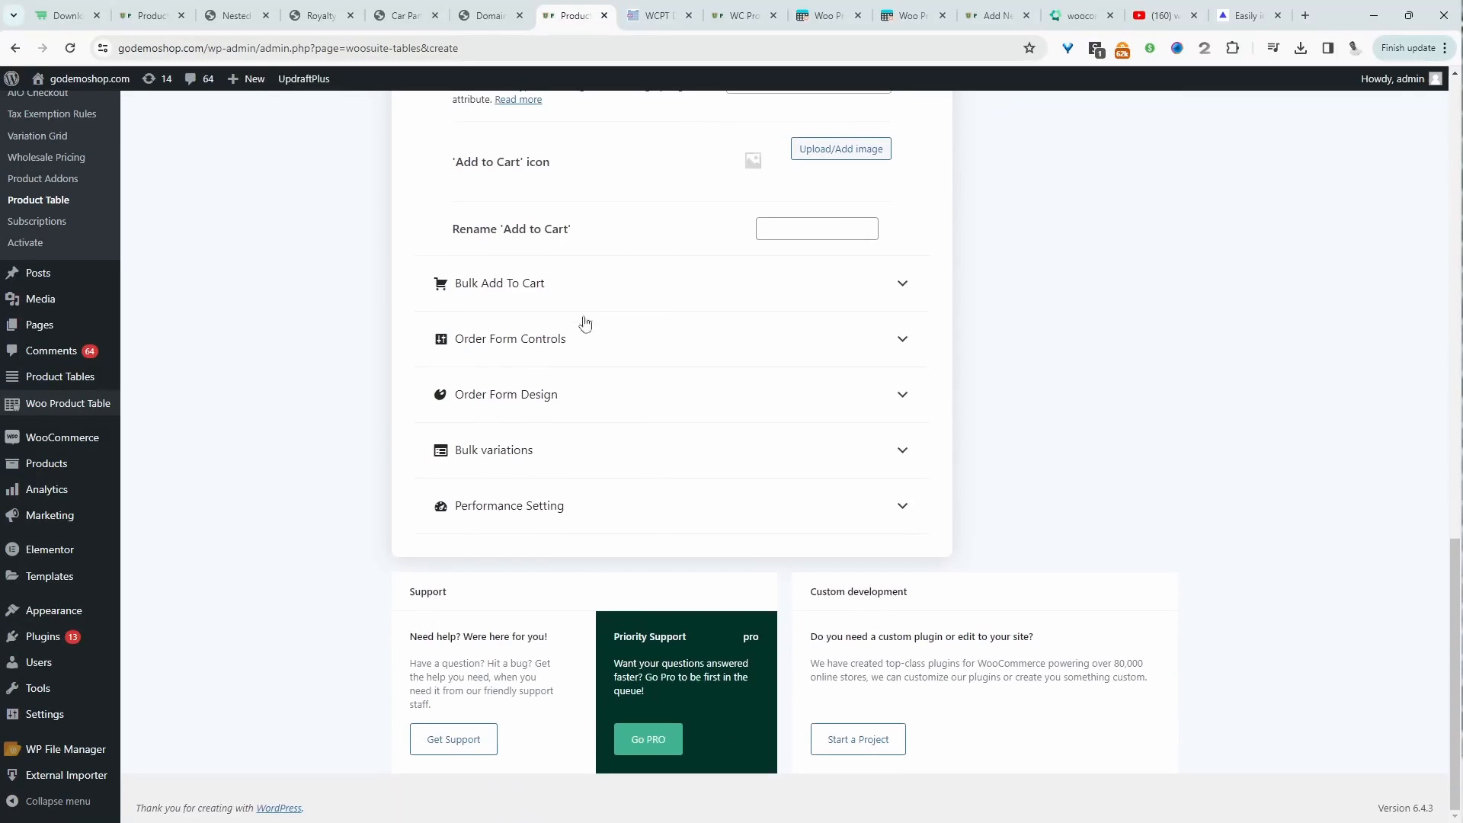
- Add a product condition rule with its Type choices shown and switch Lazy load on
left_click(500, 283)
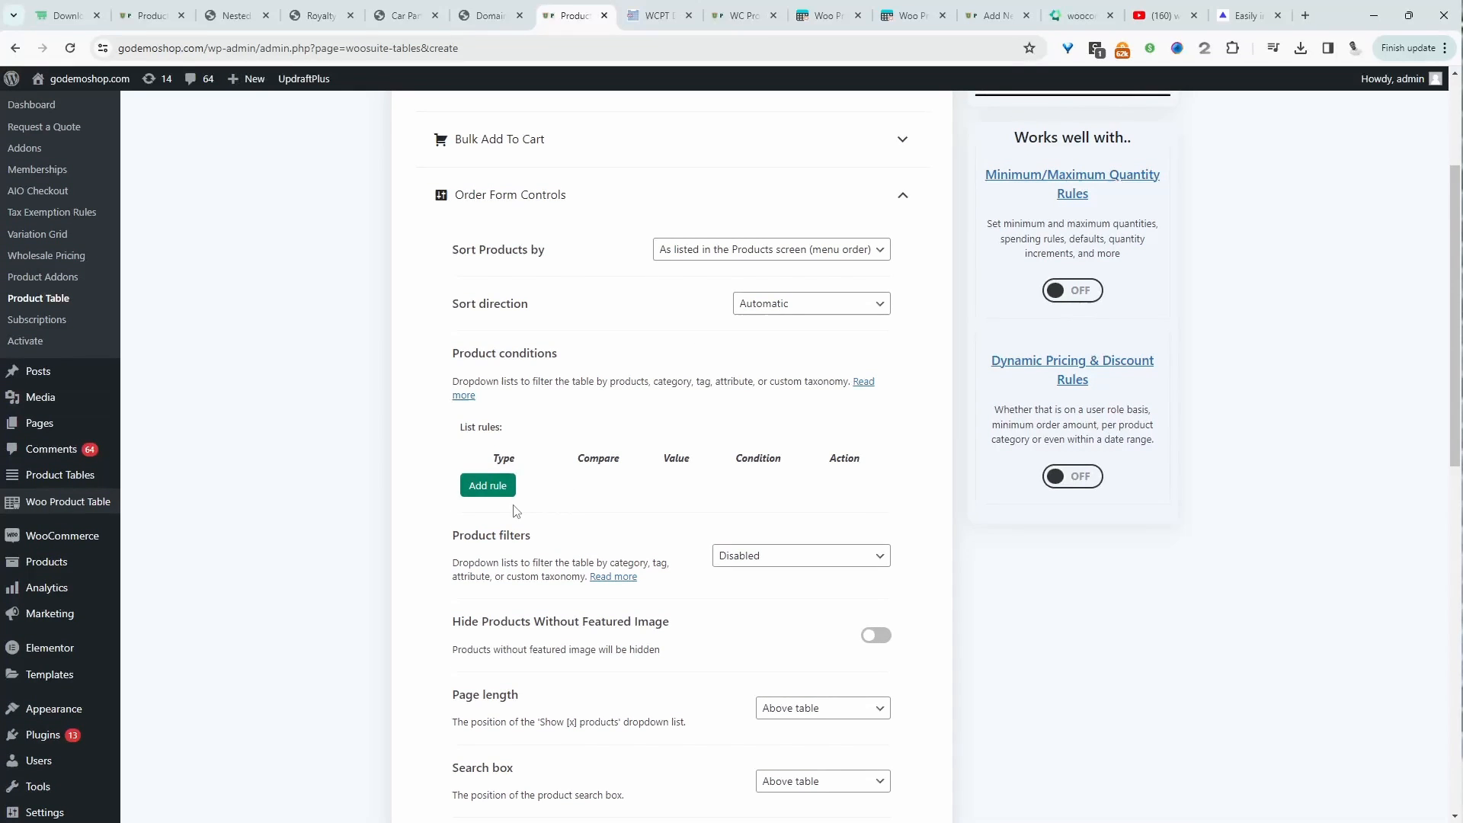
left_click(488, 485)
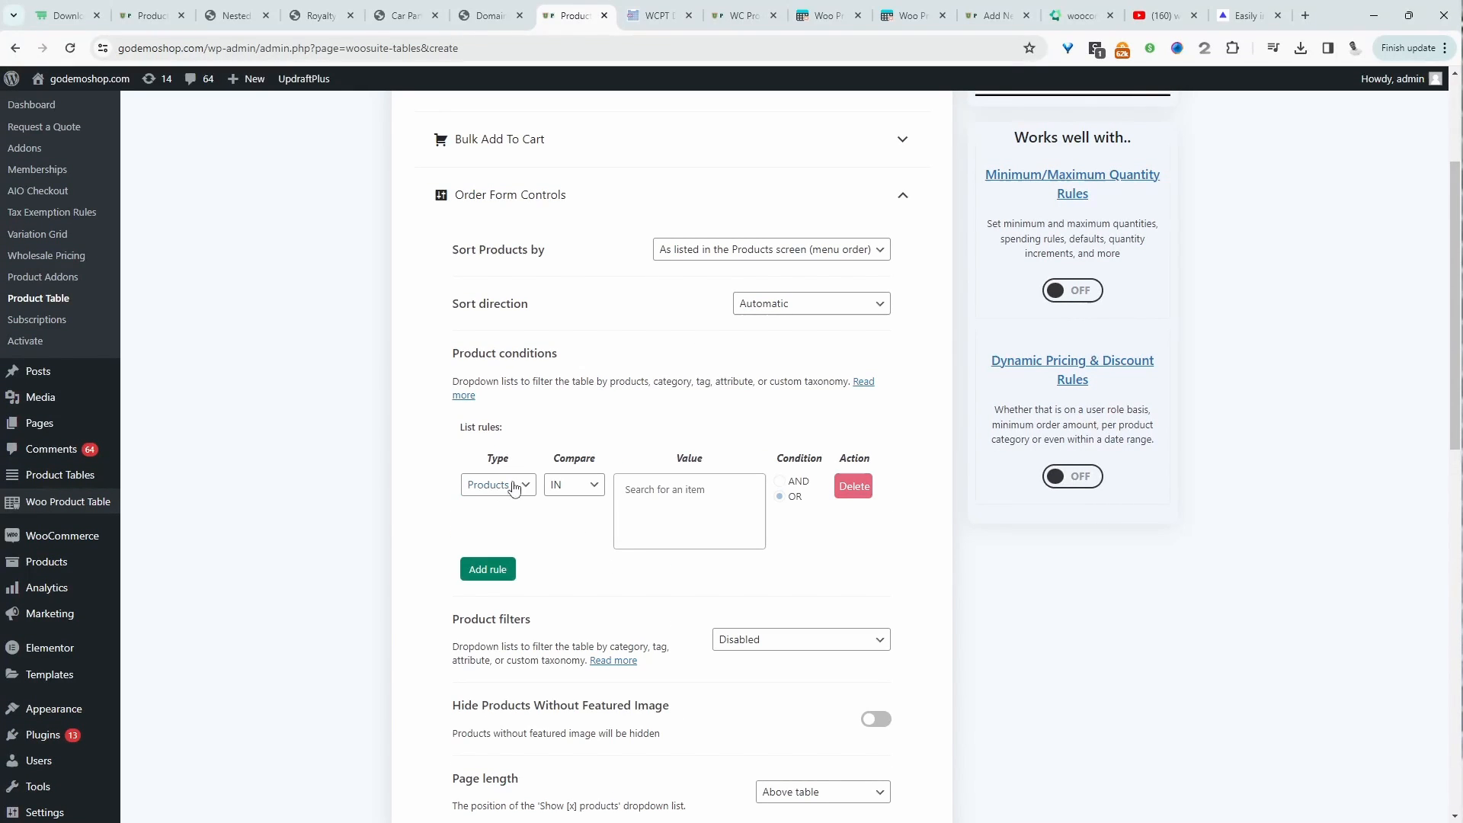
left_click(497, 483)
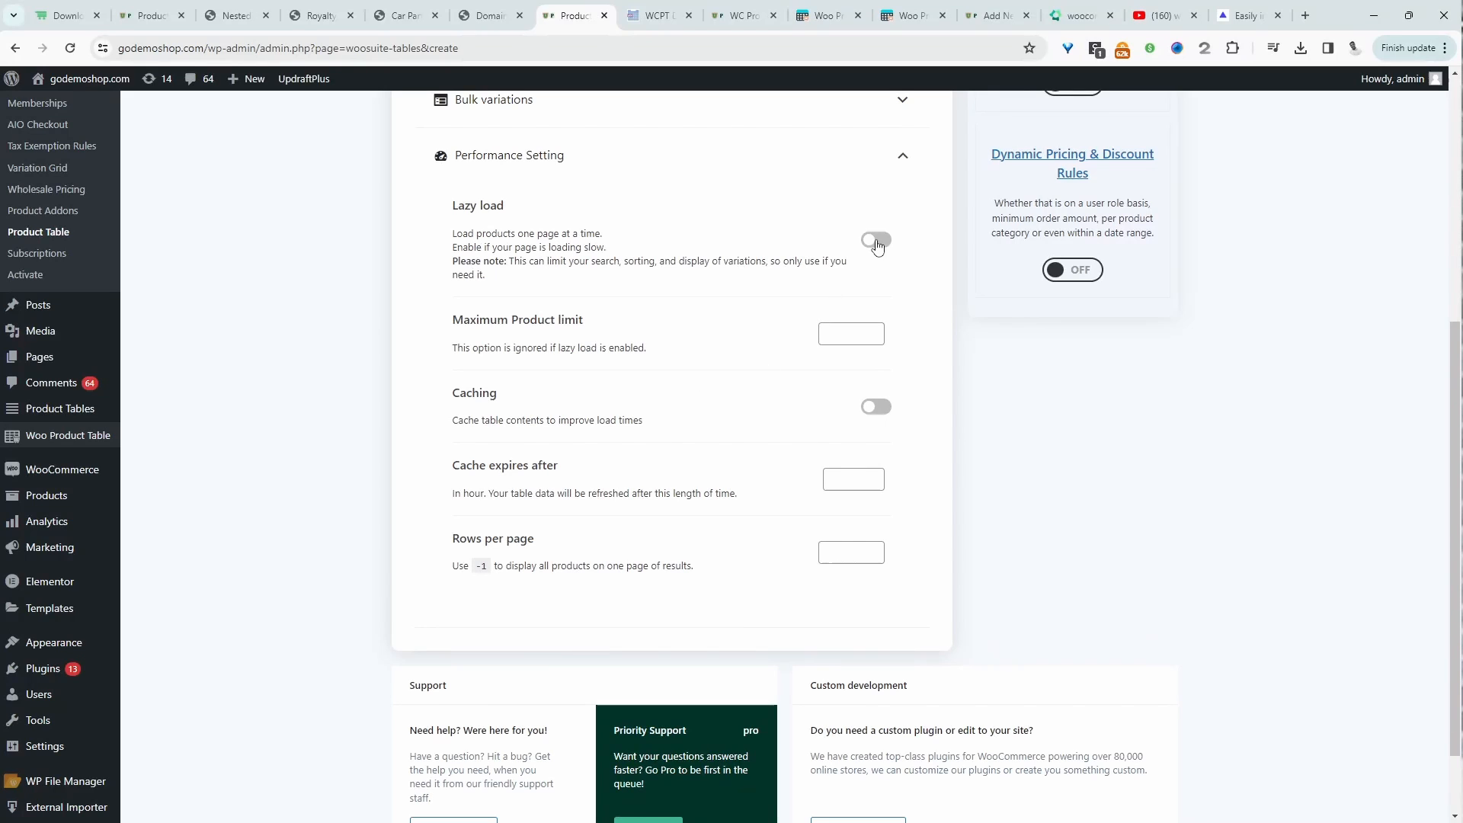
left_click(874, 239)
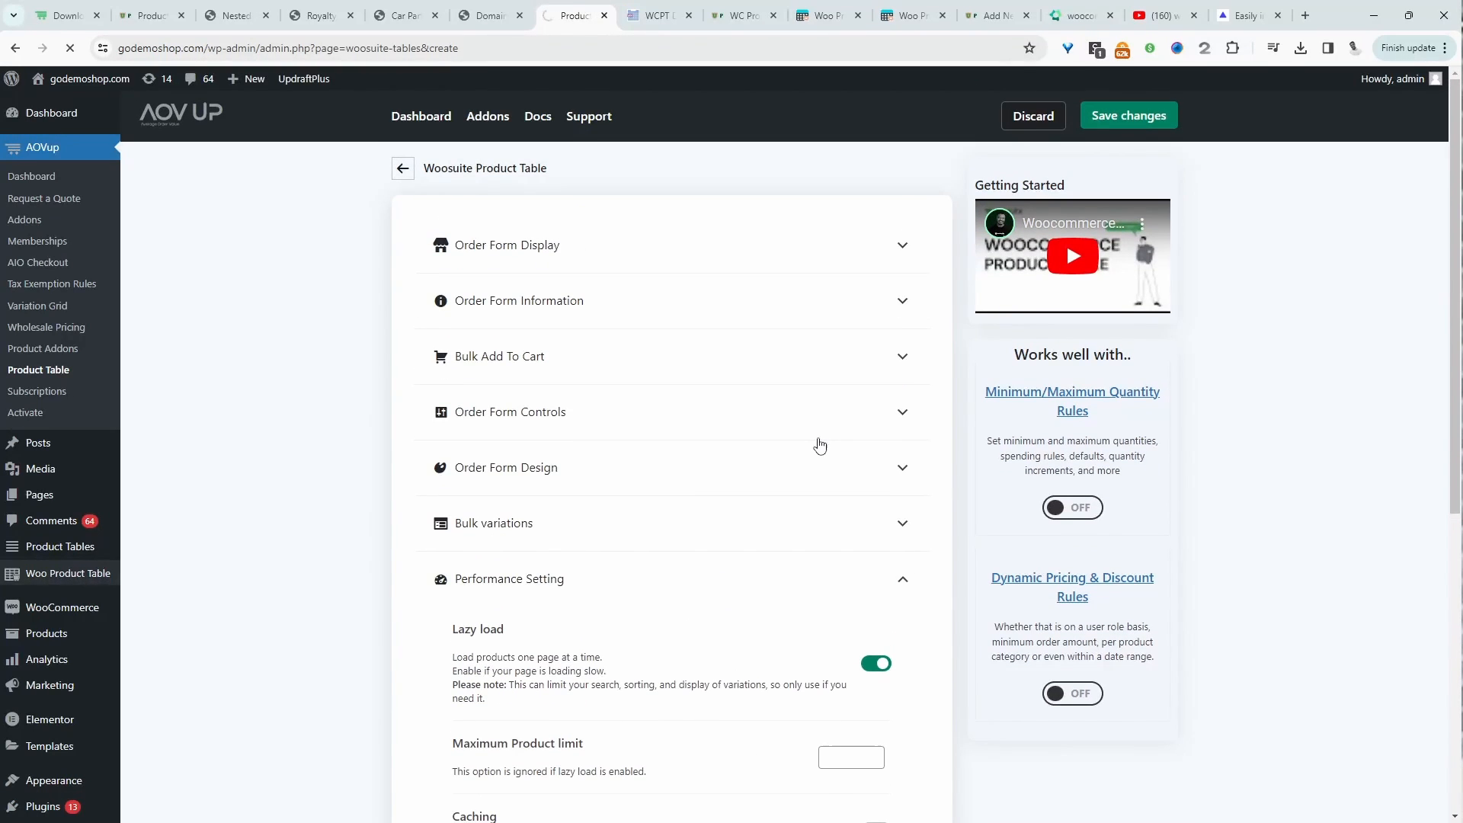
- Return to the Woosuite Product Table overview listing the existing table and shortcode
left_click(403, 168)
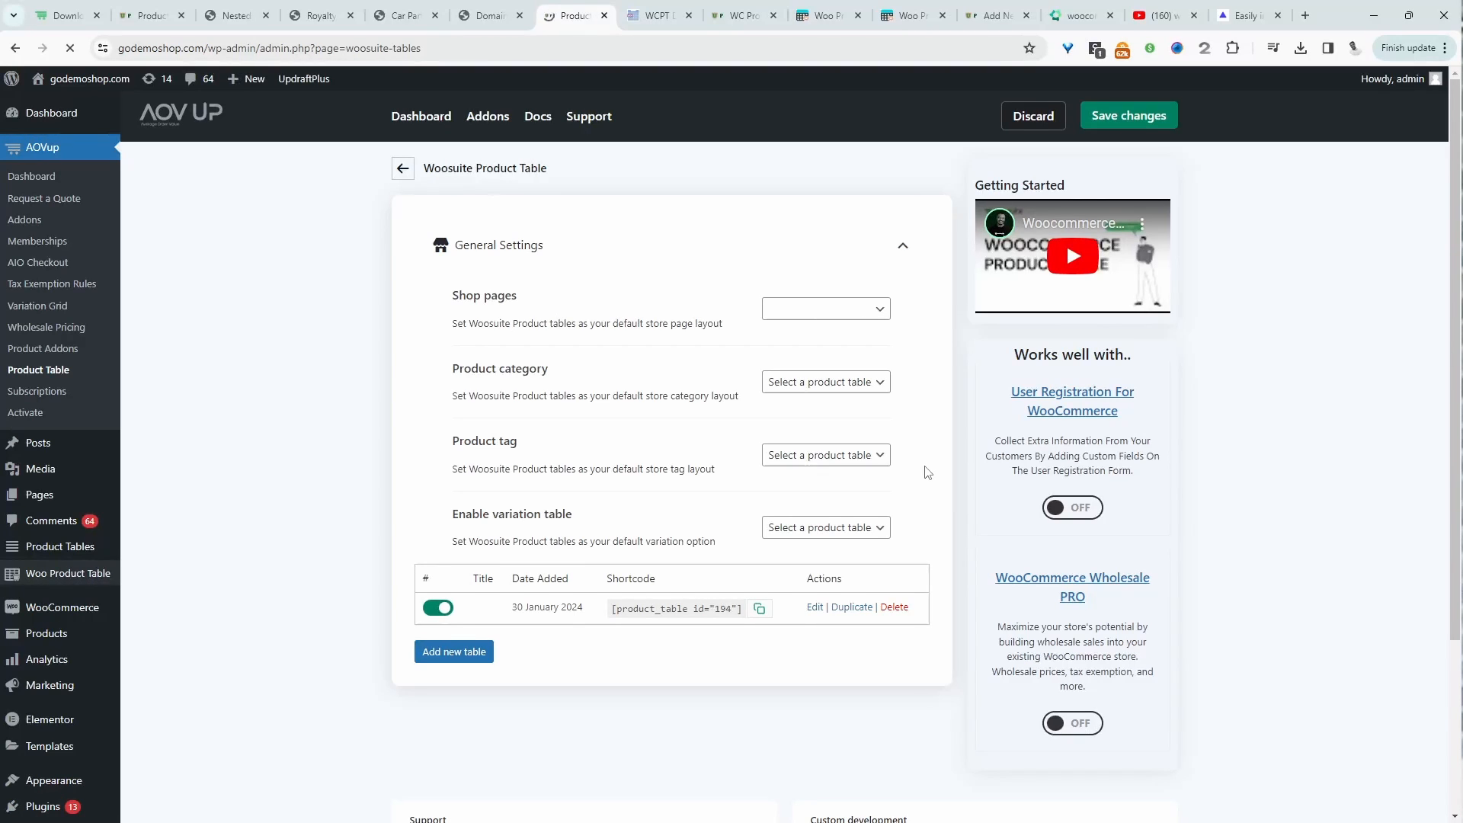
mouse_move(935, 395)
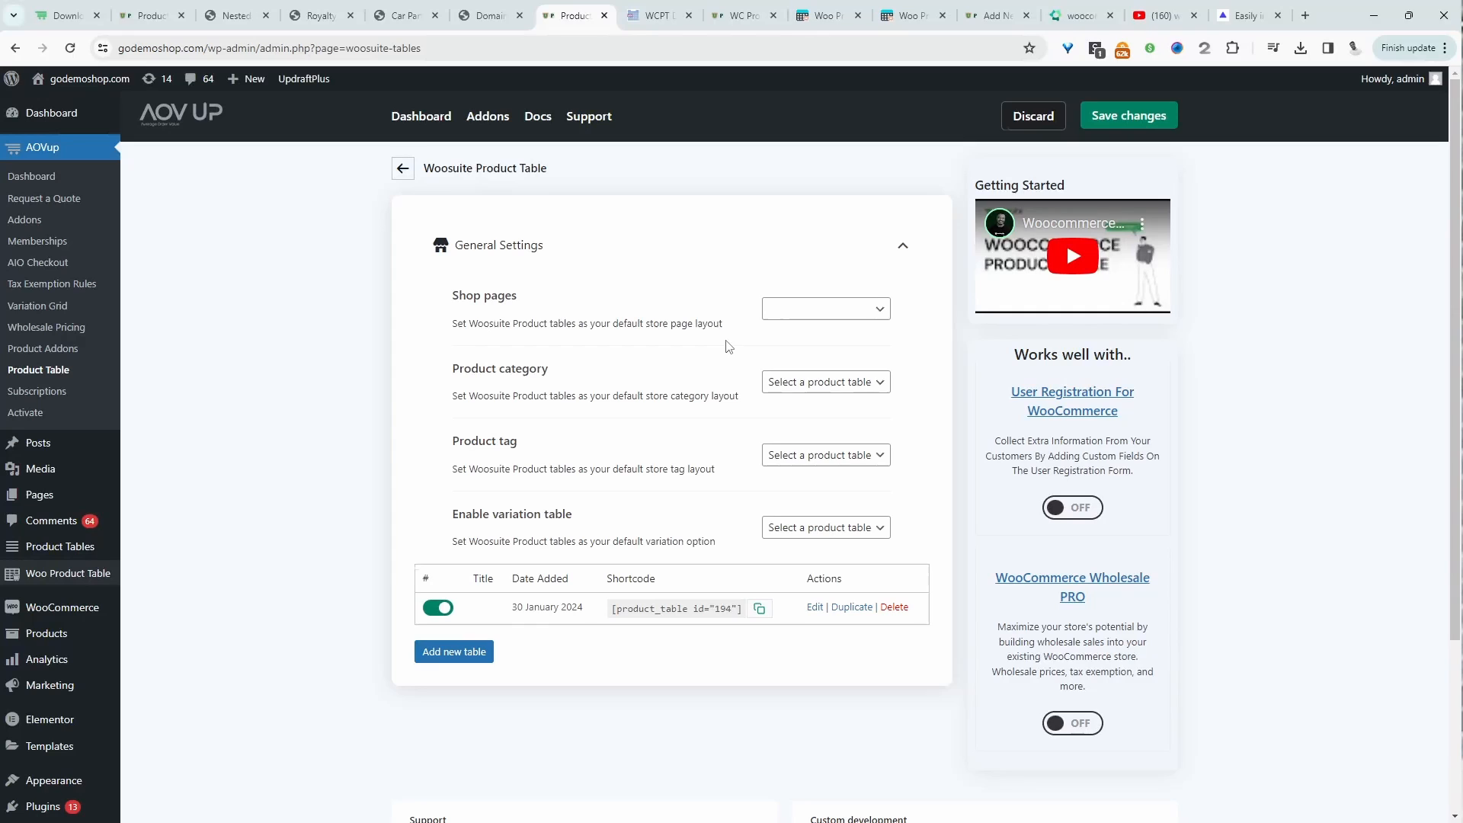
mouse_move(779, 331)
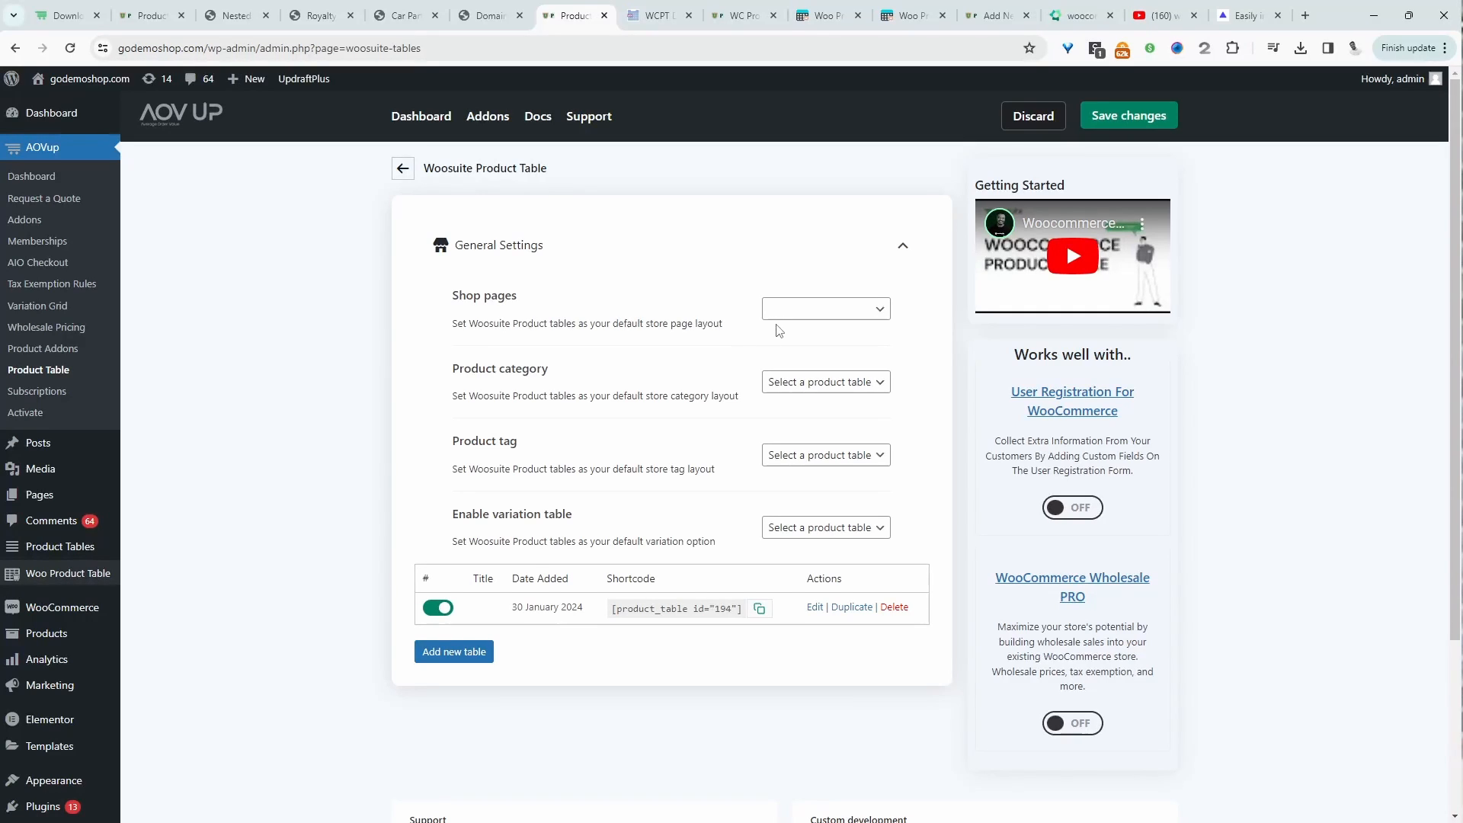
mouse_move(689, 380)
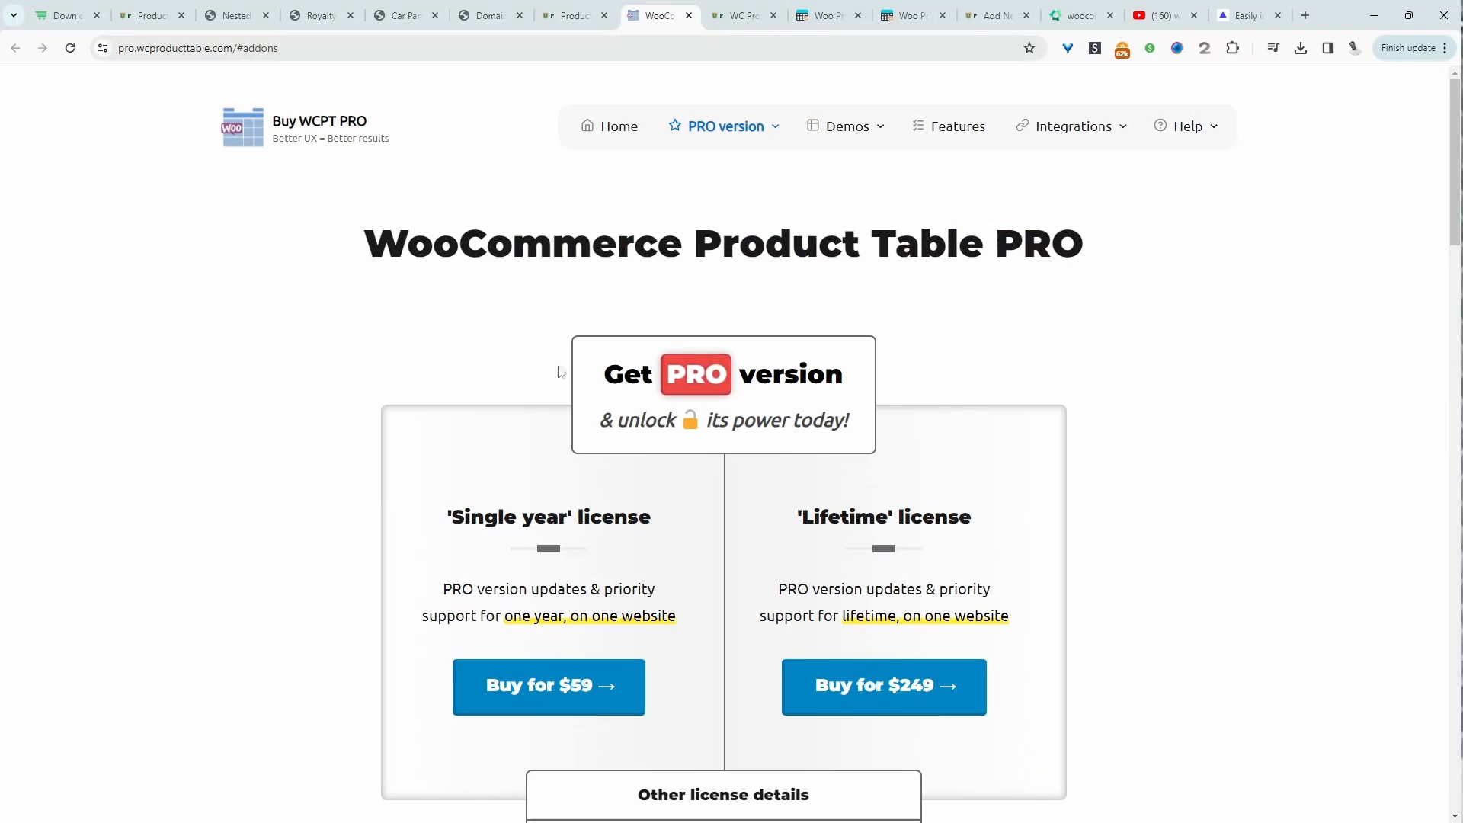
mouse_move(524, 413)
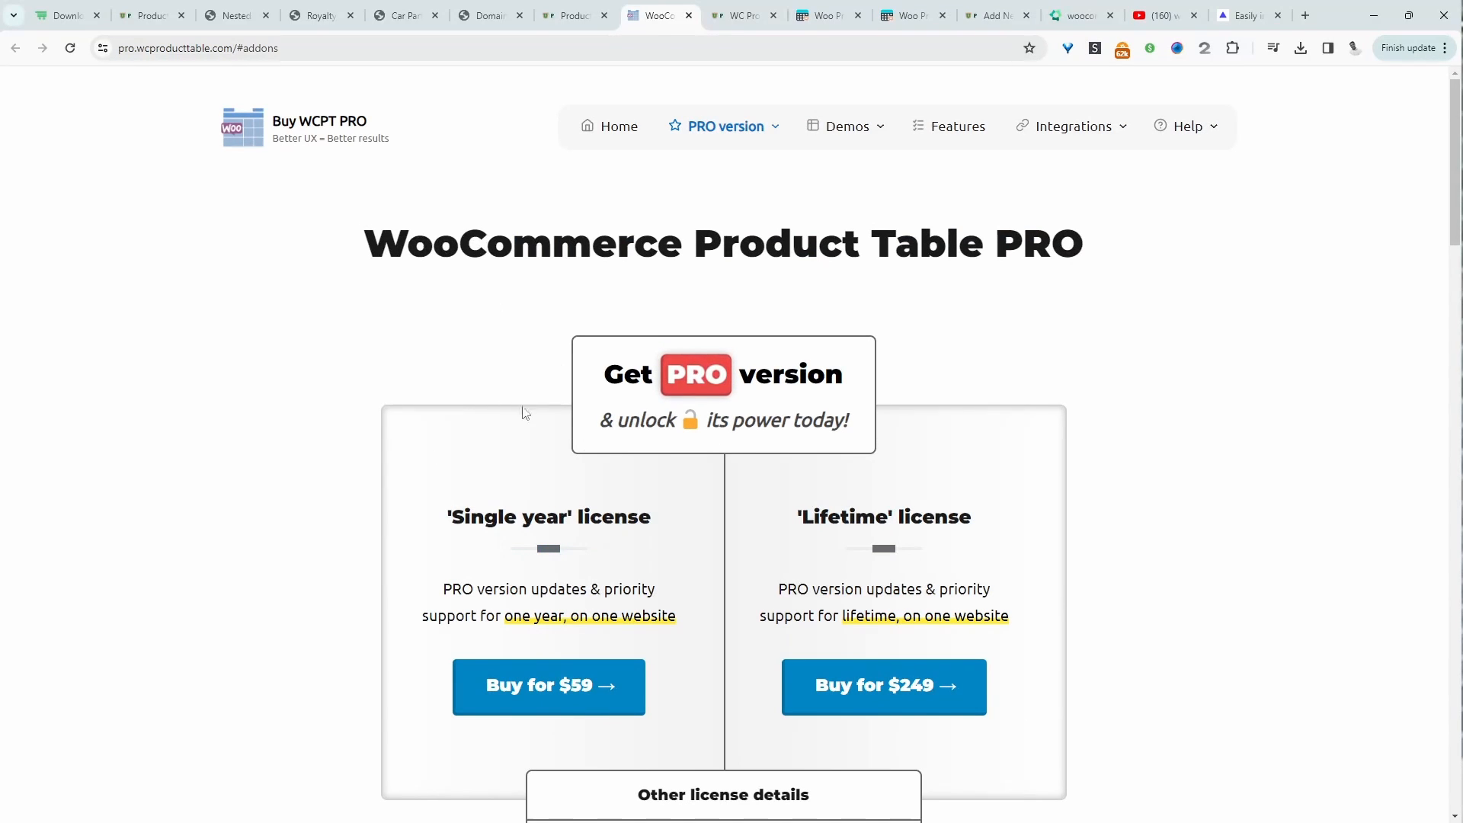
- Review the PRO licences and add-ons, then go to the WCPT demo site
scroll("down", 3)
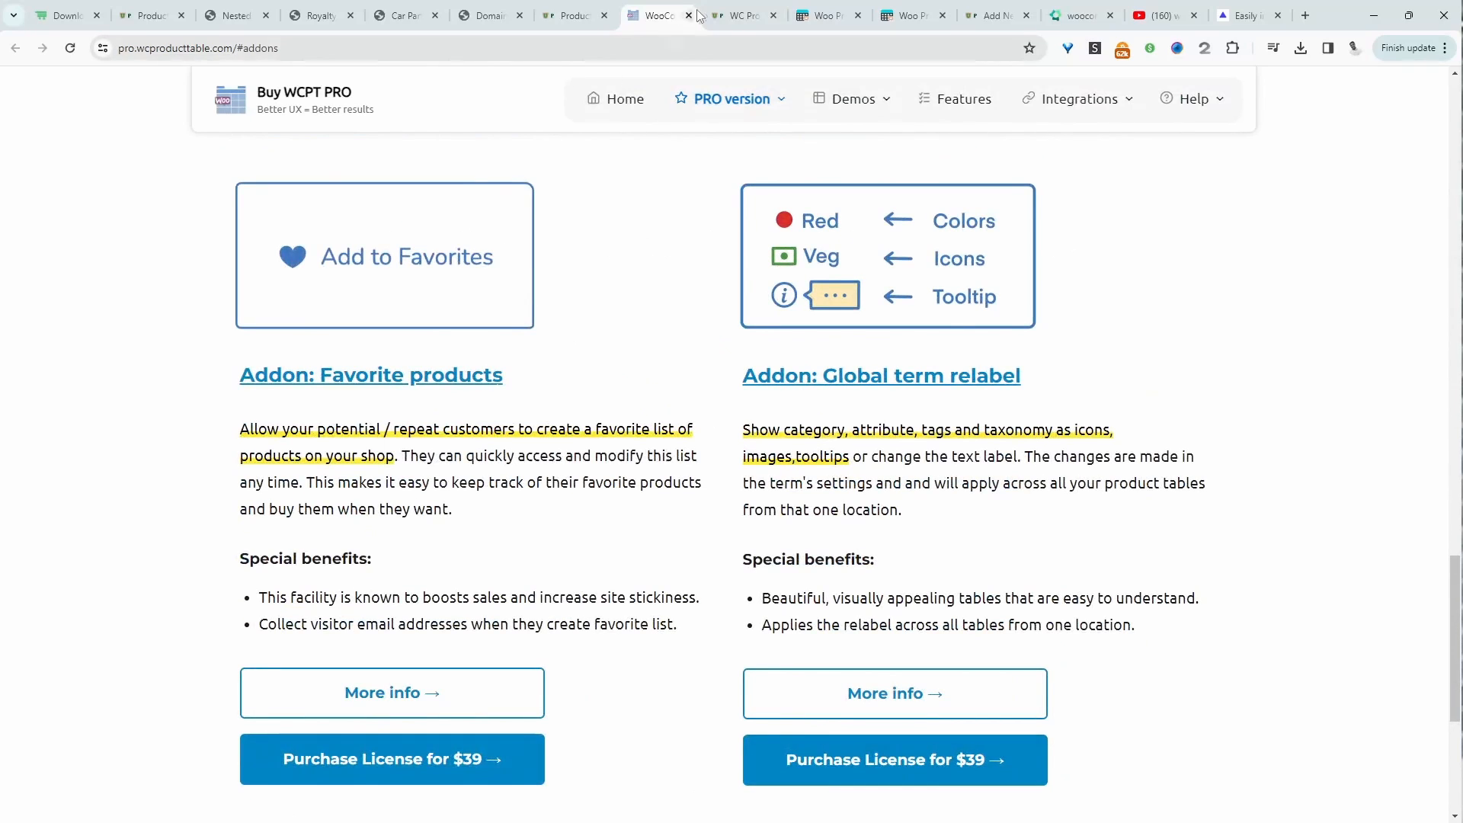
left_click(743, 15)
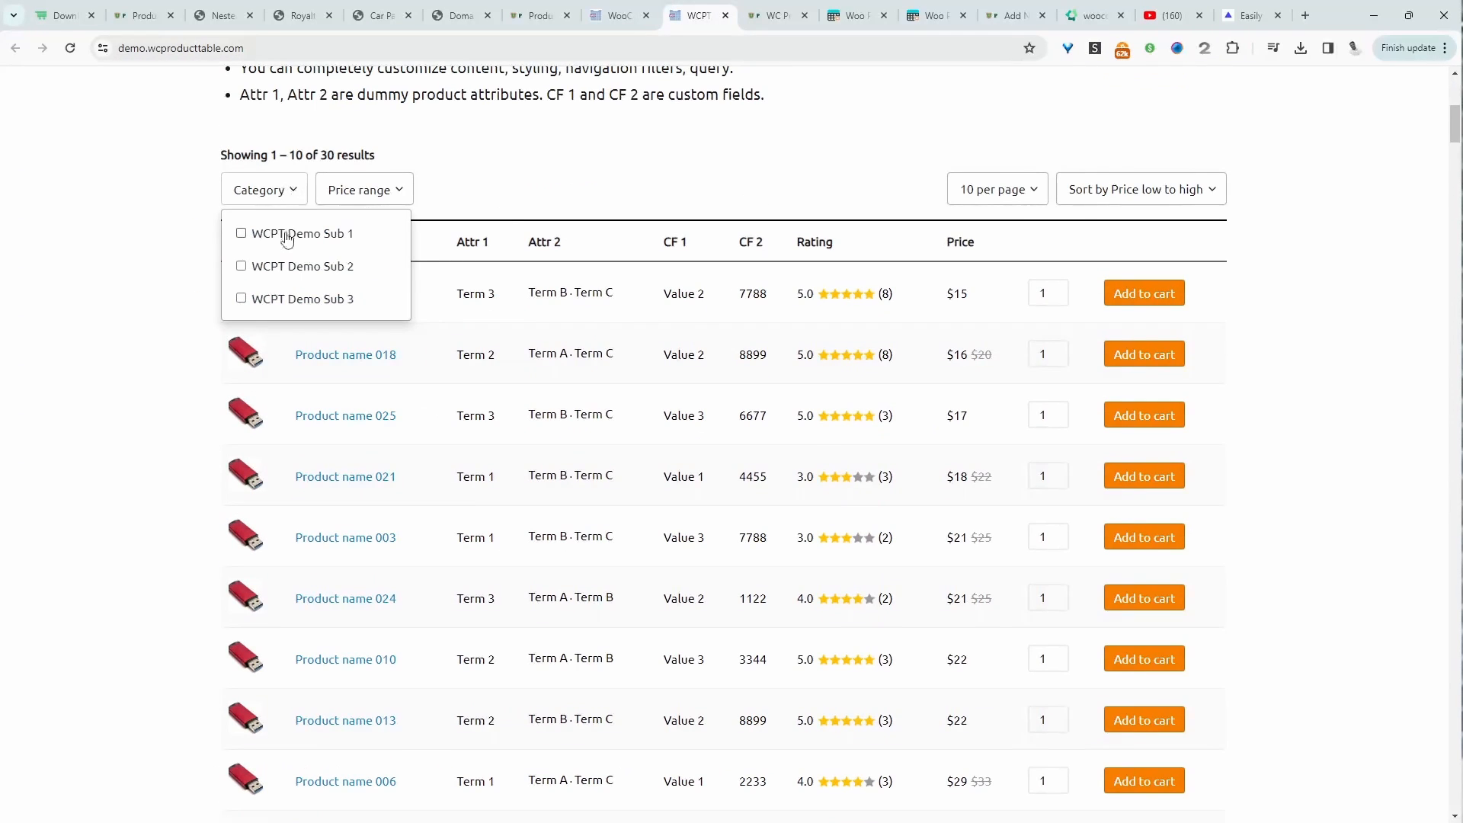
- Filter the sample table to WCPT Demo Sub 1 and browse down through the layout demos
left_click(241, 231)
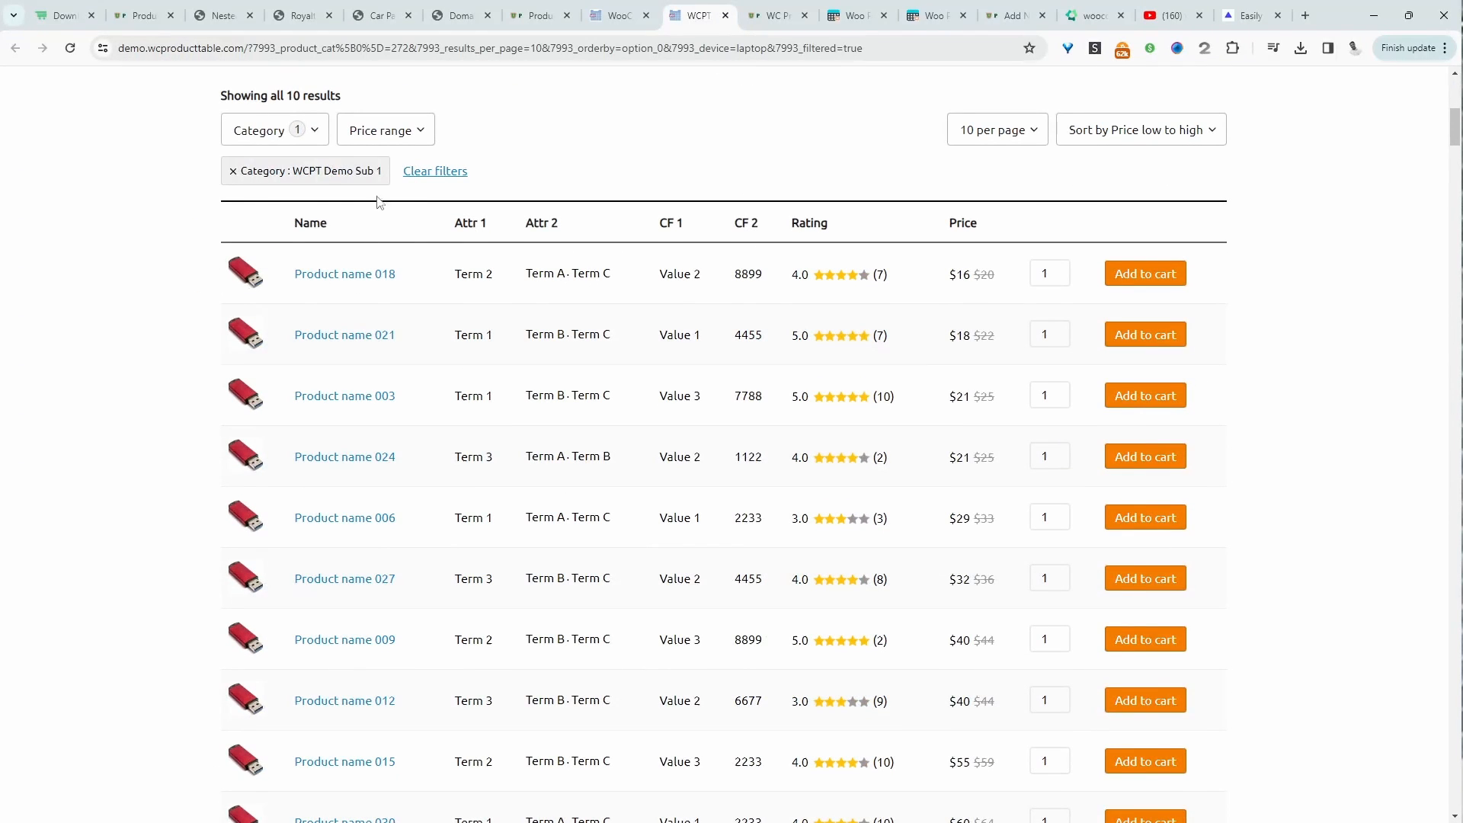
left_click(273, 129)
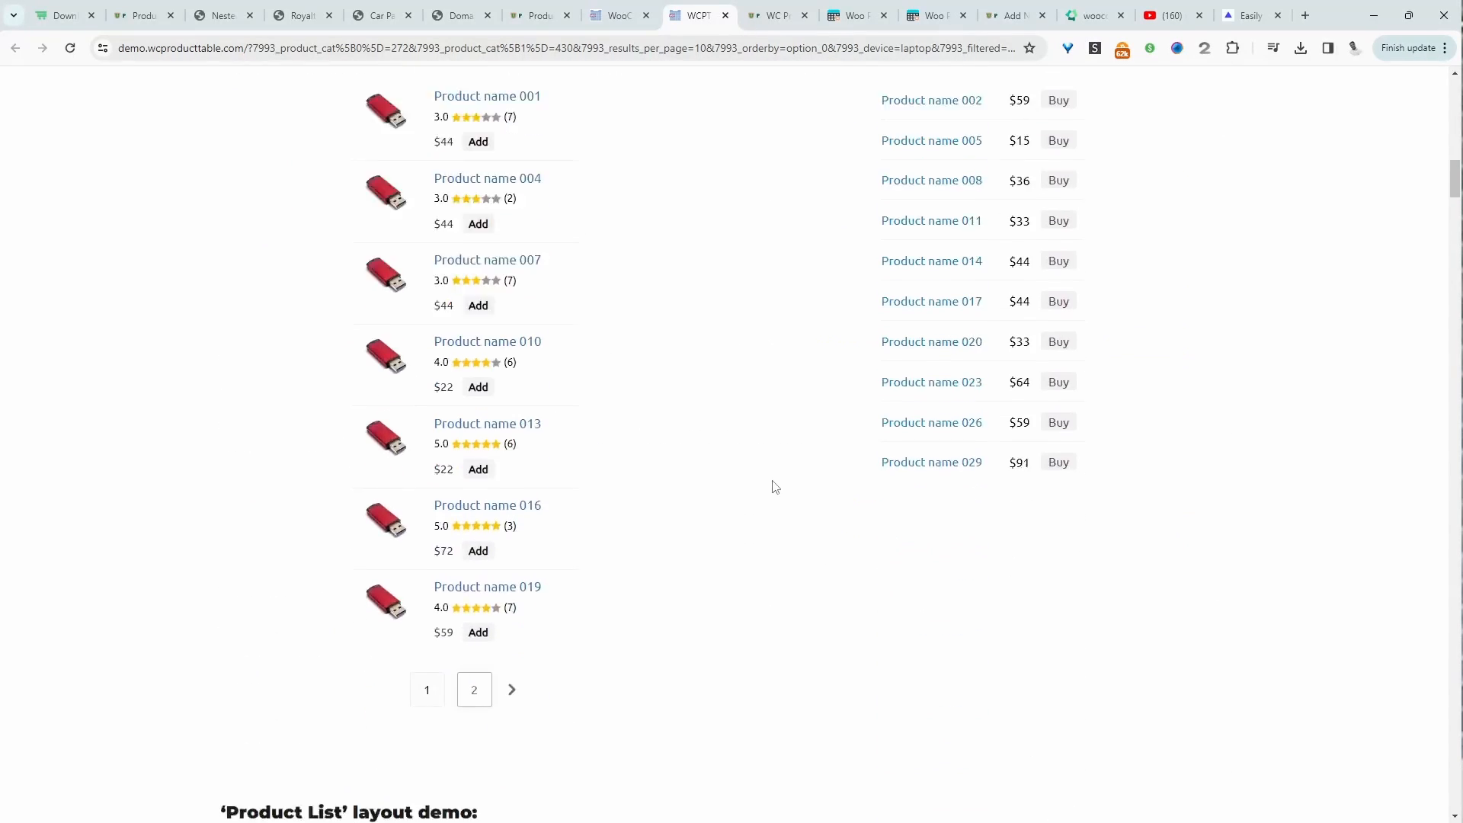
scroll("down", 3)
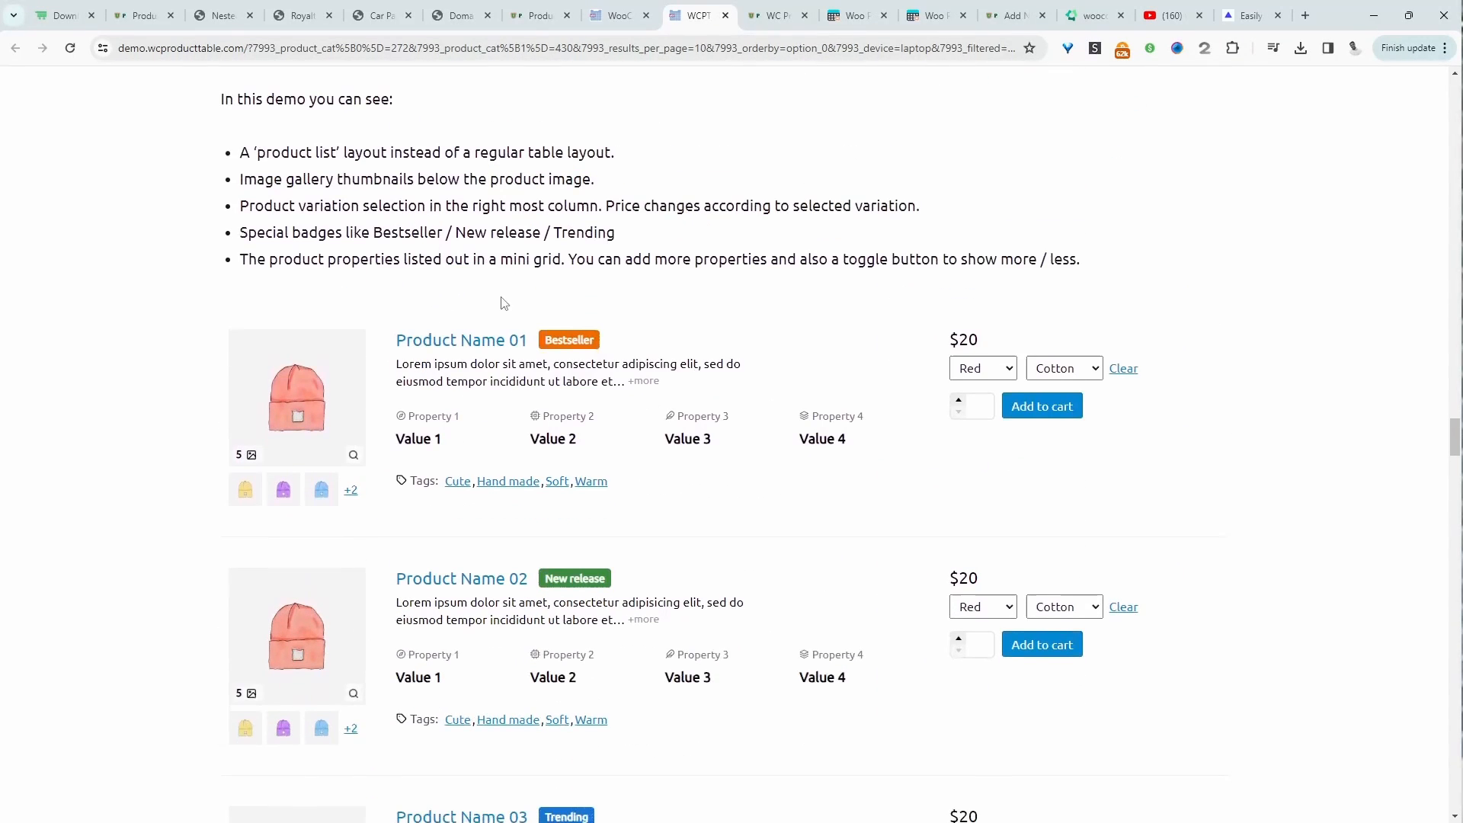
scroll("down", 3)
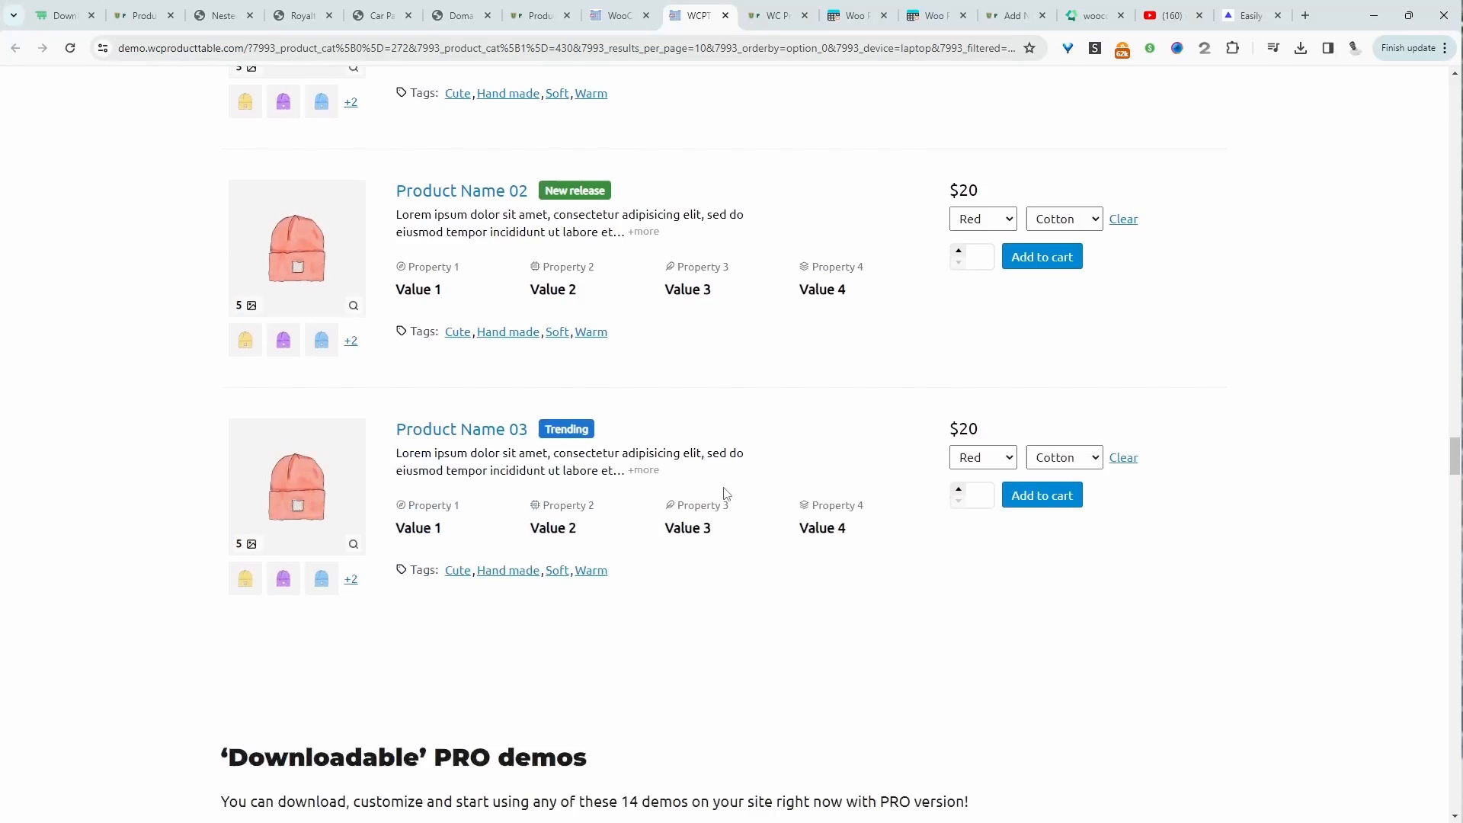
scroll("down", 3)
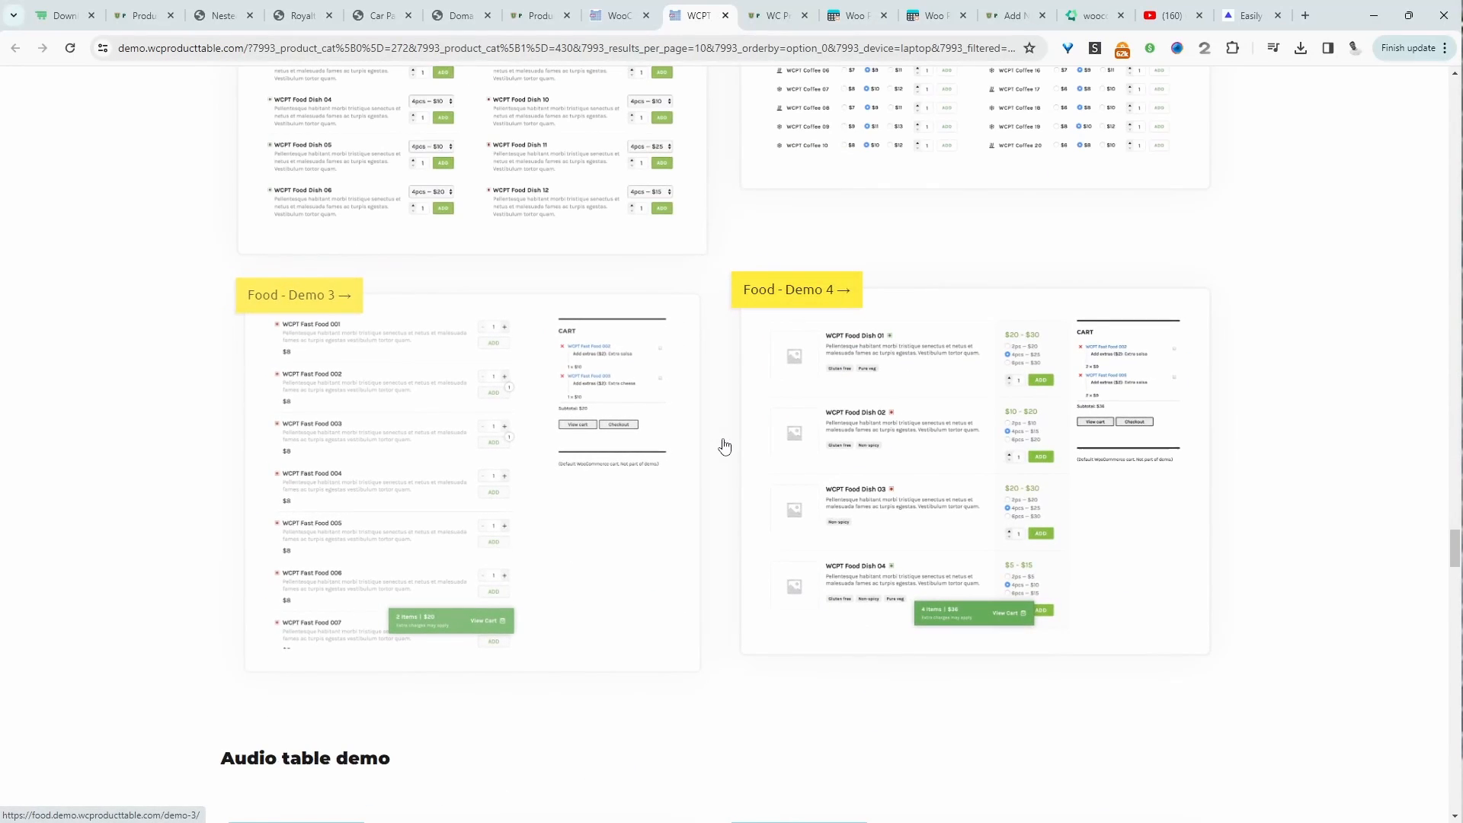
scroll("down", 3)
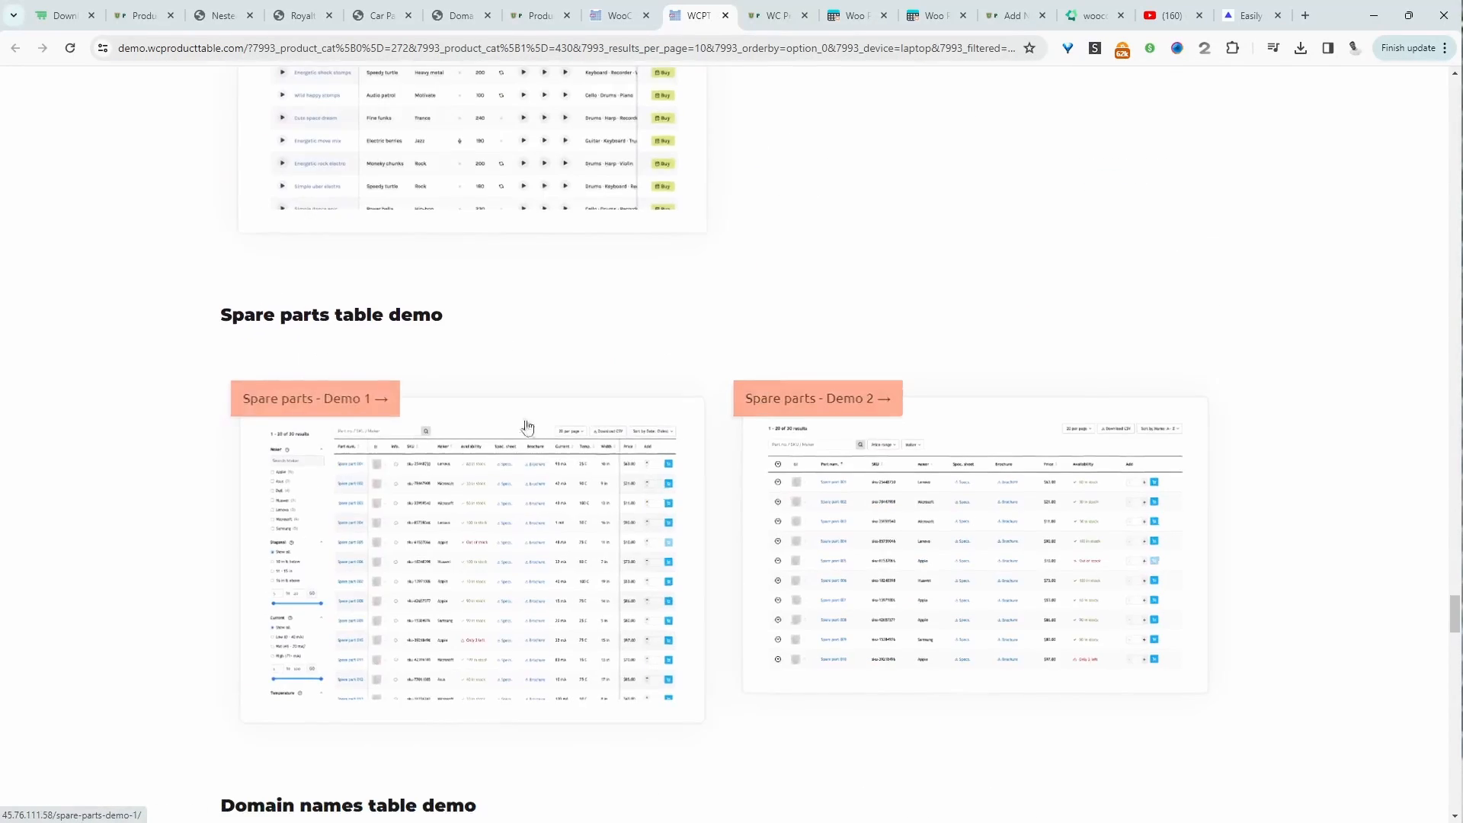
scroll("down", 3)
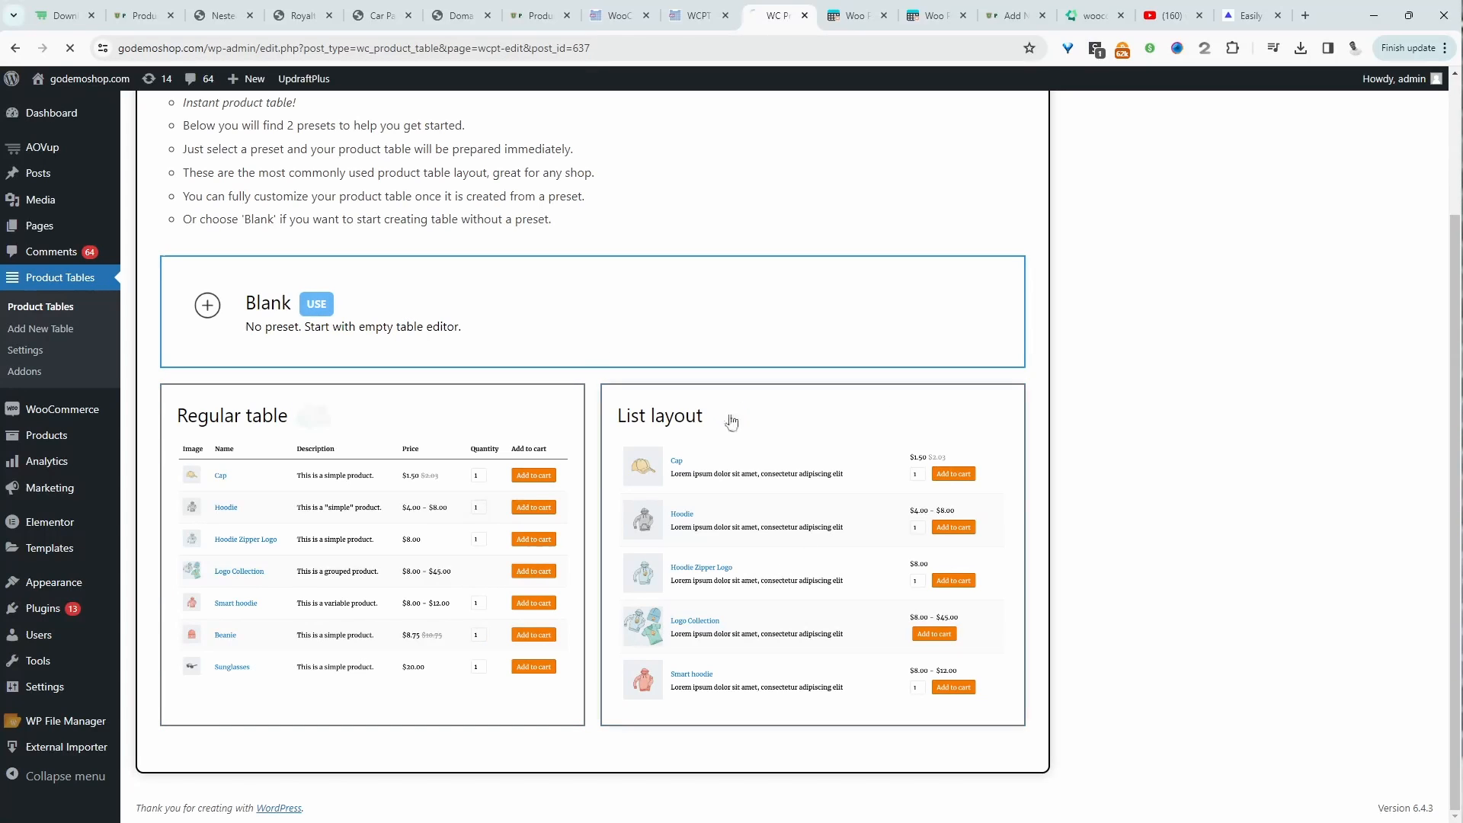
- Create a table from the Blank preset and review its Query settings top to bottom
left_click(315, 303)
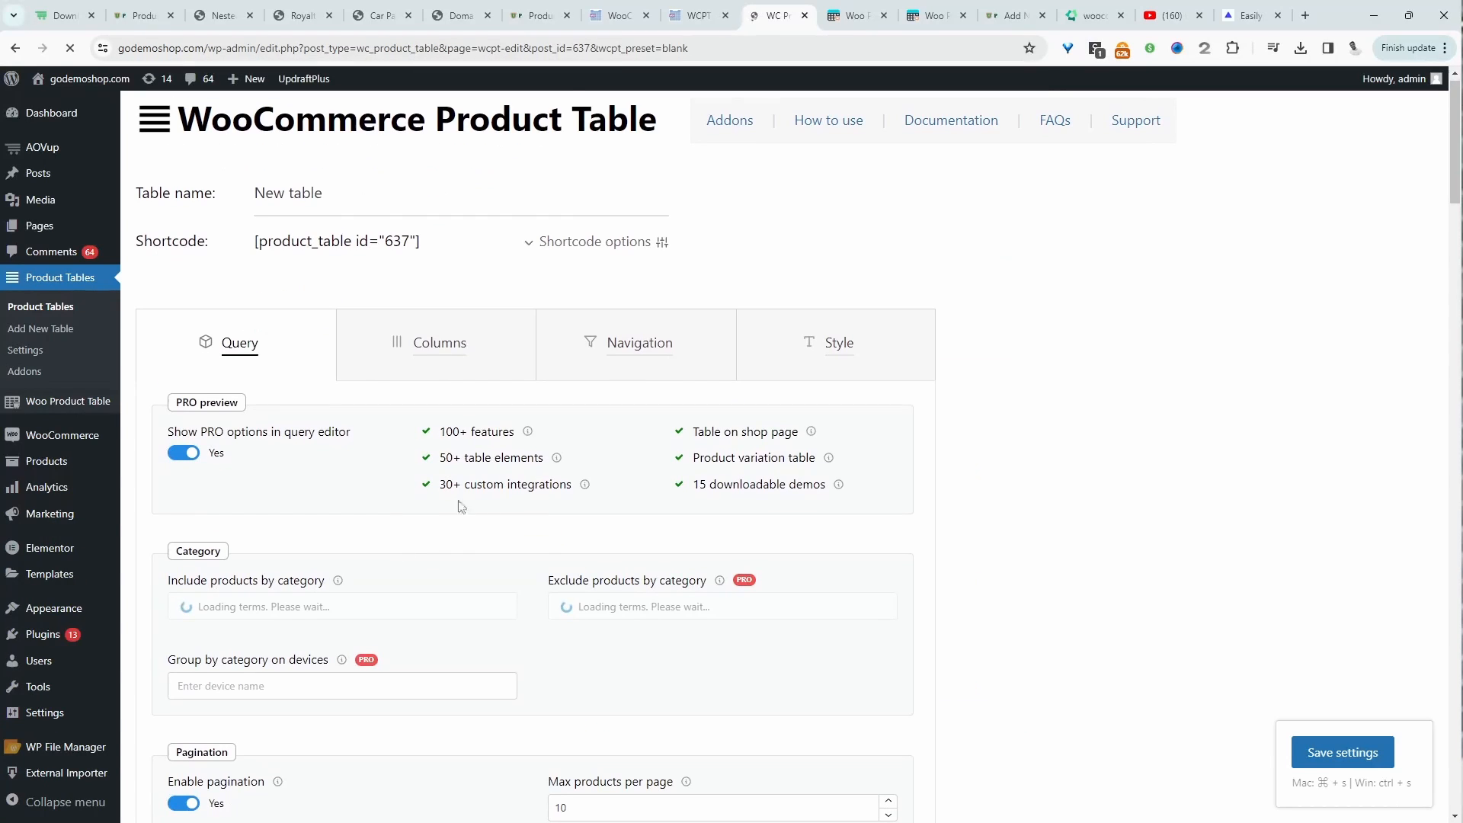
scroll("down", 3)
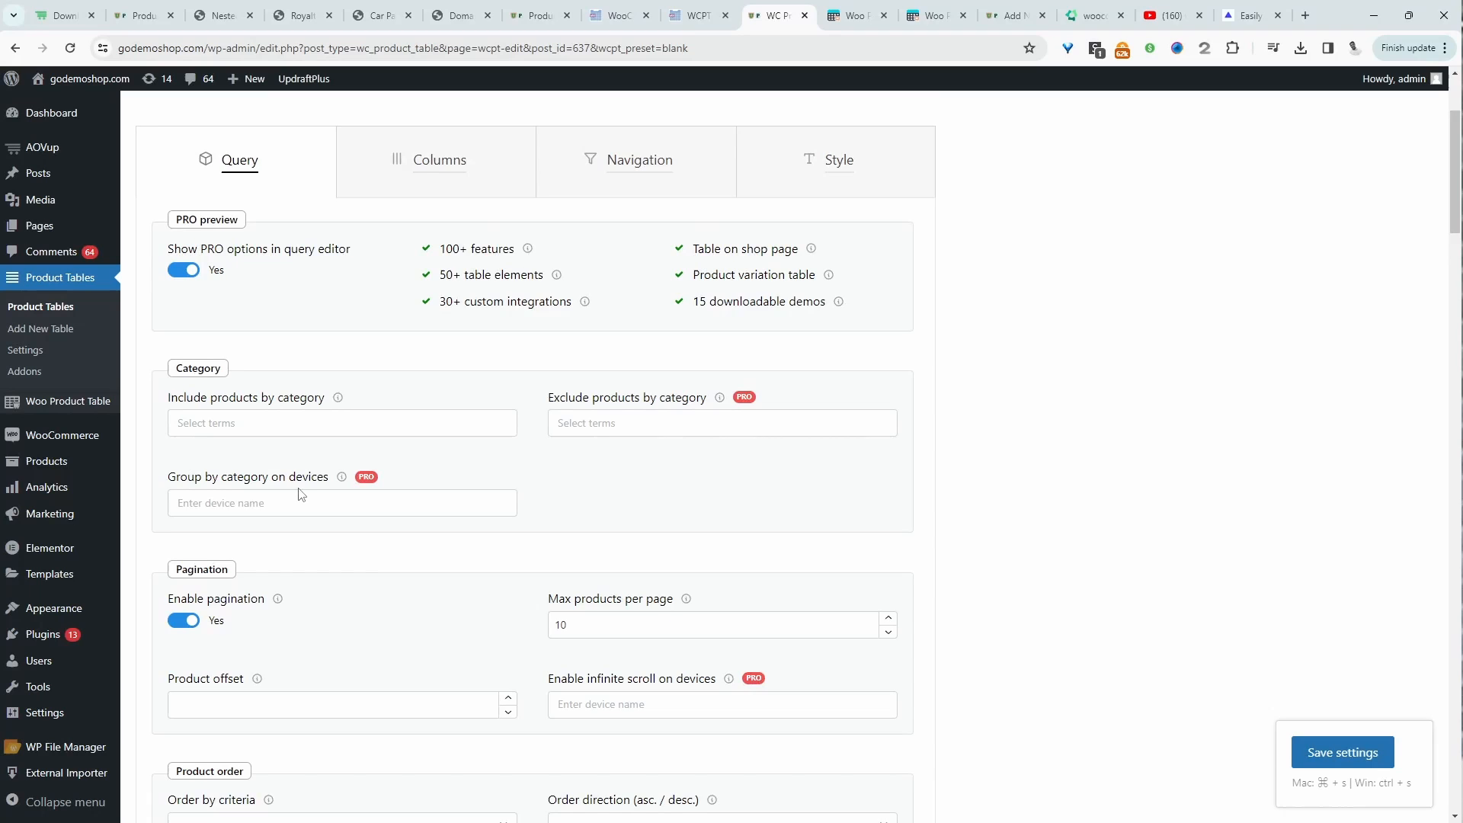
scroll("down", 3)
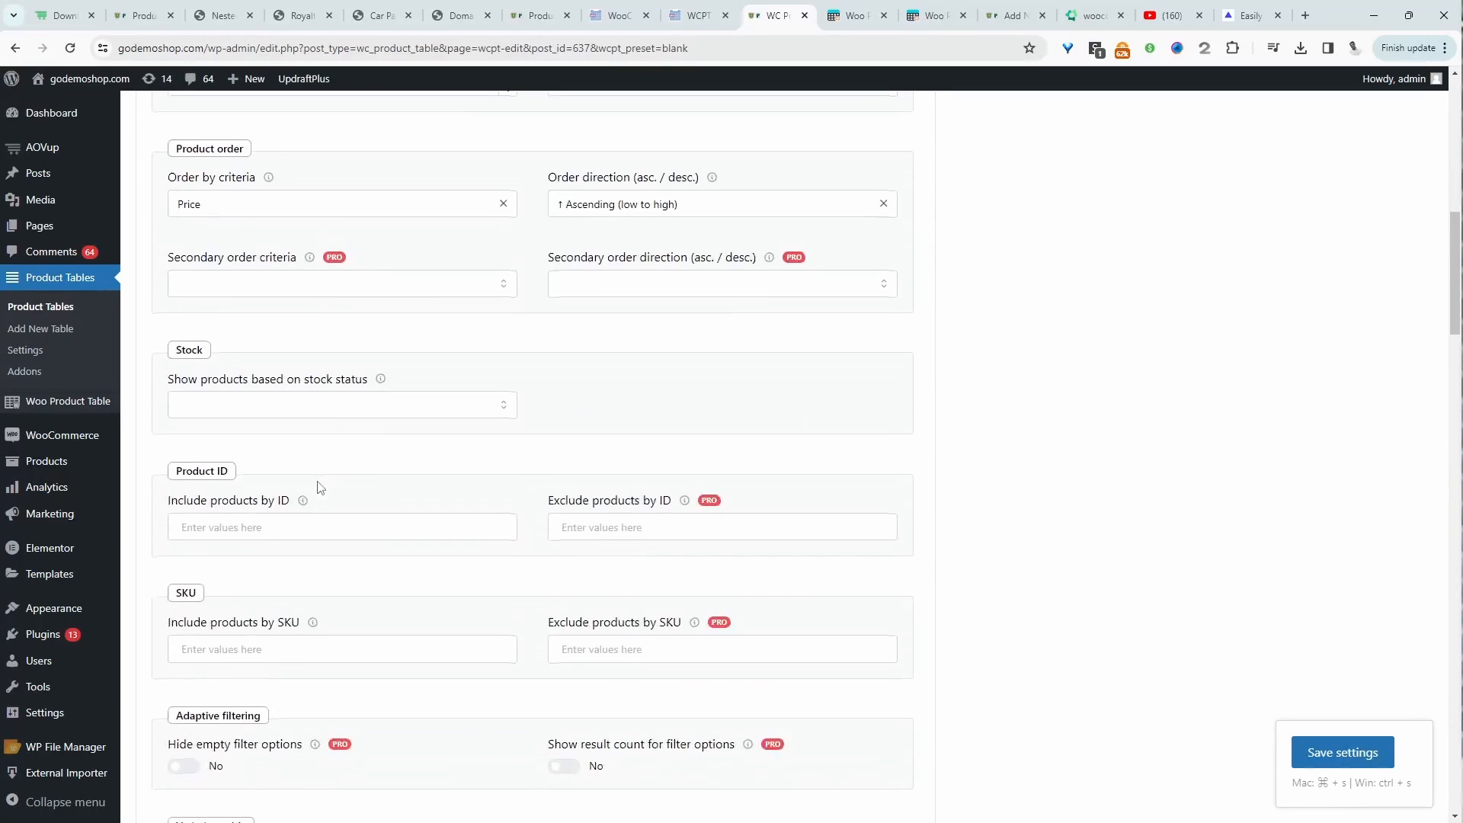
scroll("down", 3)
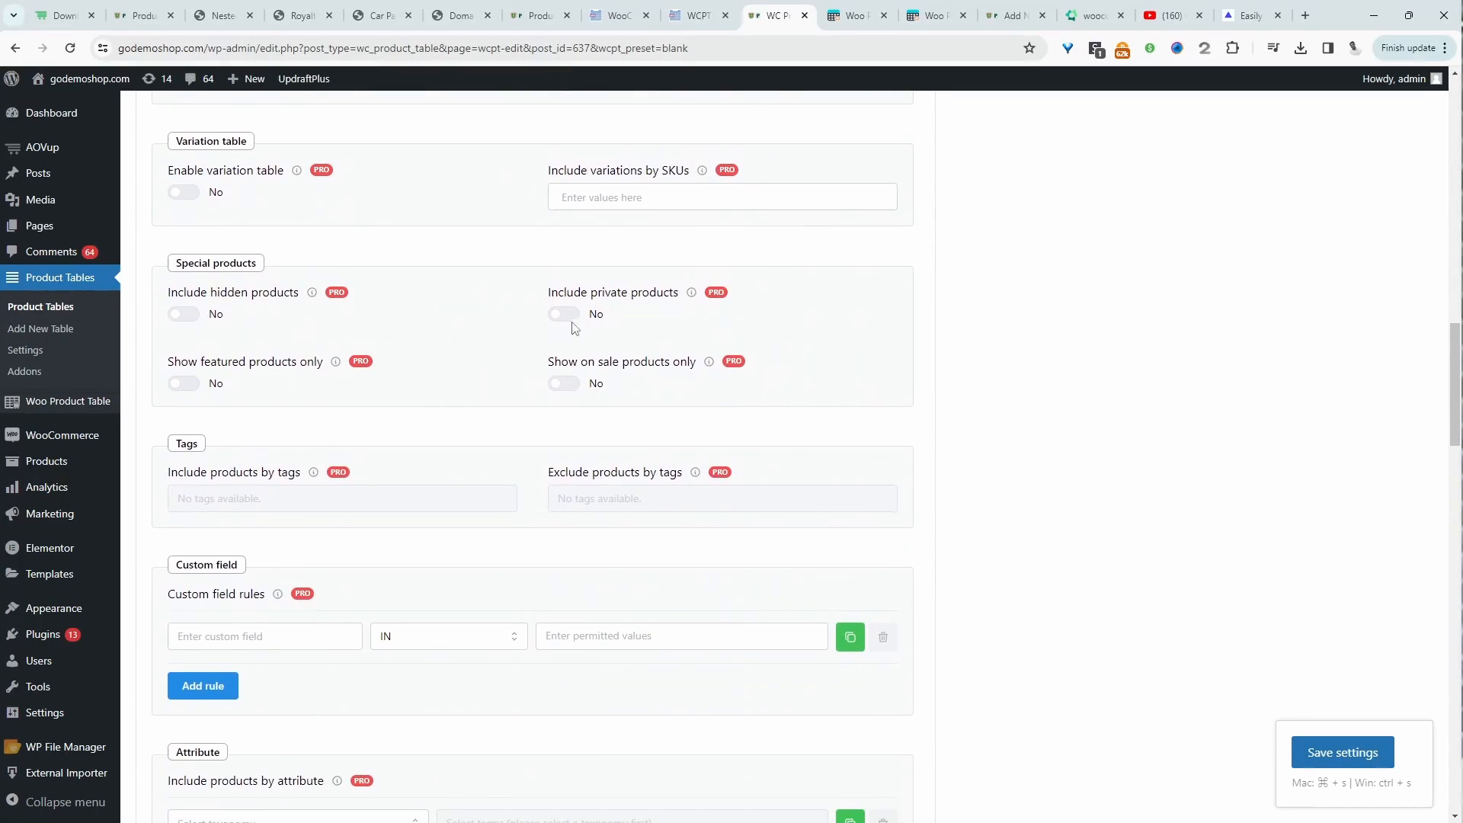
scroll("down", 3)
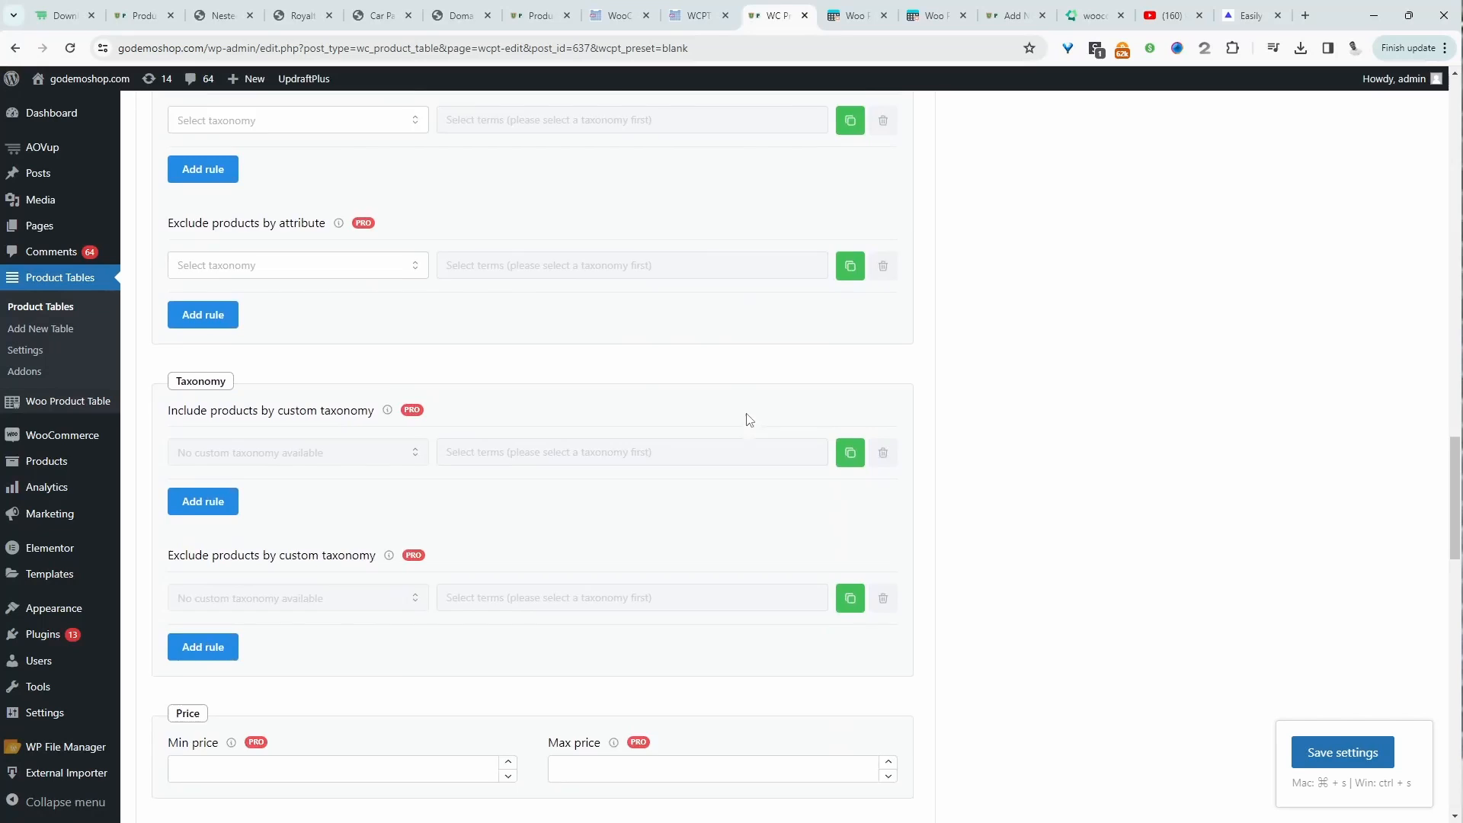
scroll("down", 3)
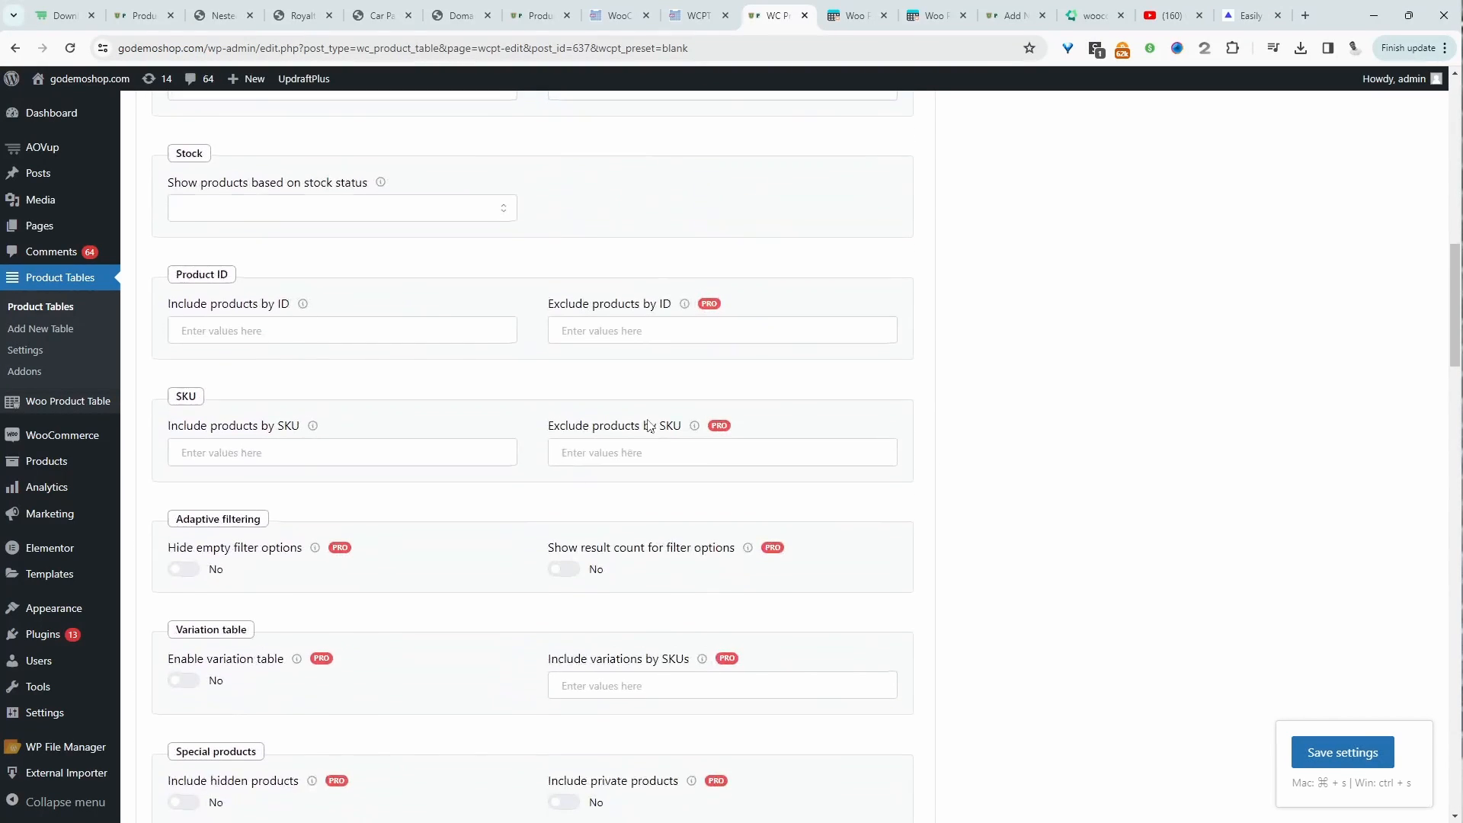
scroll("up", 3)
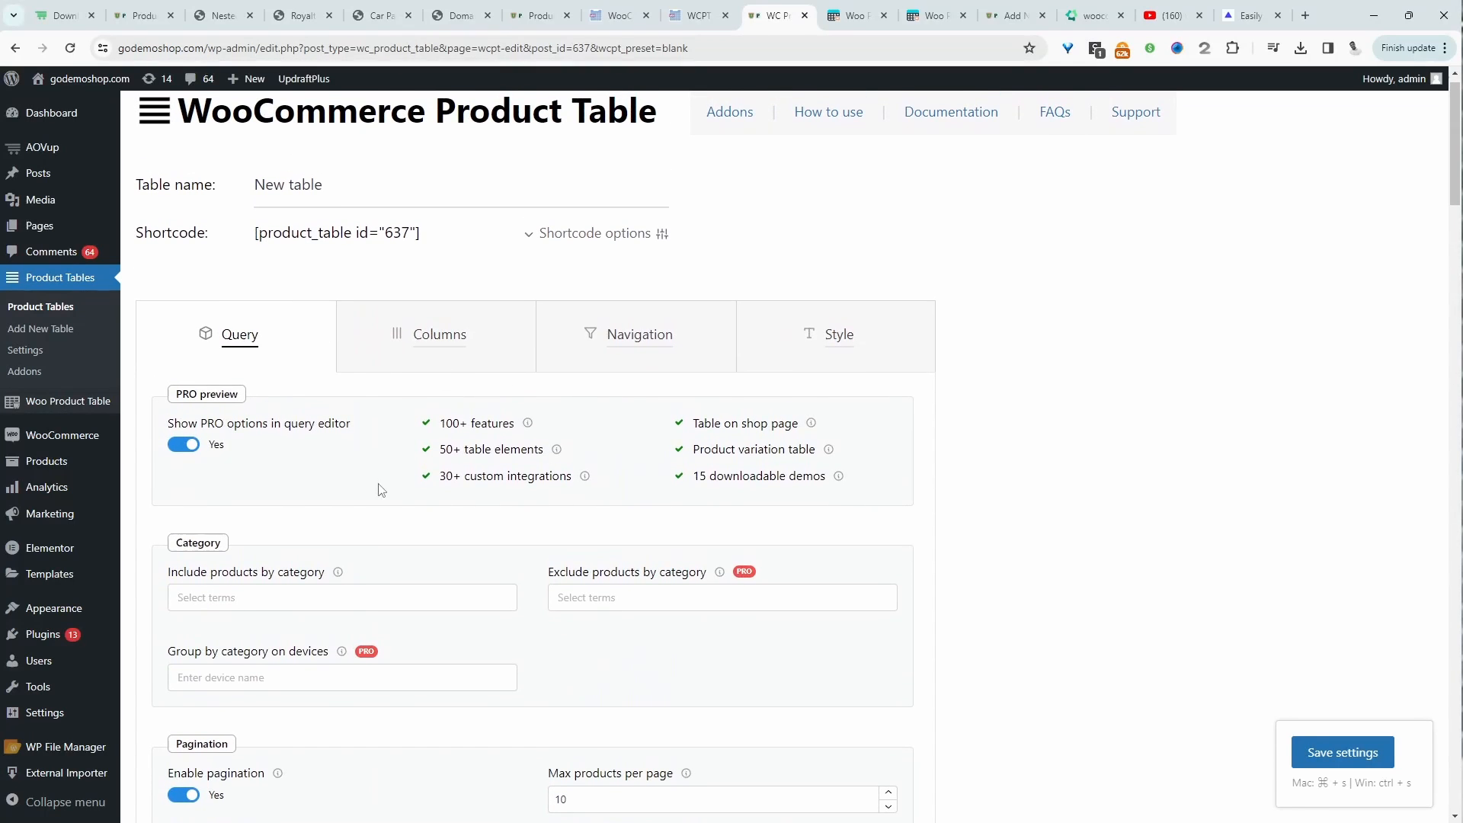
- Confirm the Dot element editor and review the table's column settings
left_click(439, 333)
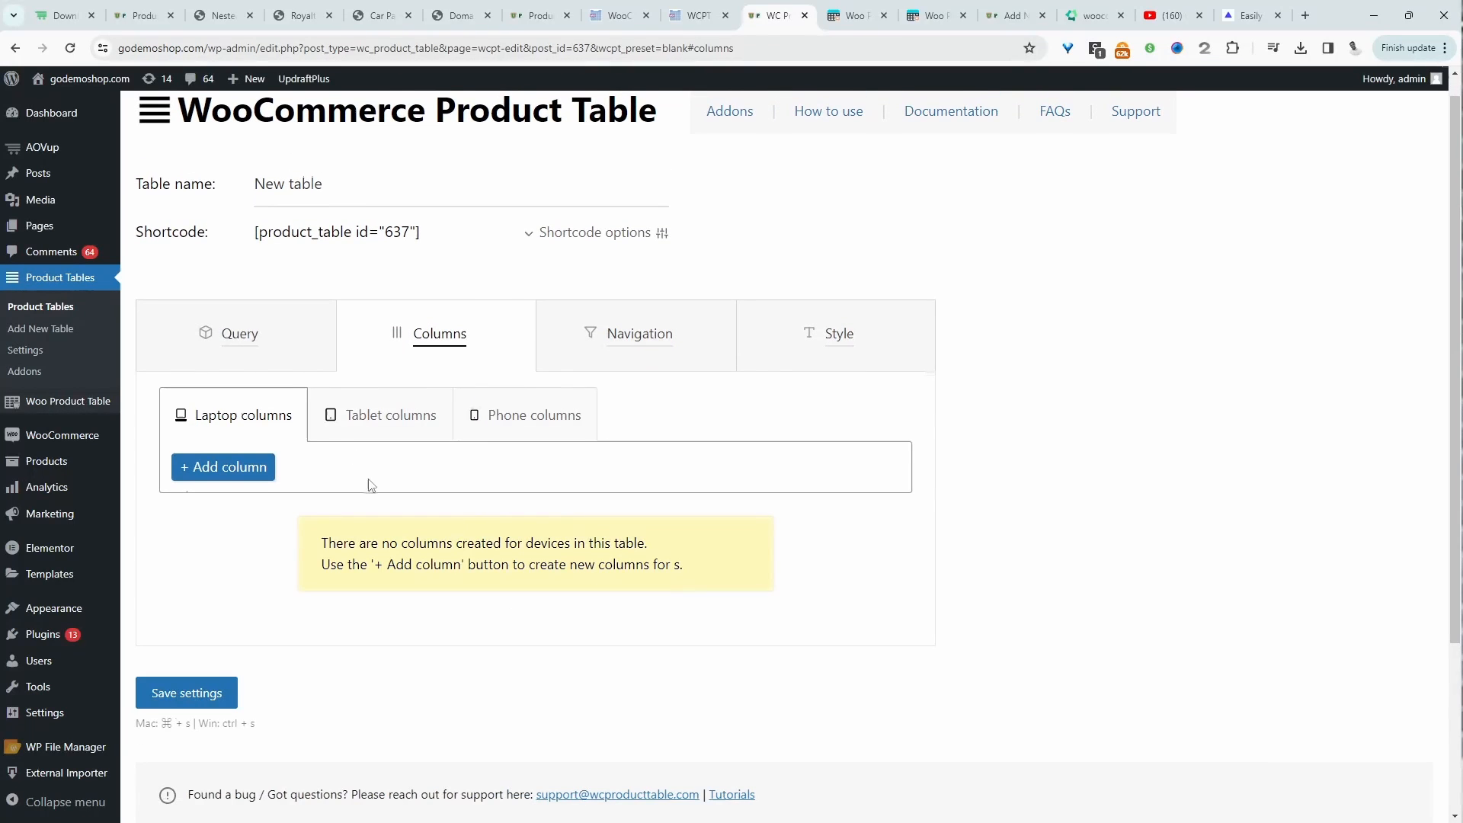
left_click(223, 466)
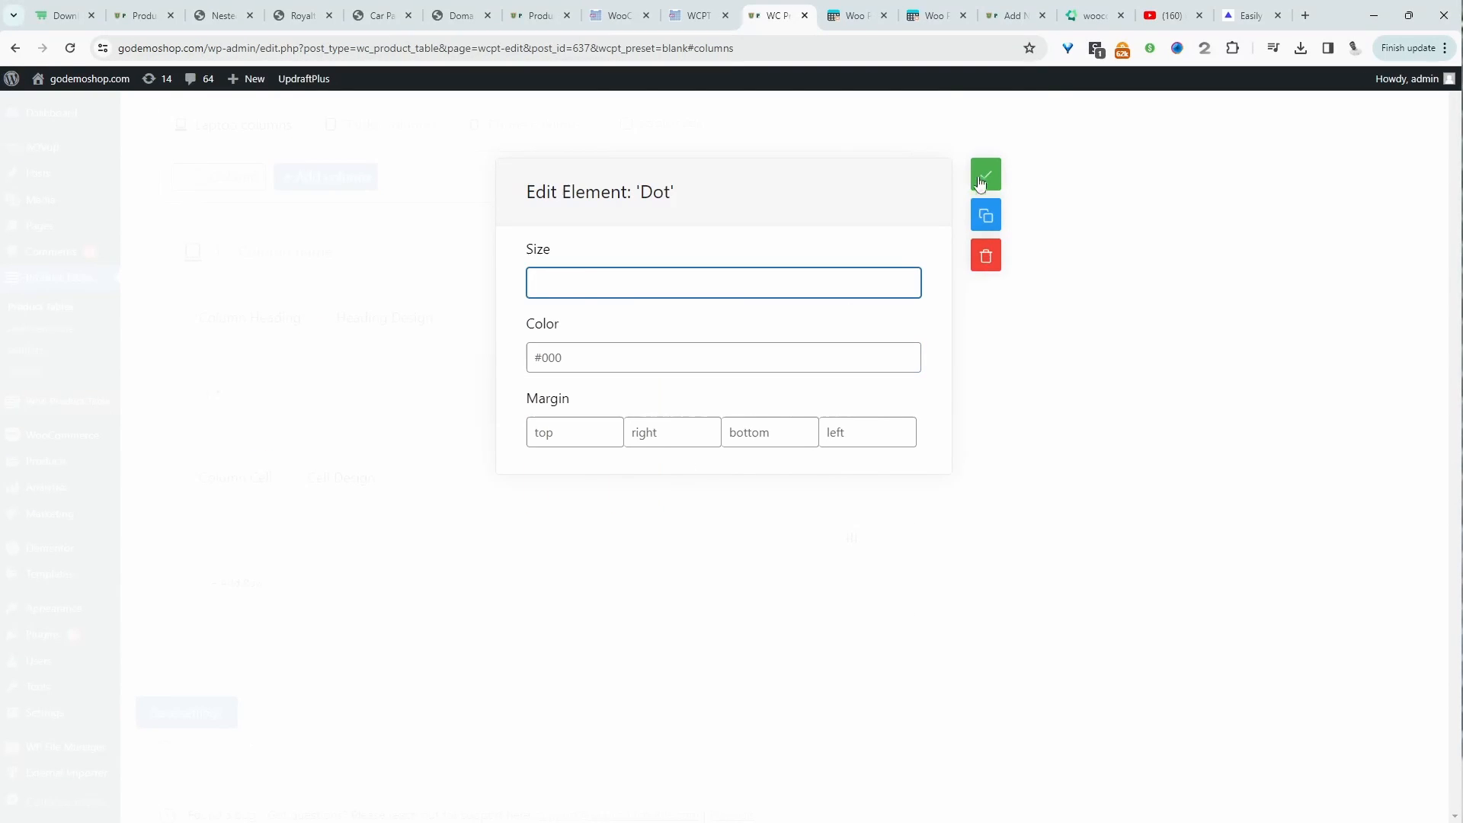
left_click(986, 174)
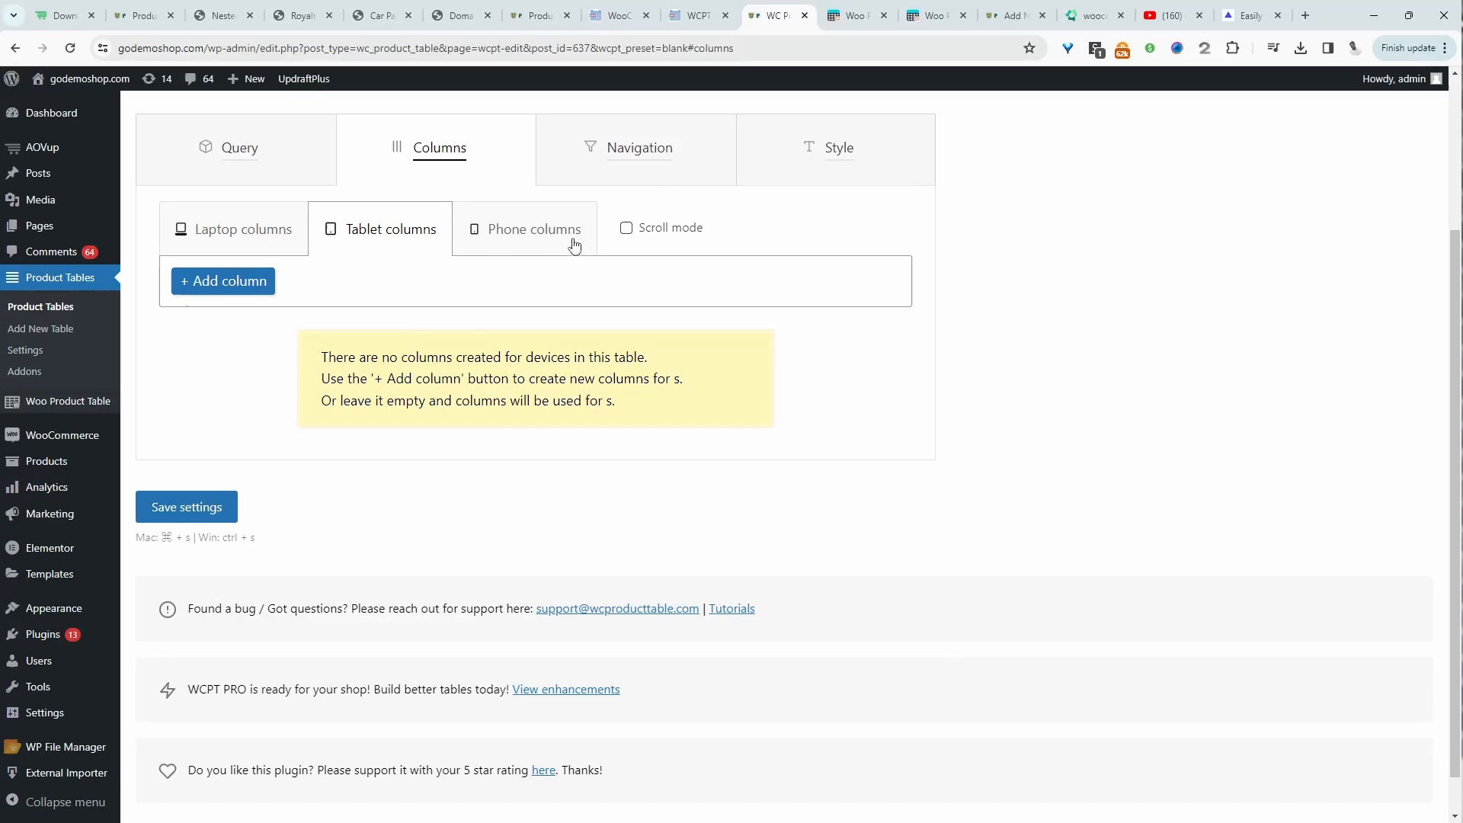
- Check the phone columns and bring up the Style options with the custom CSS area
left_click(535, 229)
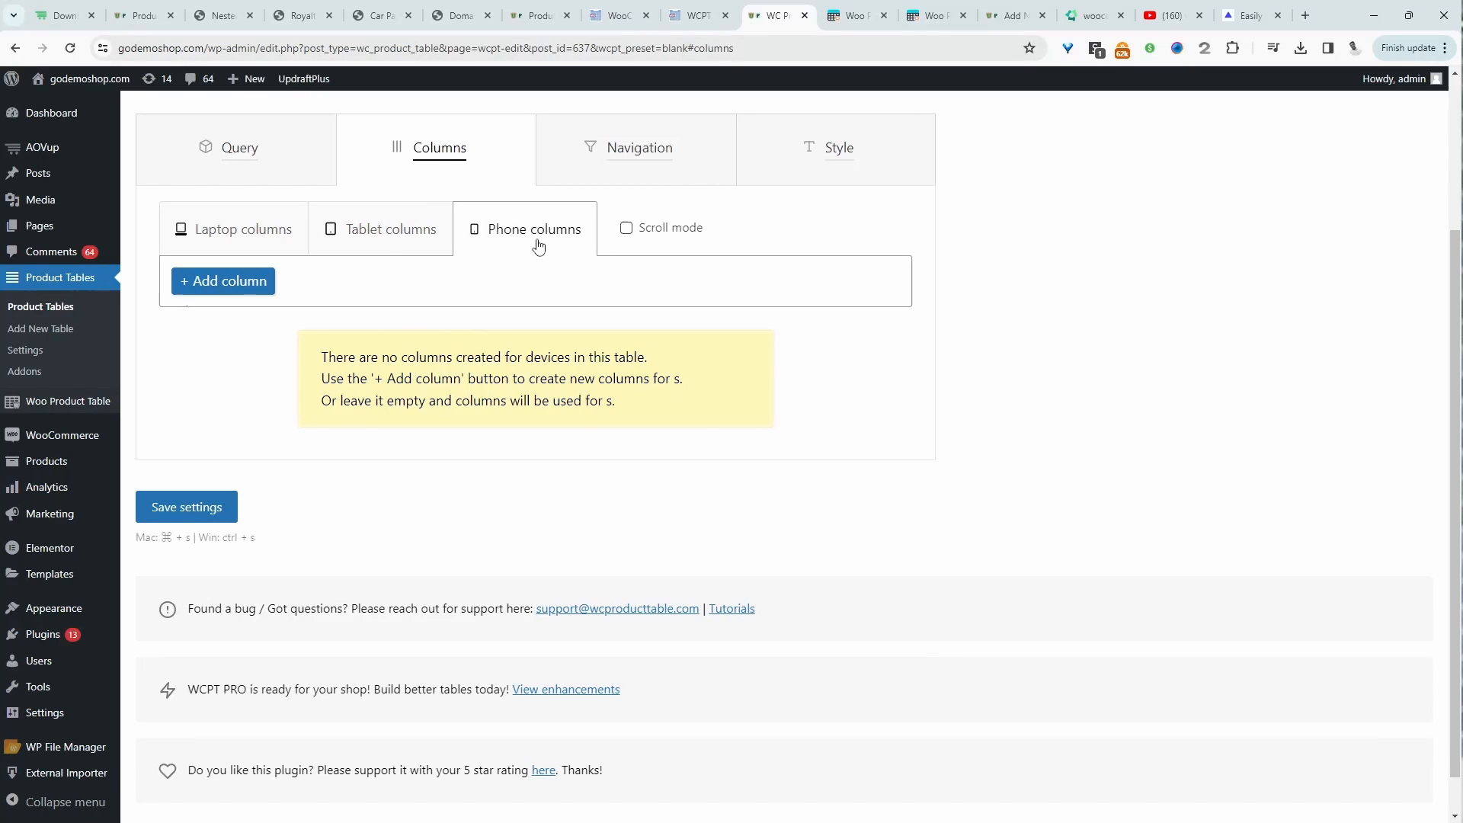
left_click(837, 148)
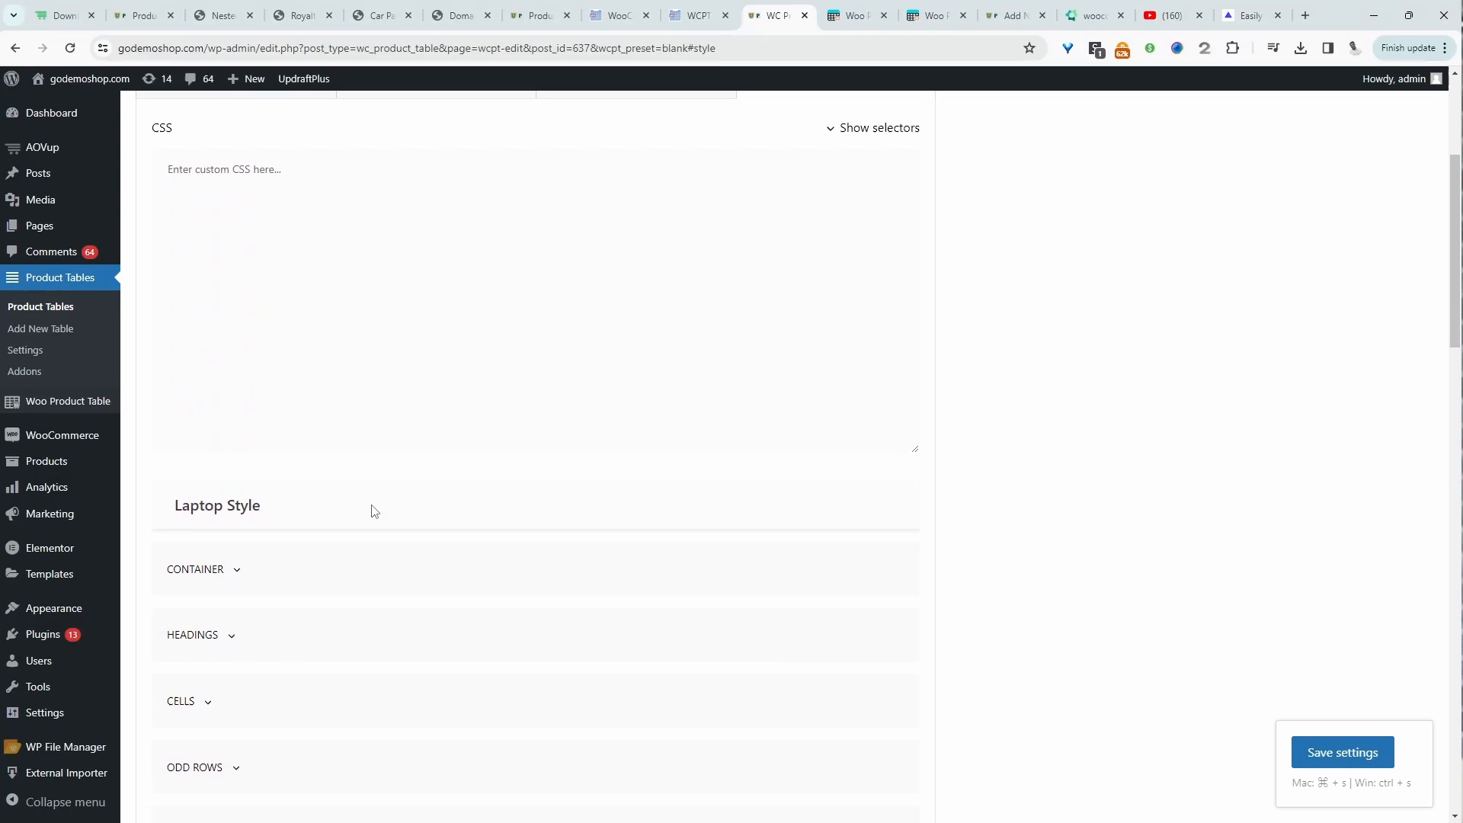
scroll("up", 3)
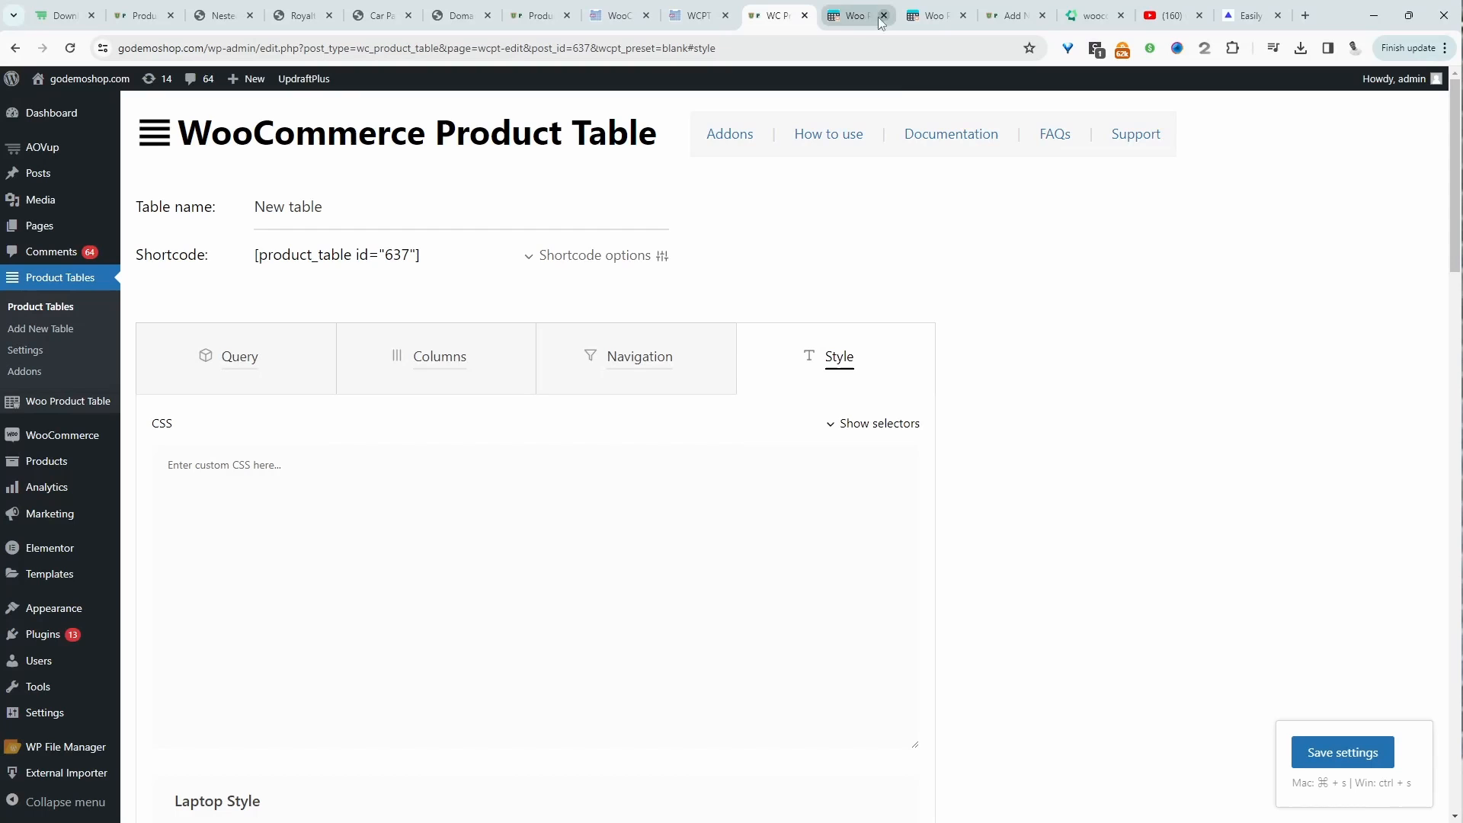
- Browse down the Woo Product Table demo site's product table examples
left_click(881, 15)
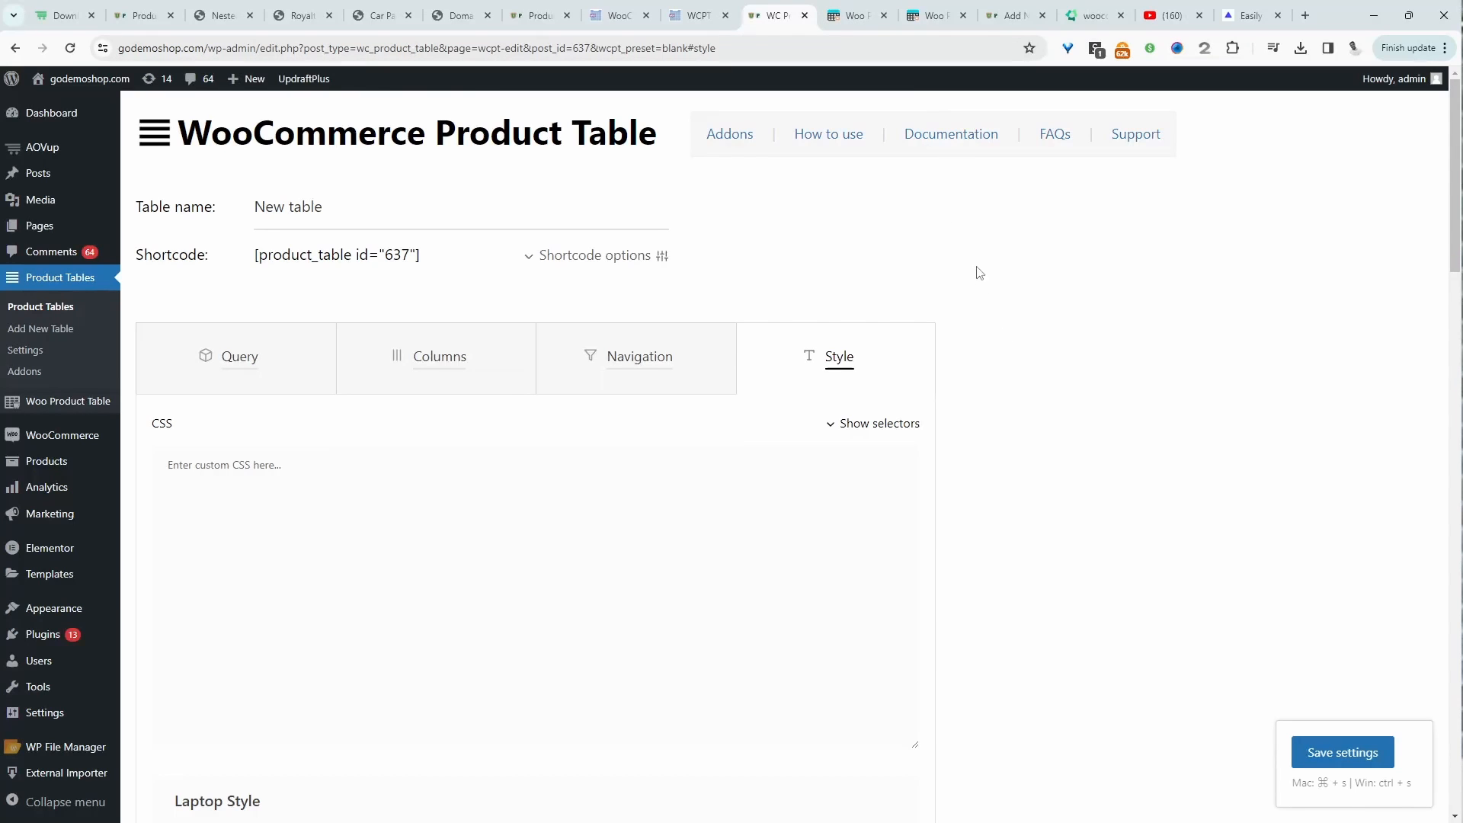
left_click(853, 15)
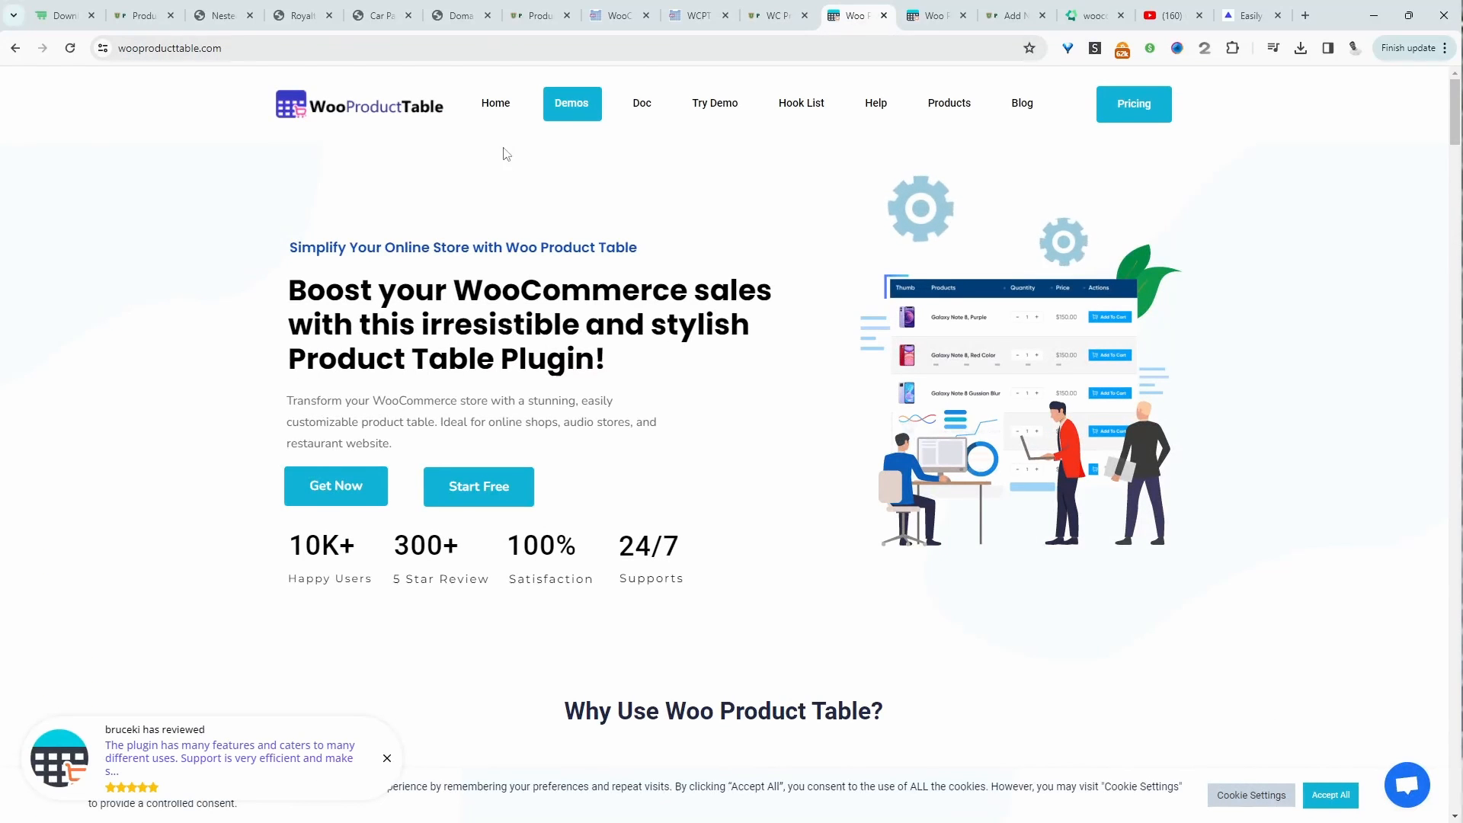
scroll("down", 3)
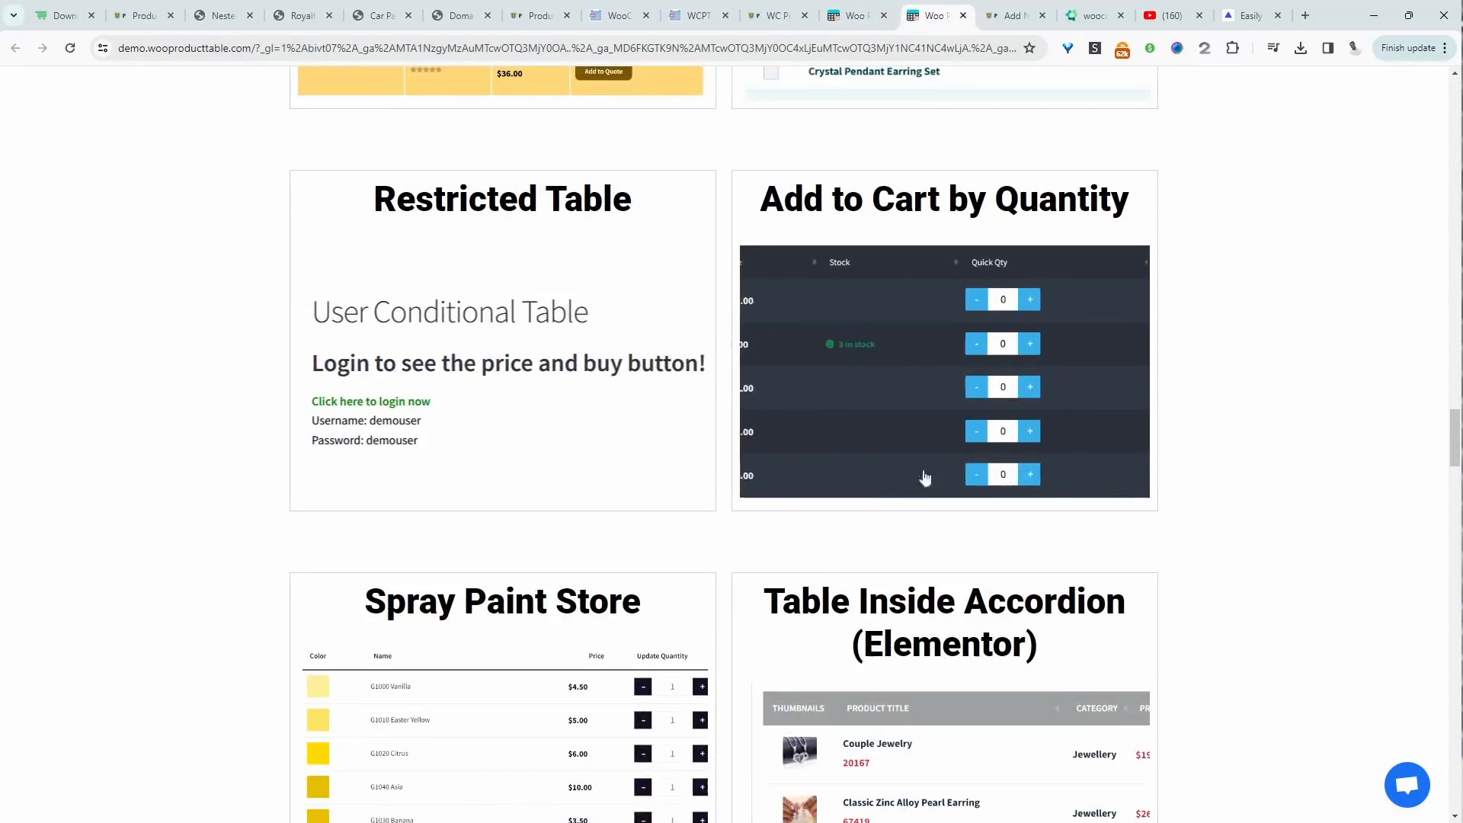
scroll("down", 3)
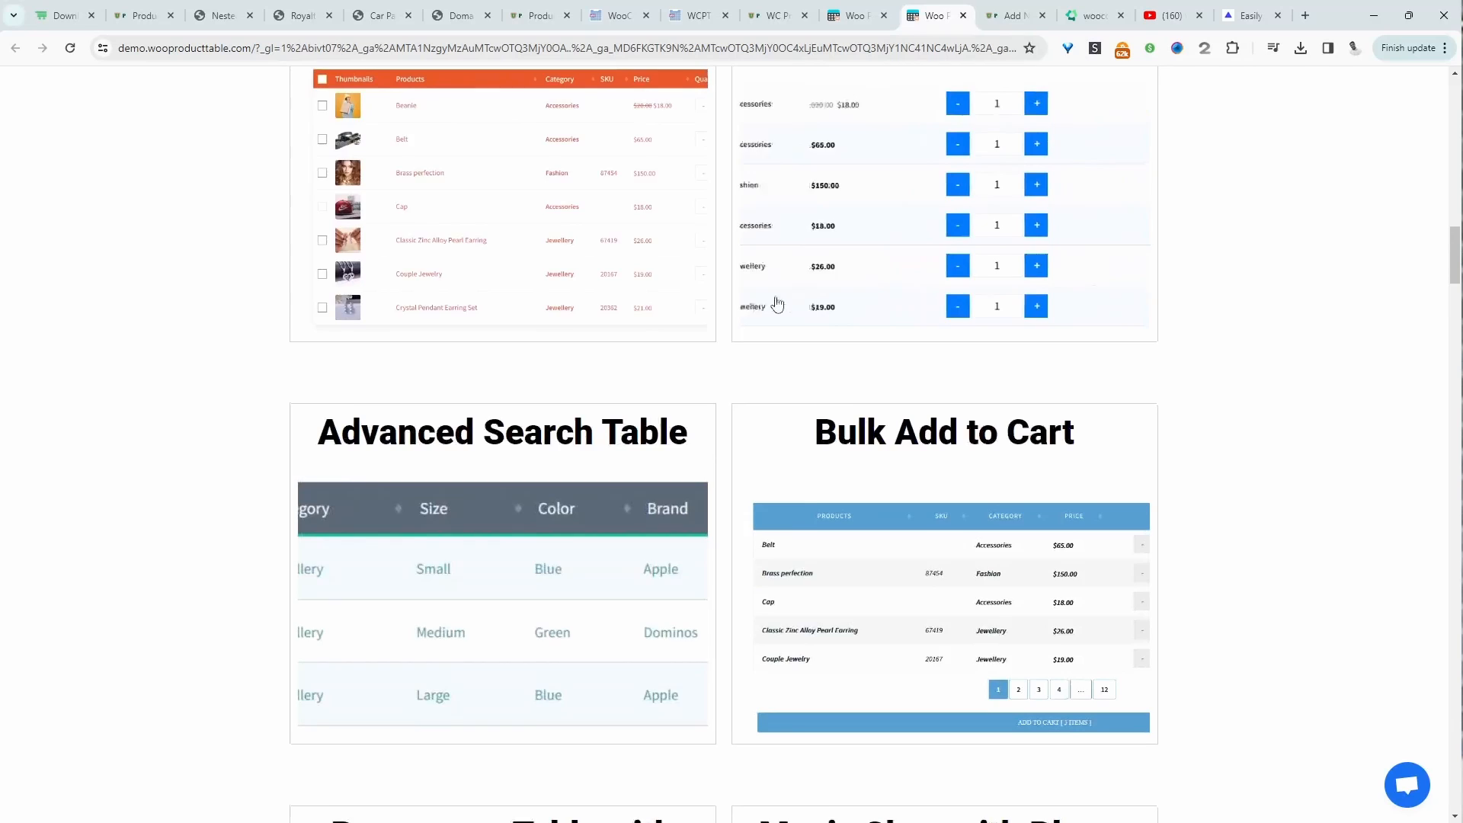
scroll("down", 3)
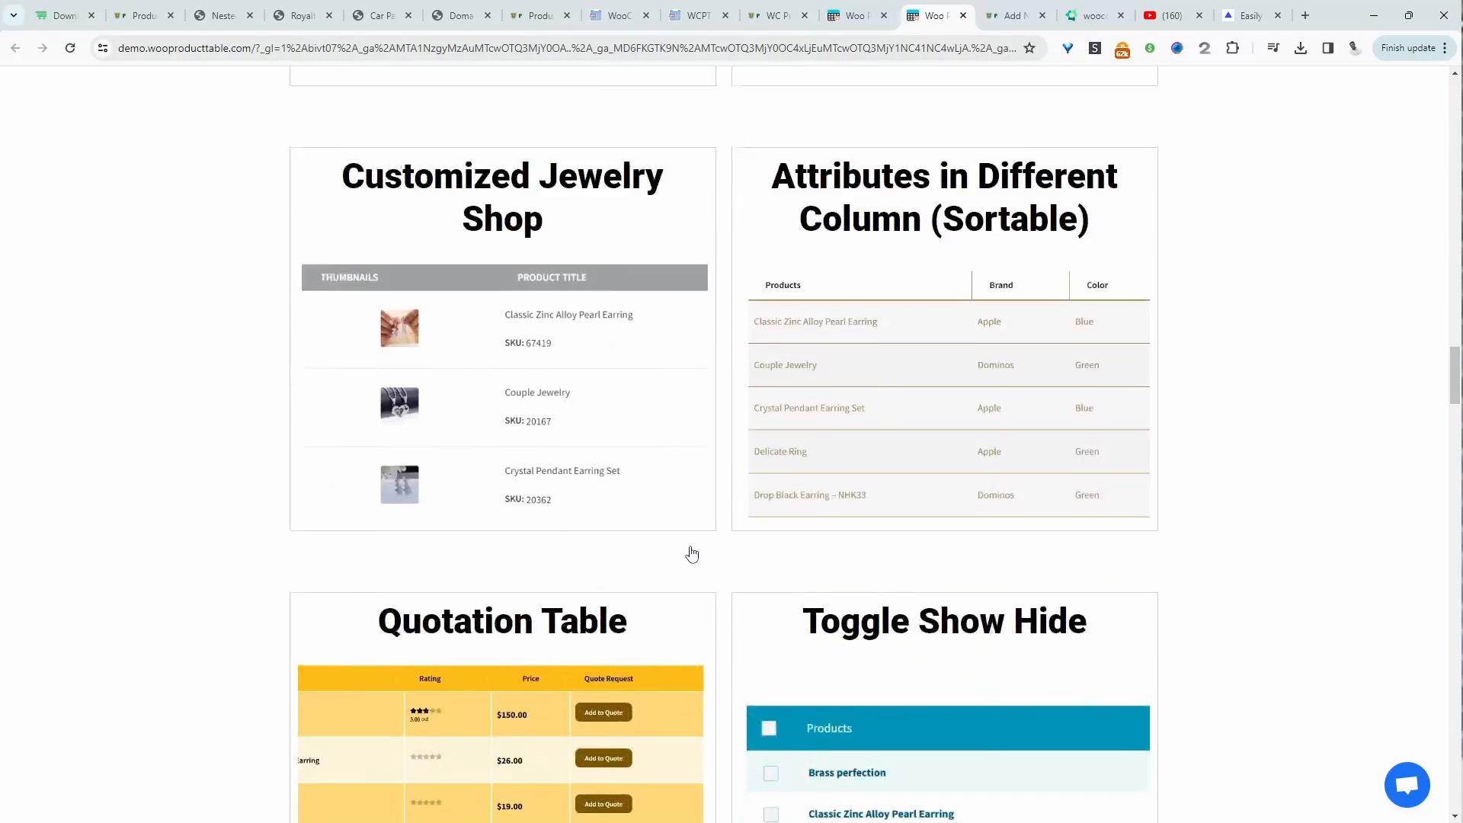
scroll("down", 3)
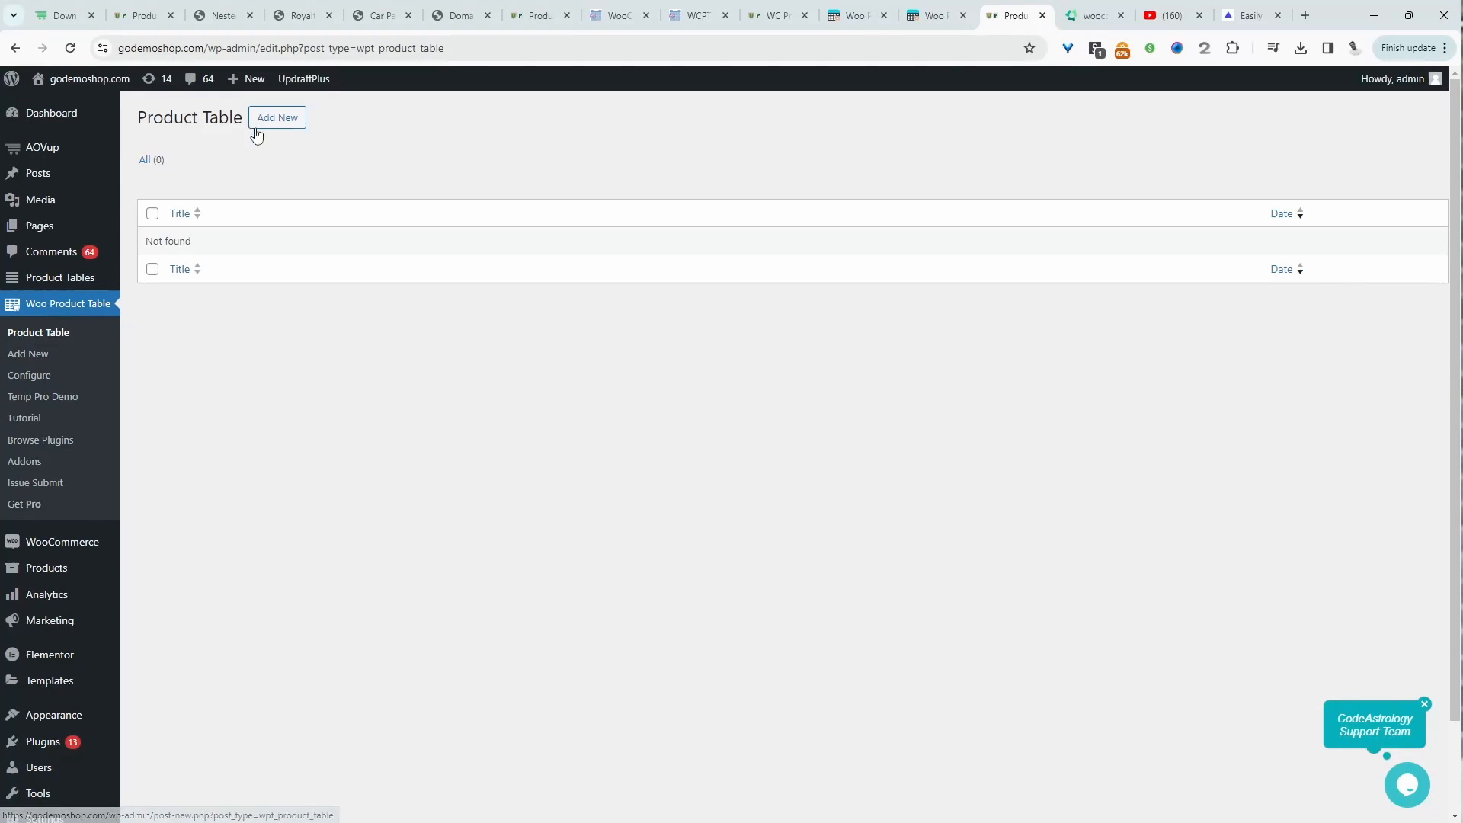
- Create a new Woo Product Table draft and reach its column list to add a Description column
left_click(277, 117)
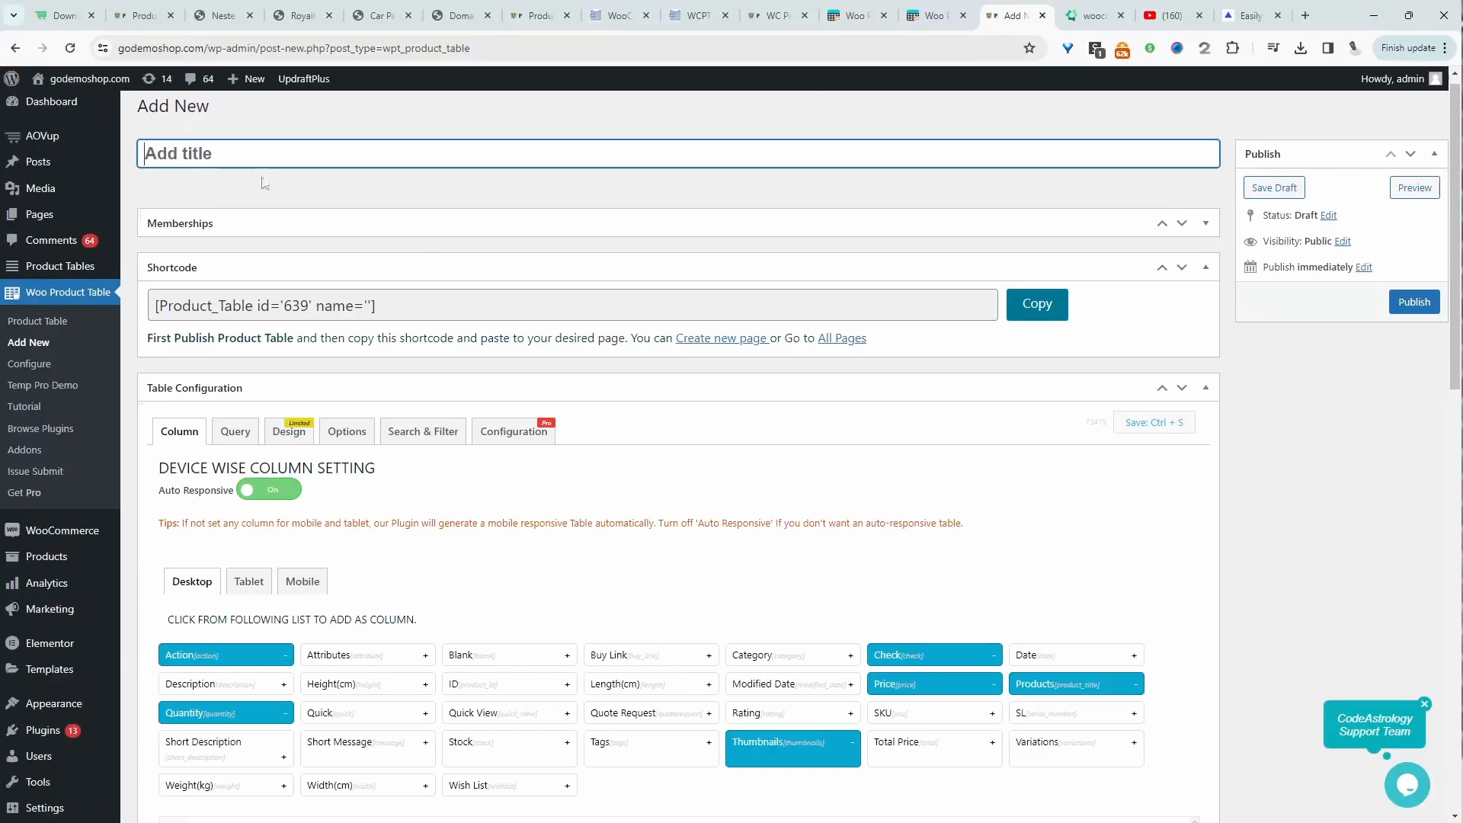
scroll("down", 3)
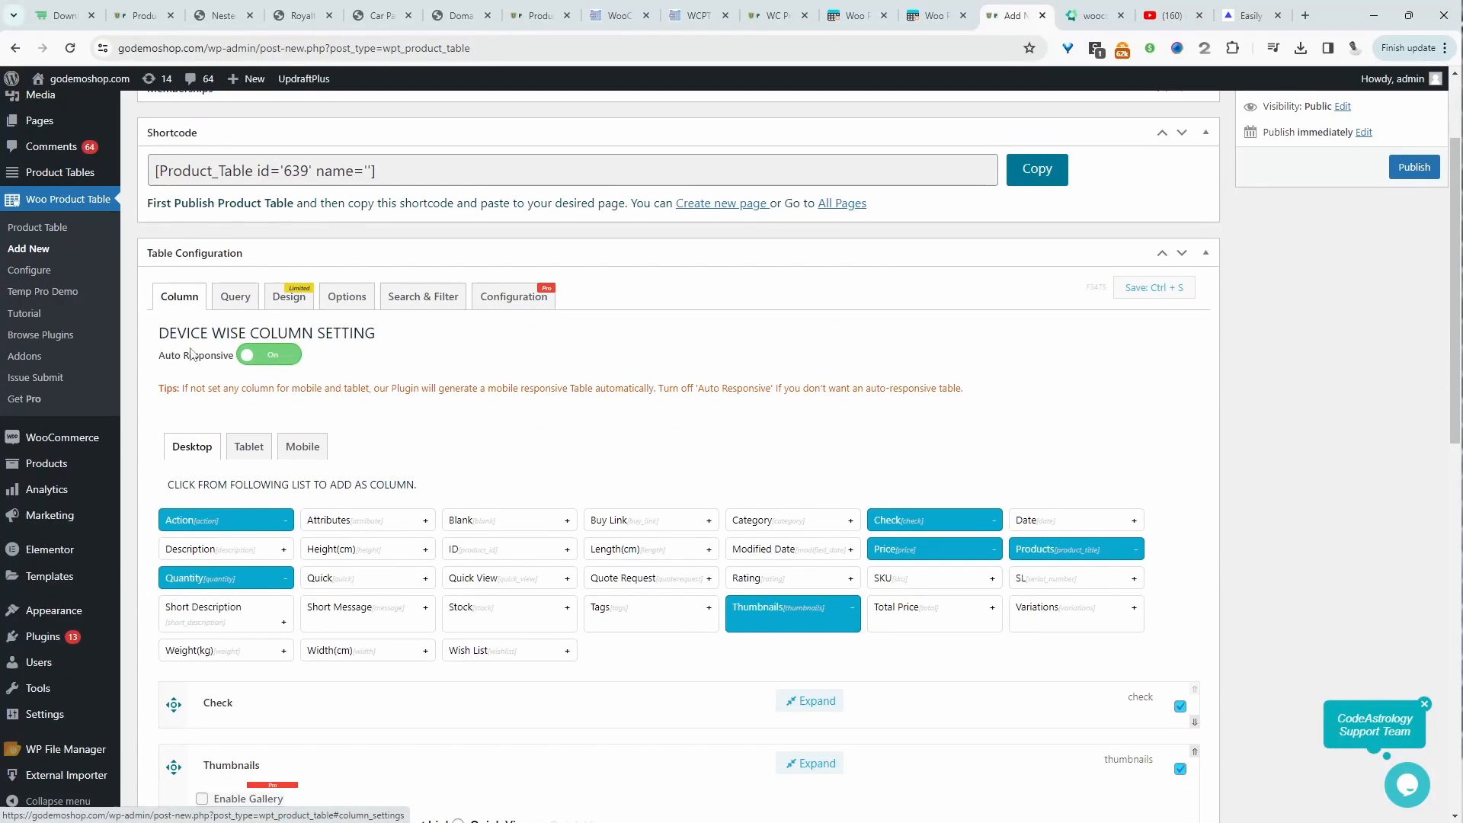
scroll("down", 3)
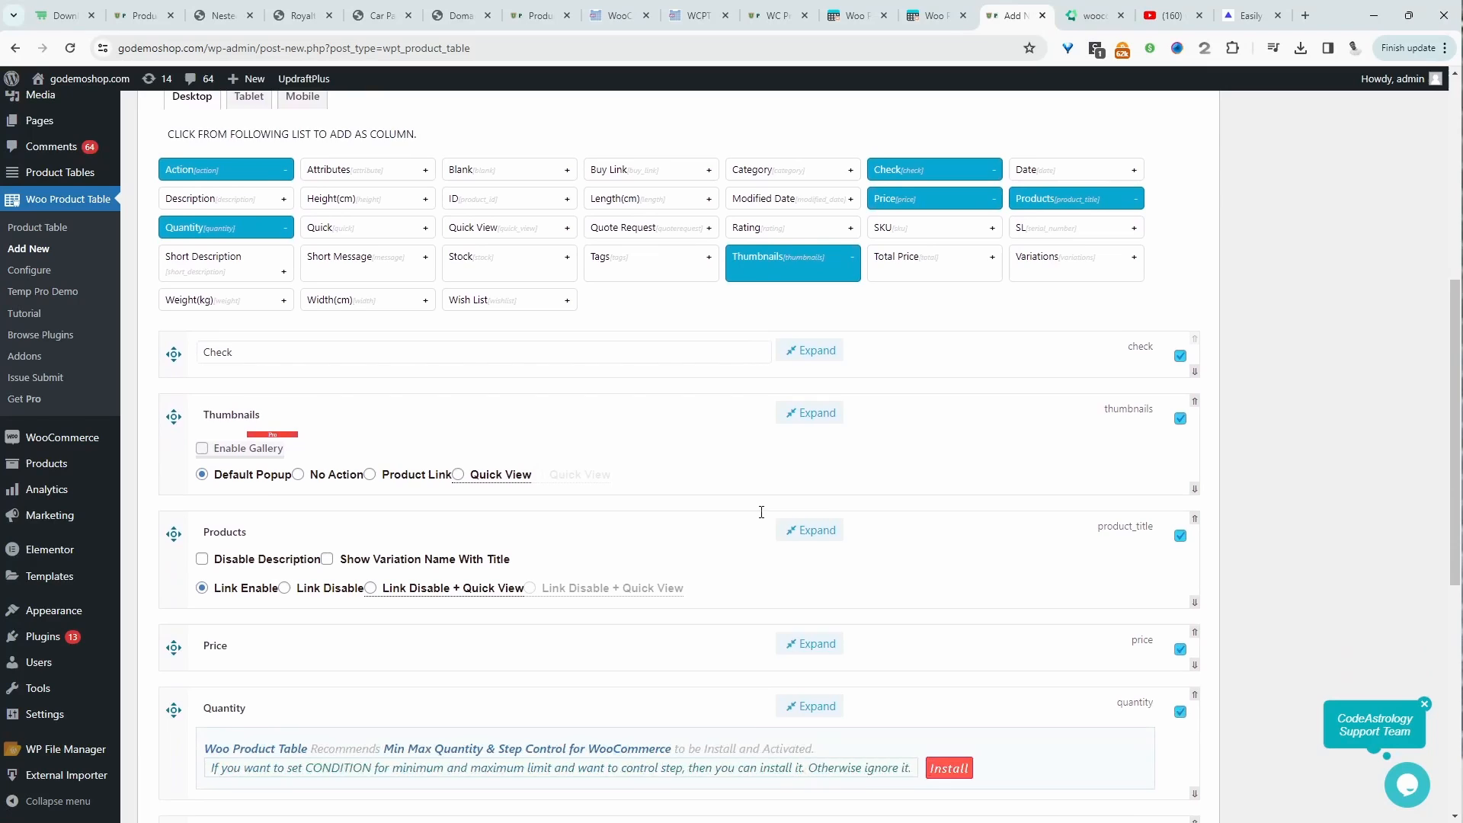
scroll("down", 3)
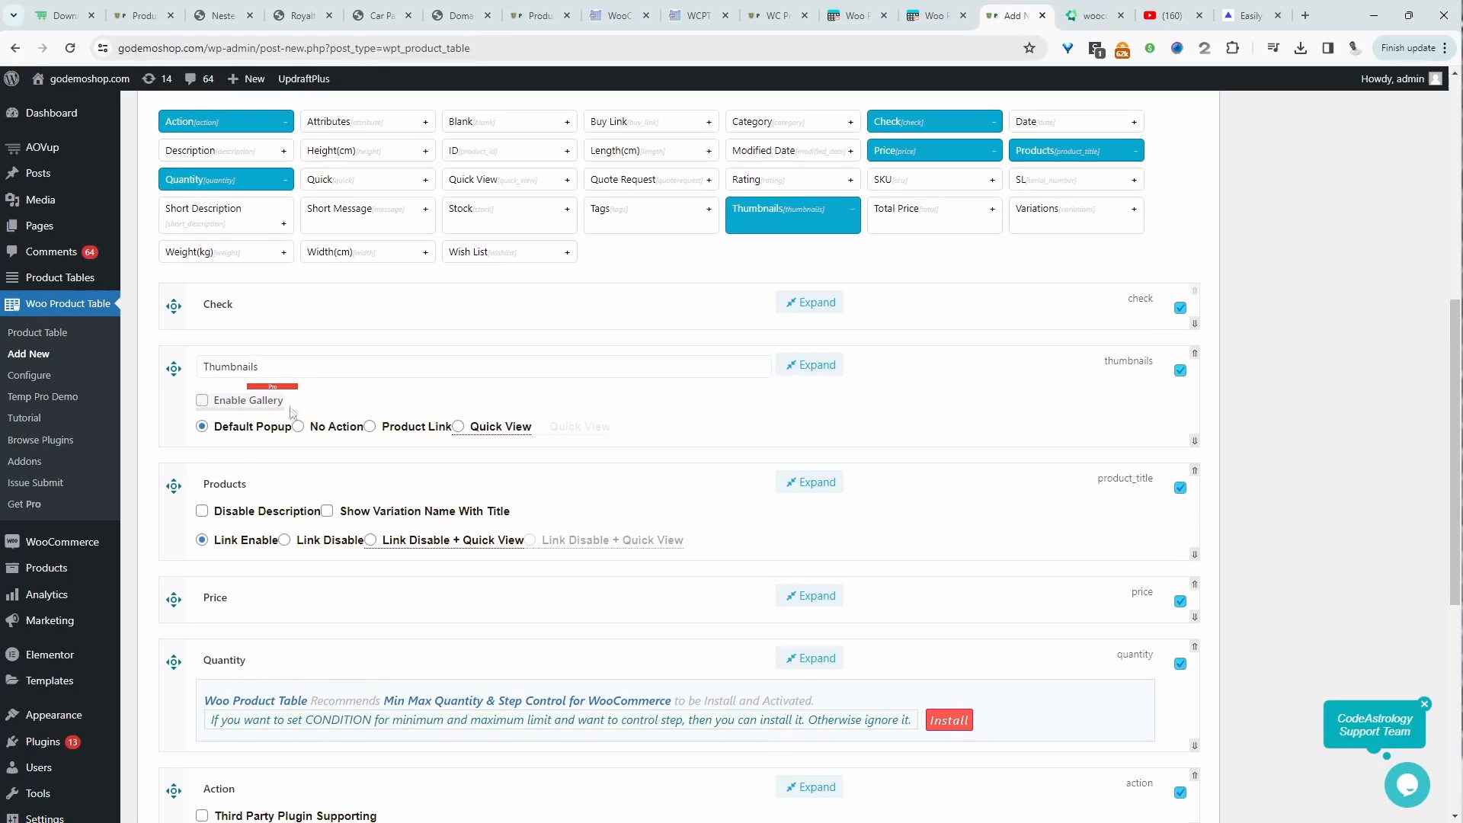
scroll("down", 3)
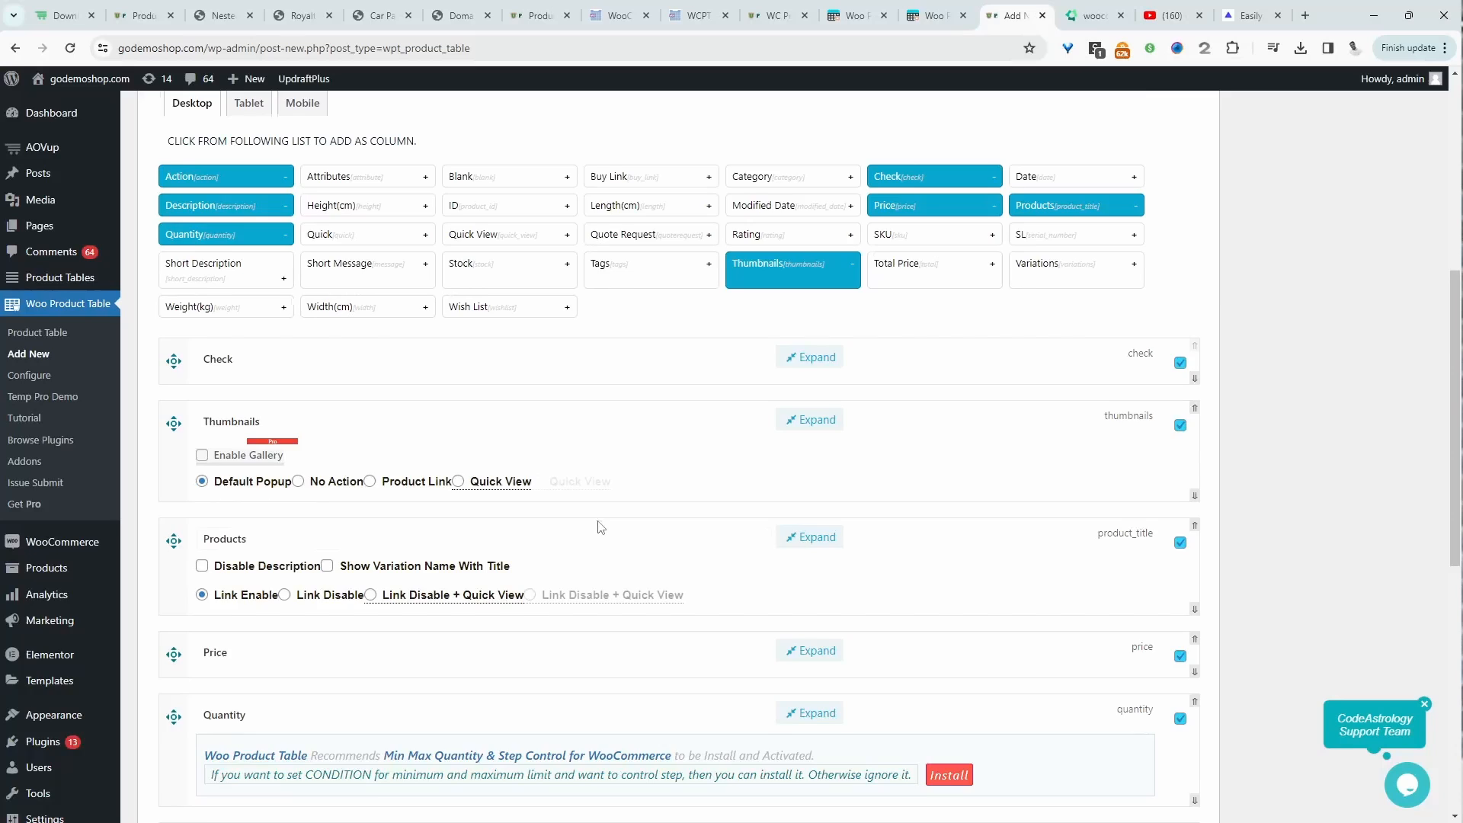
scroll("down", 3)
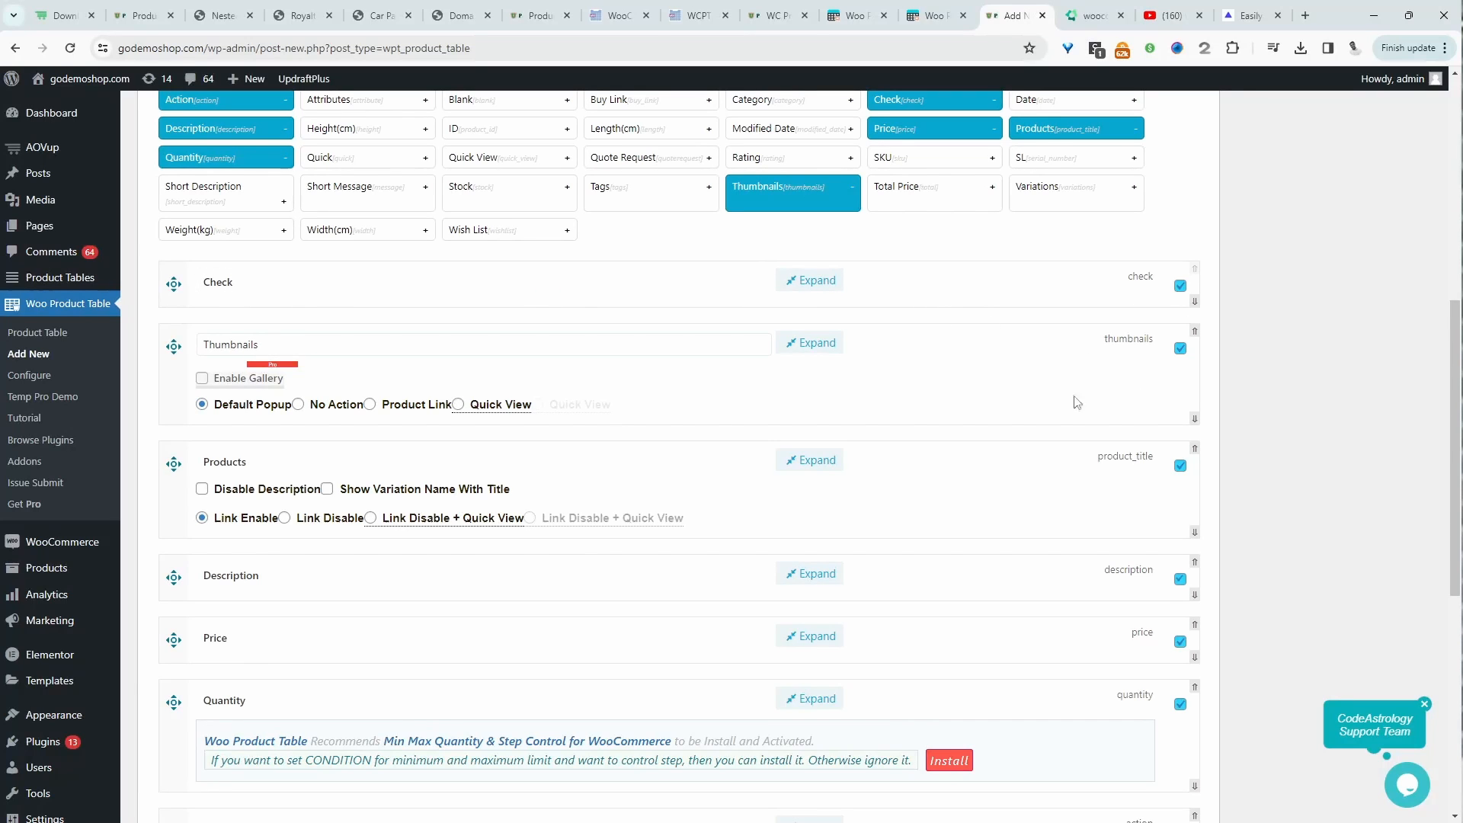
scroll("down", 3)
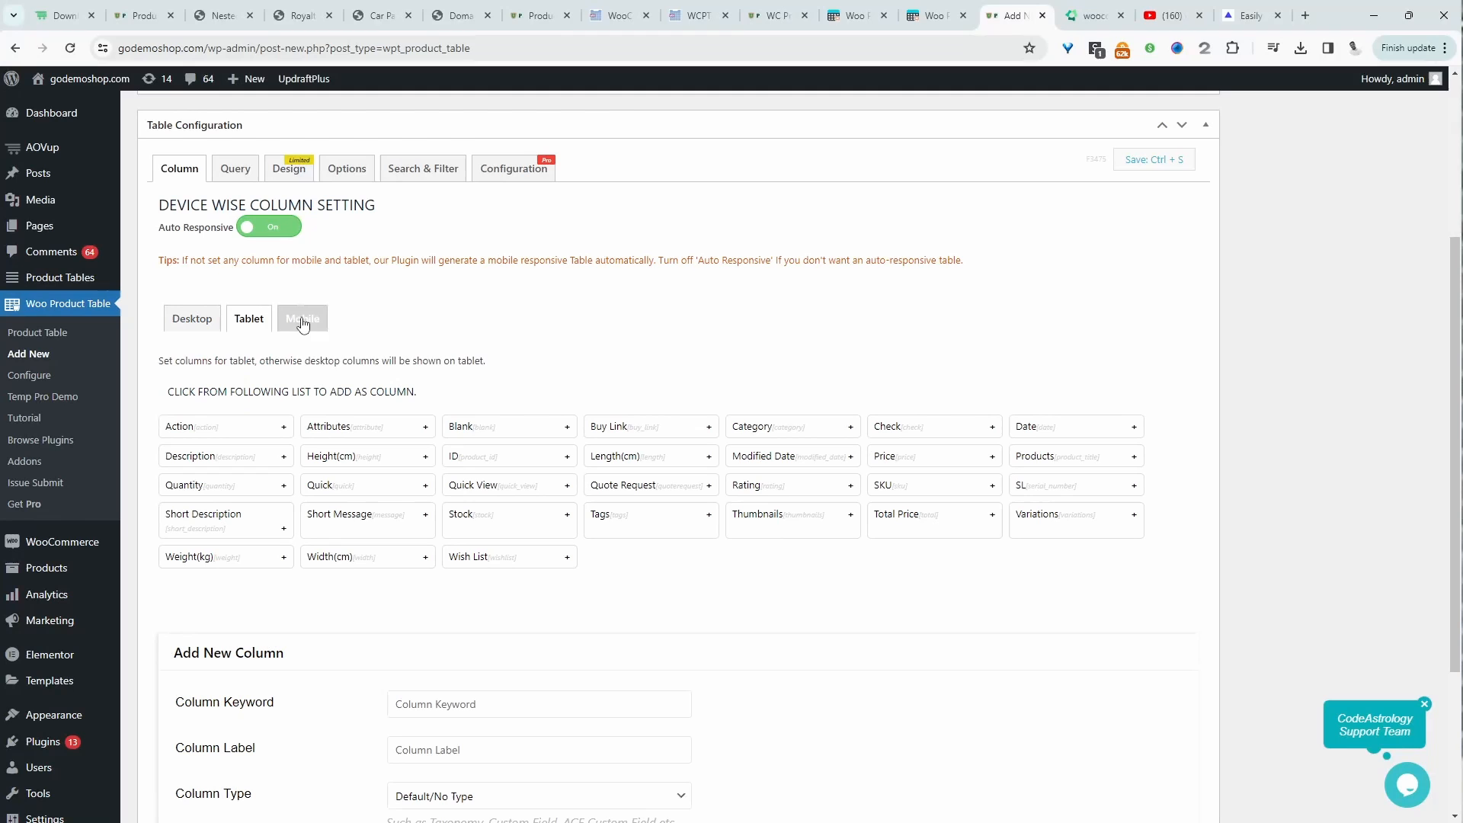
- Review the mobile columns, then the Query settings including three products and excluding Sunglasses
left_click(235, 168)
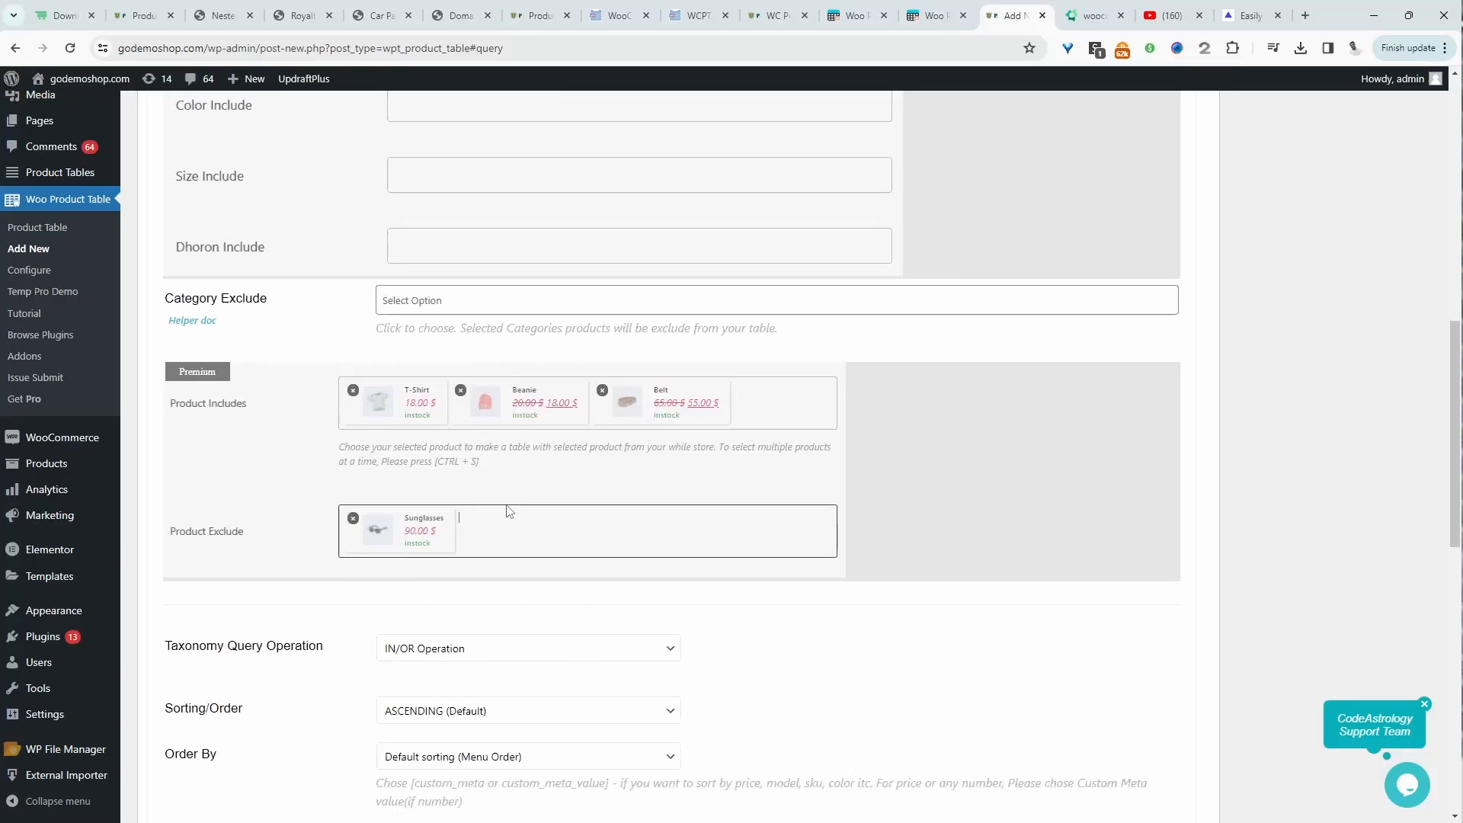
left_click(422, 164)
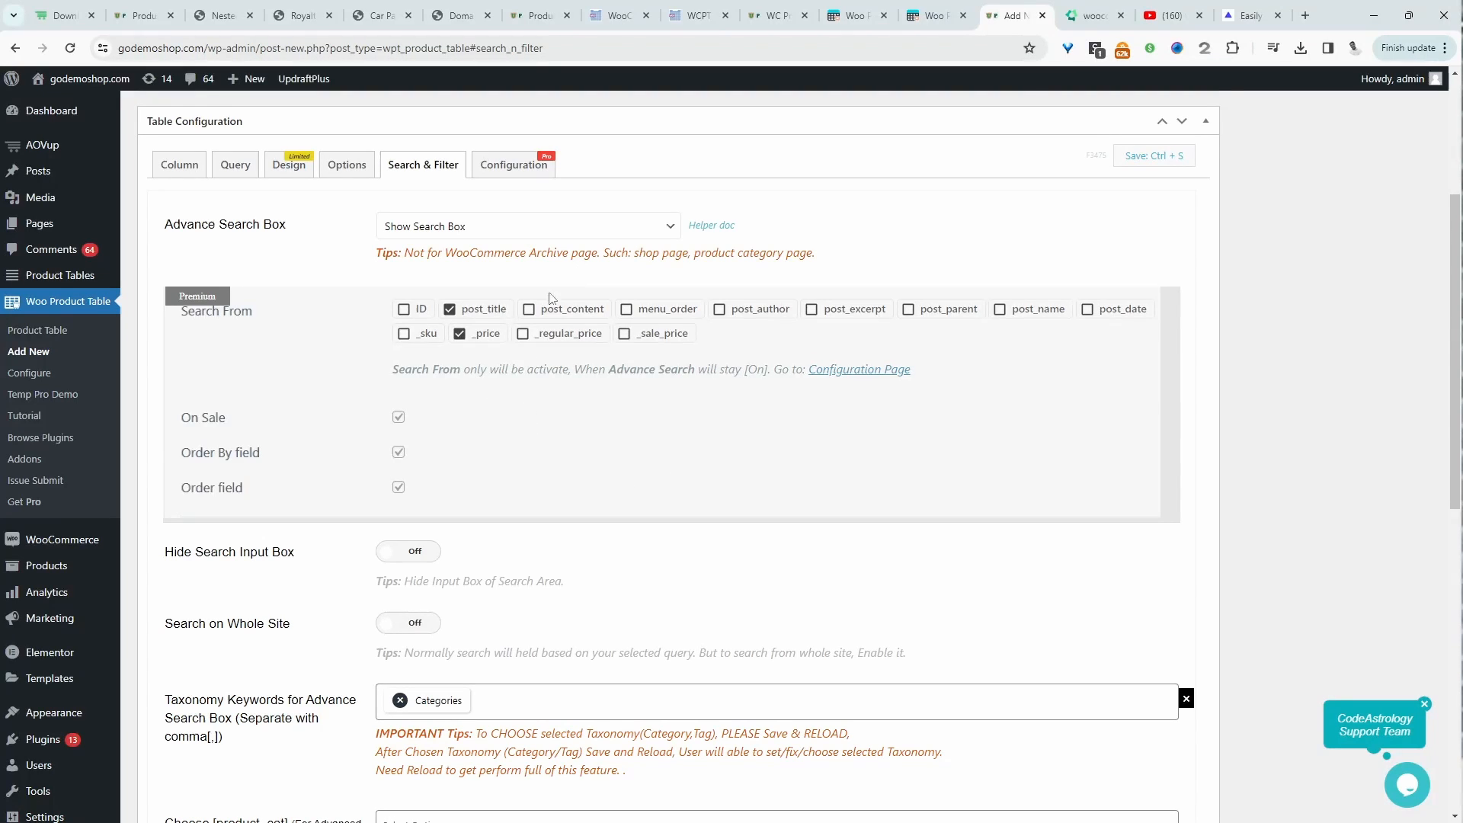
mouse_move(689, 372)
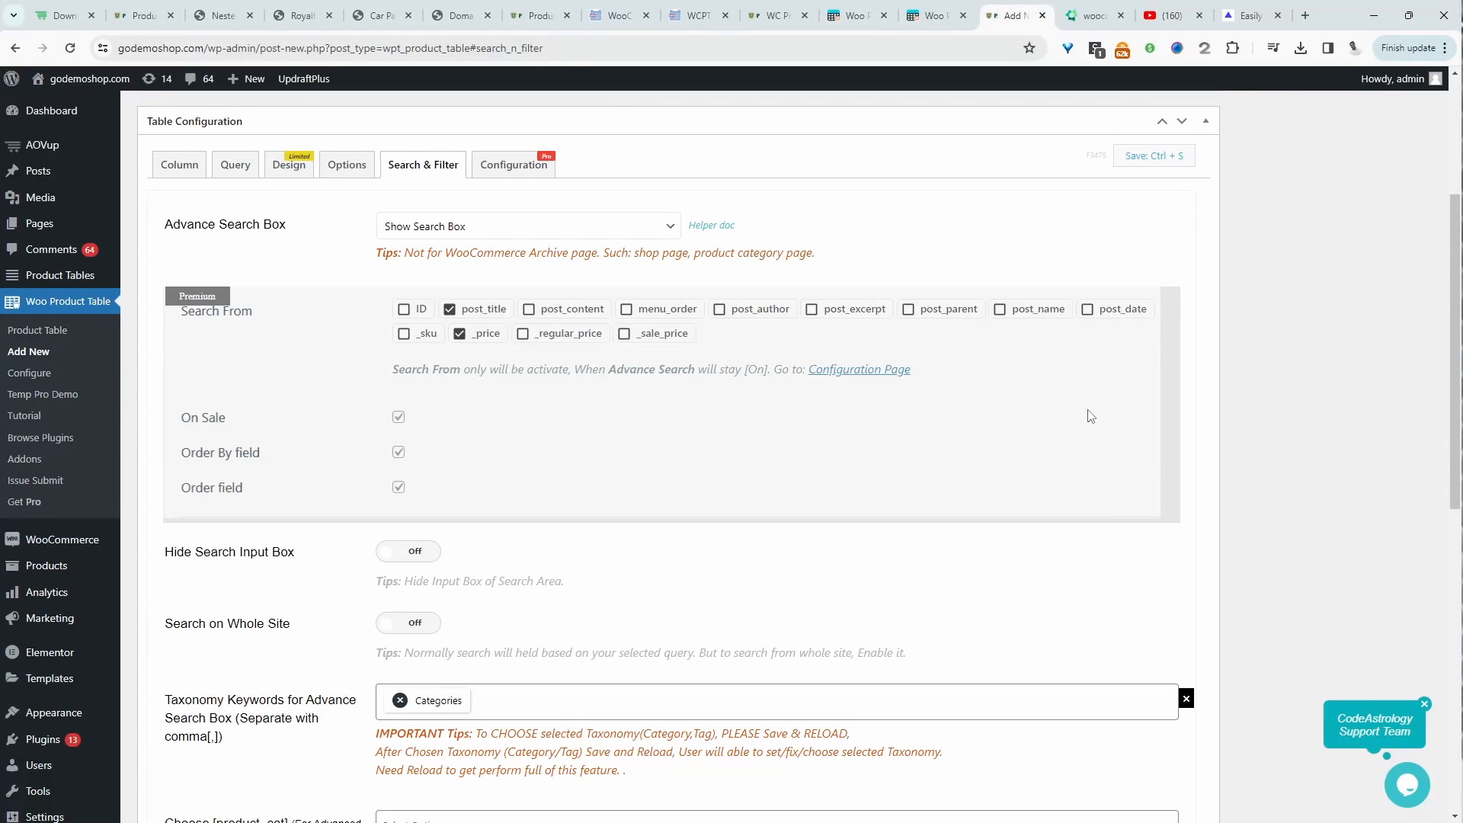
- Look through the table's Search & Filter options and return to the AOV Up website
scroll("down", 3)
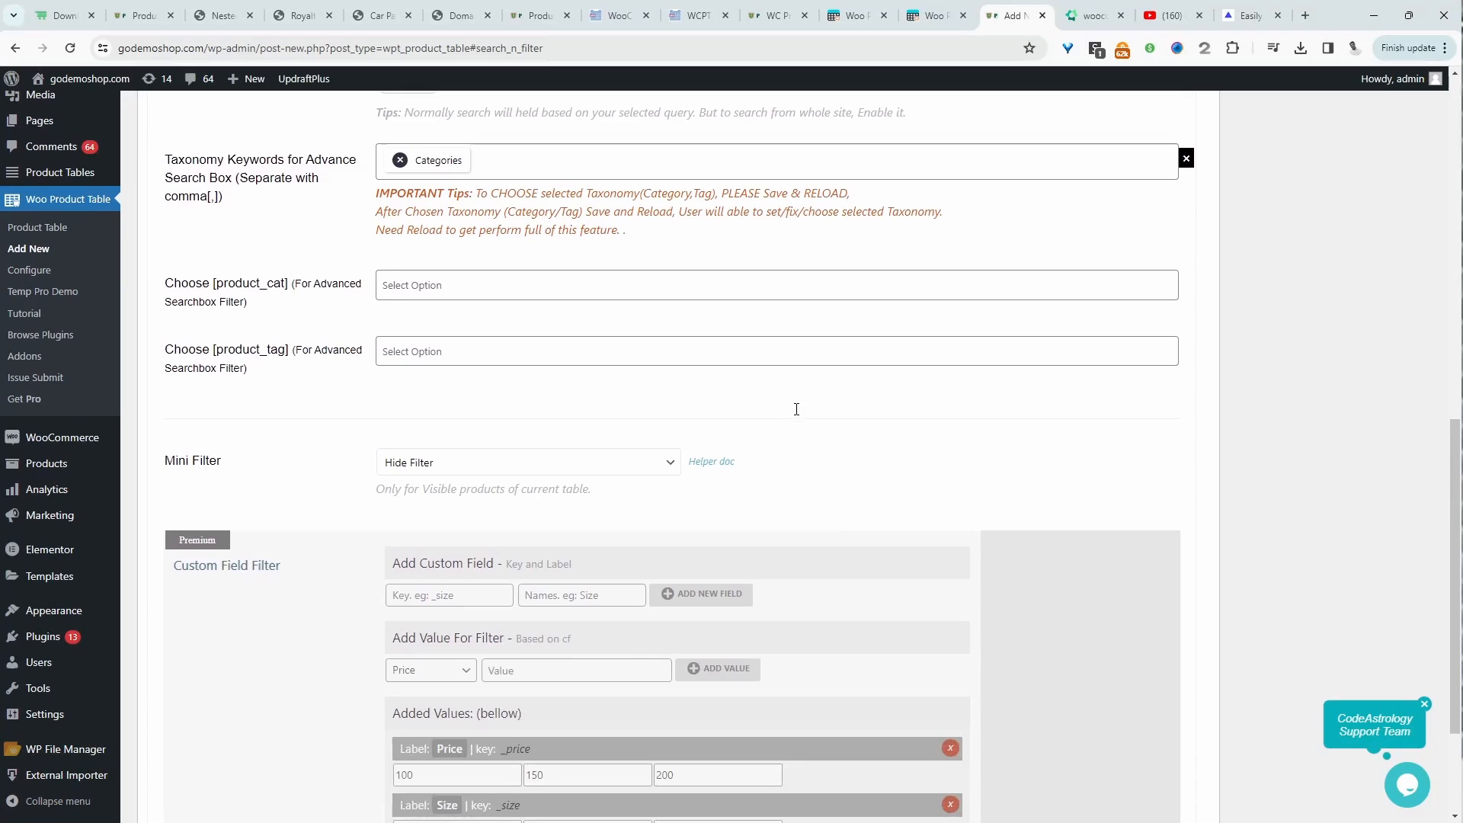
scroll("down", 3)
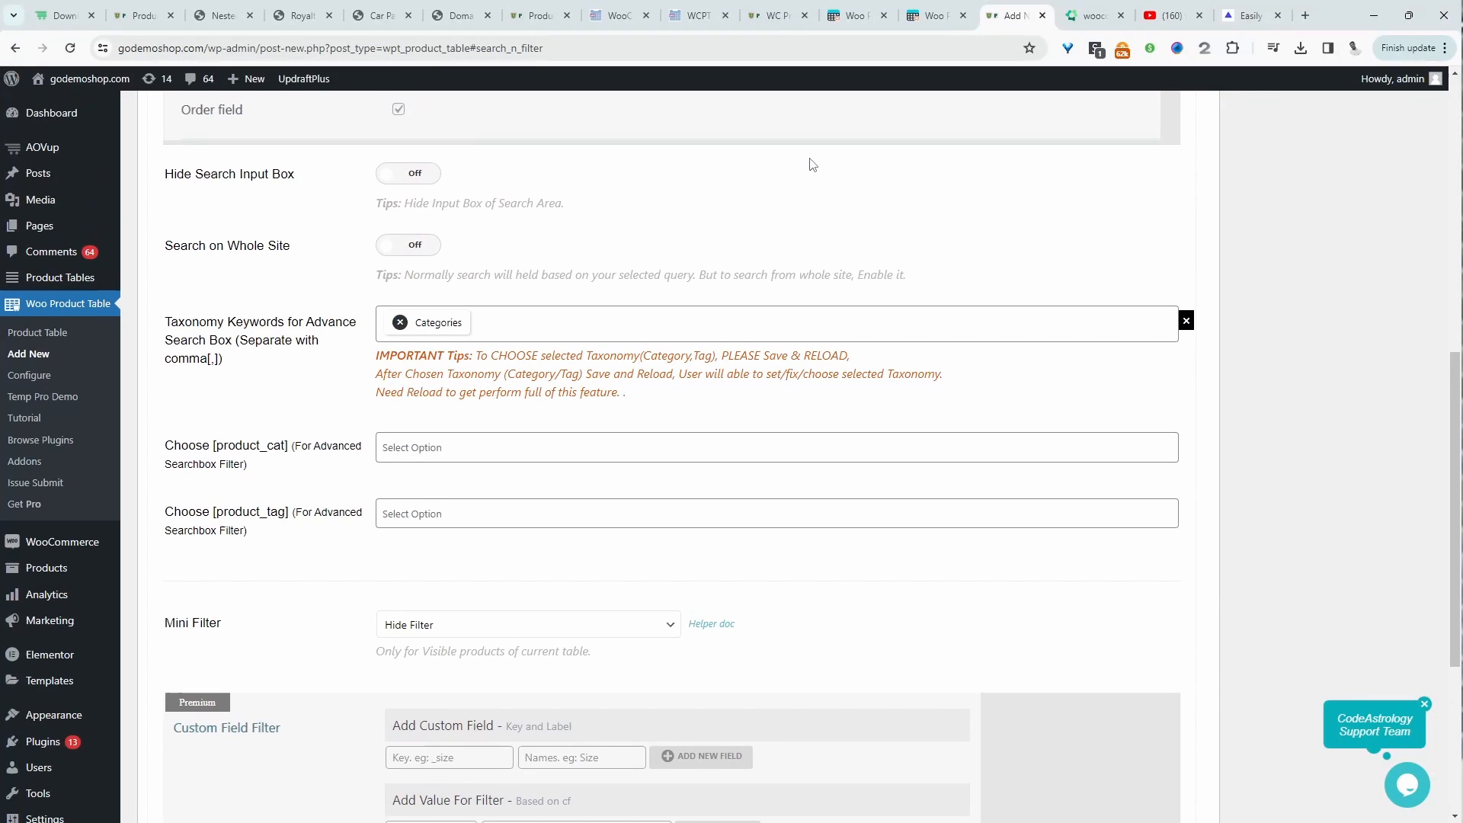
scroll("down", 3)
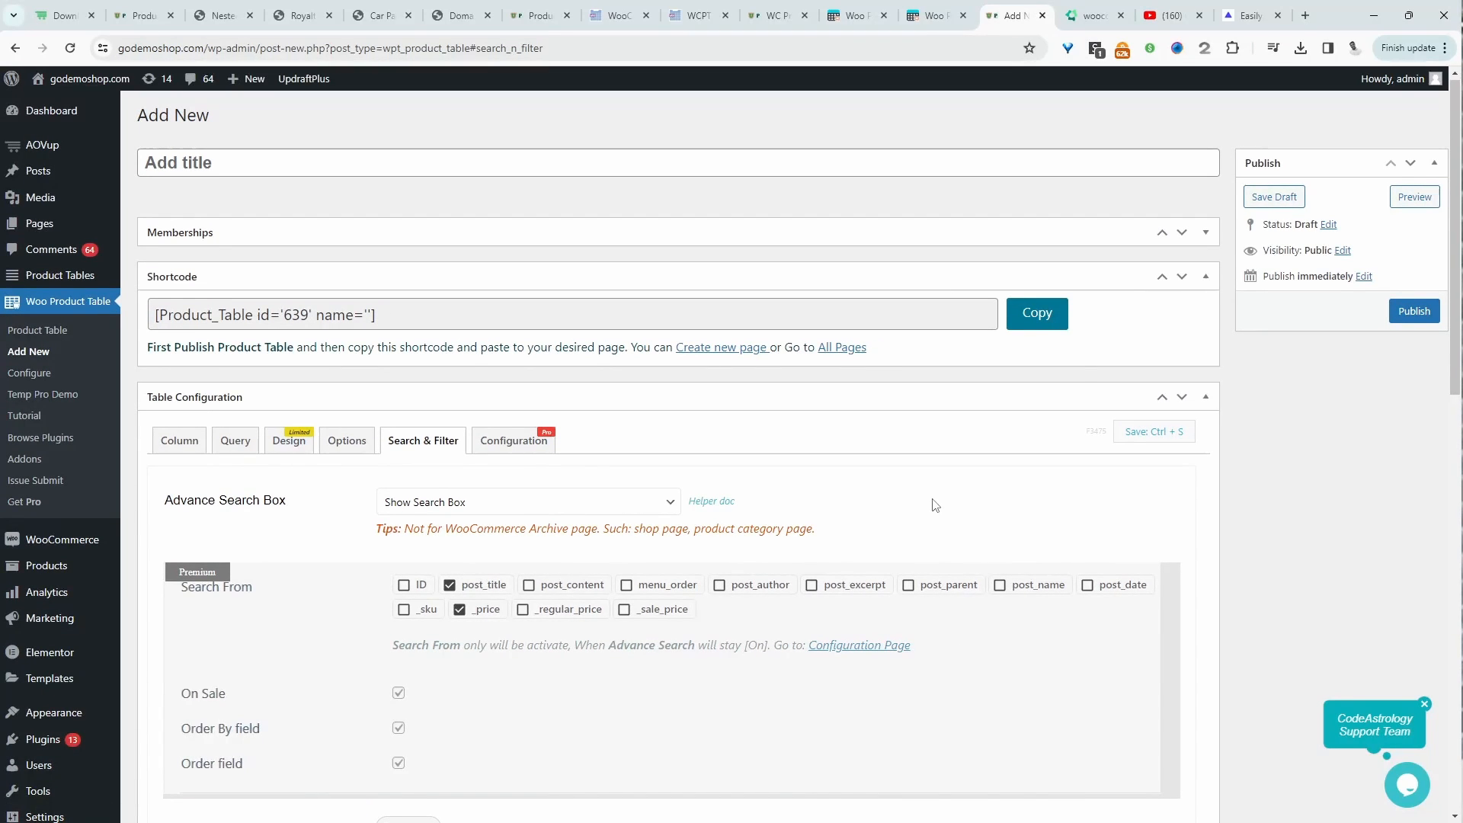
scroll("down", 3)
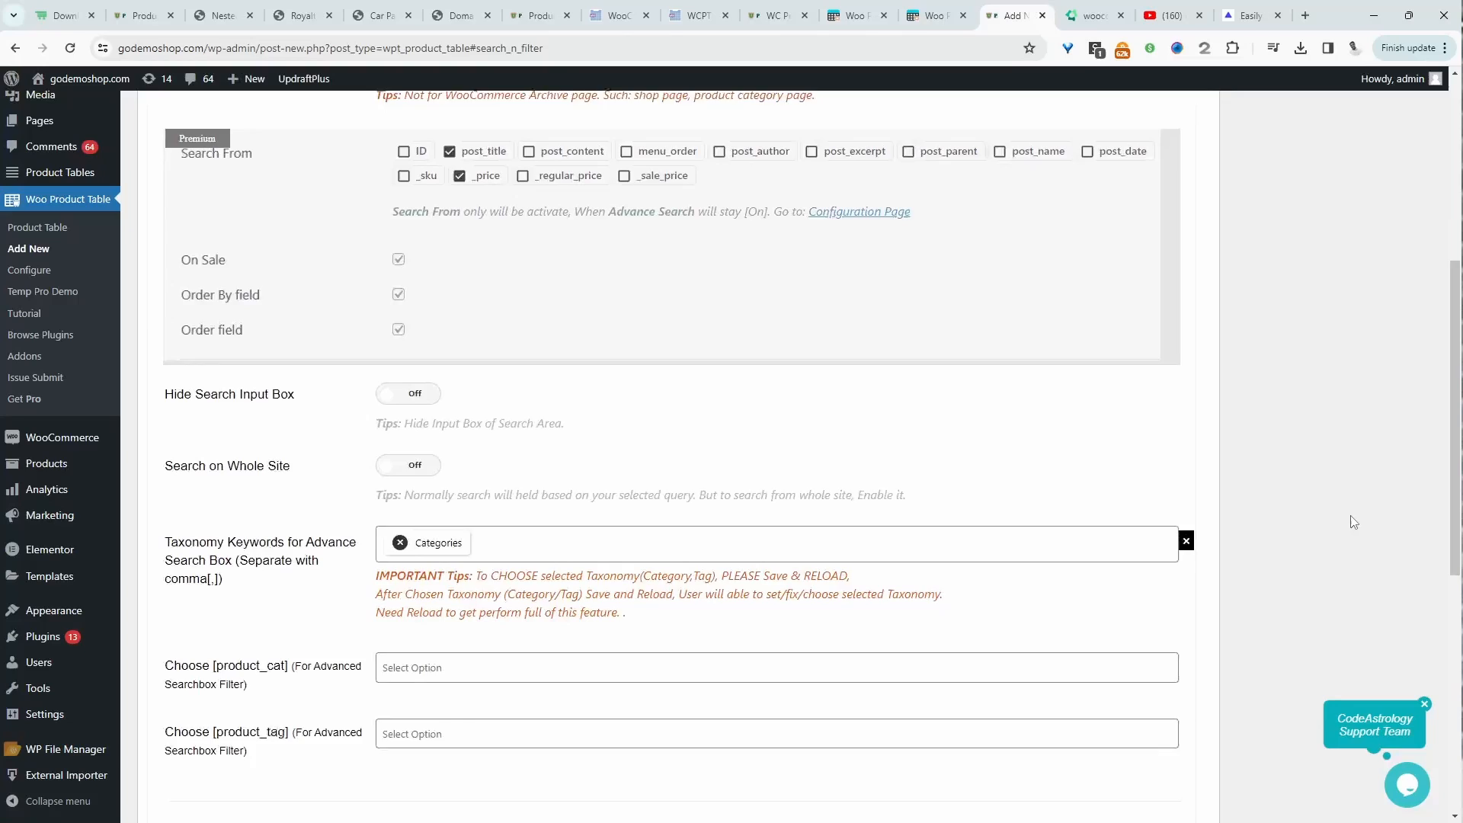
left_click(65, 16)
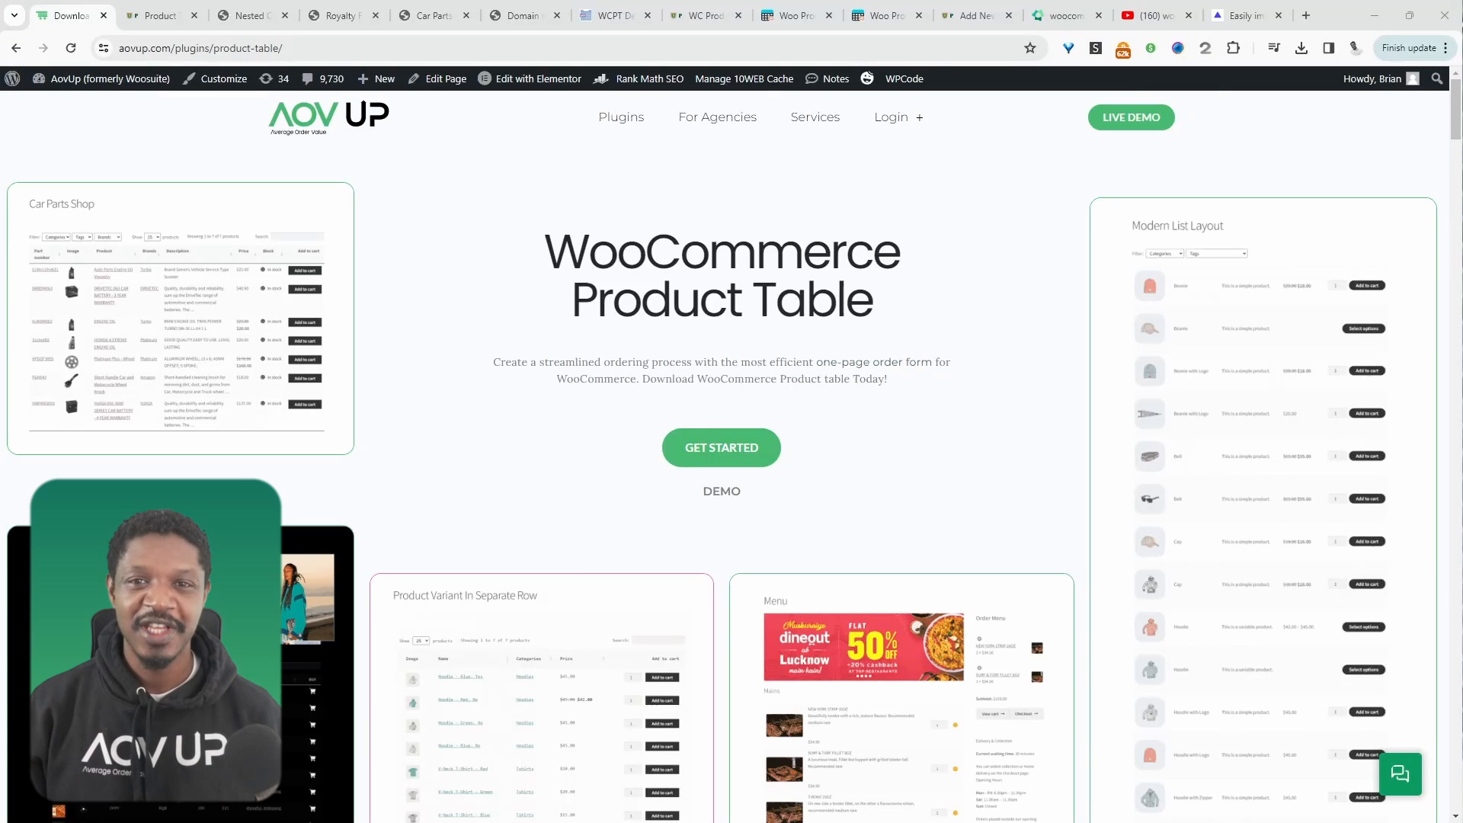